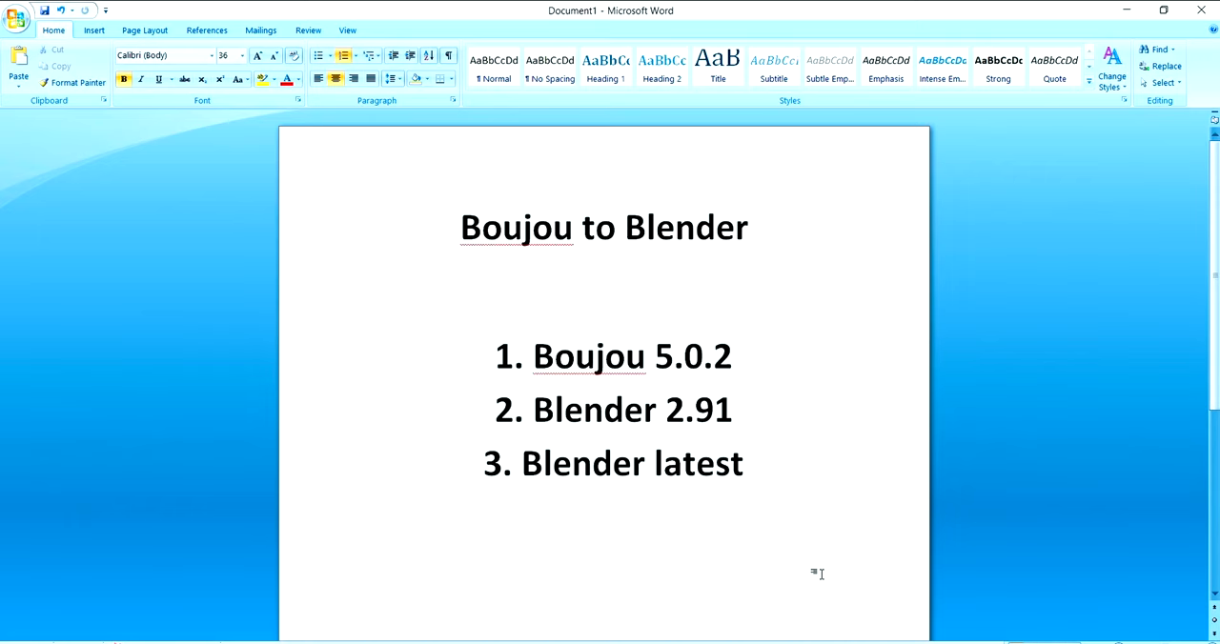
- Get past boujou's startup prompts and bring up the Import Sequence file browser
{"action": "left_click", "coordinate": [747, 465]}
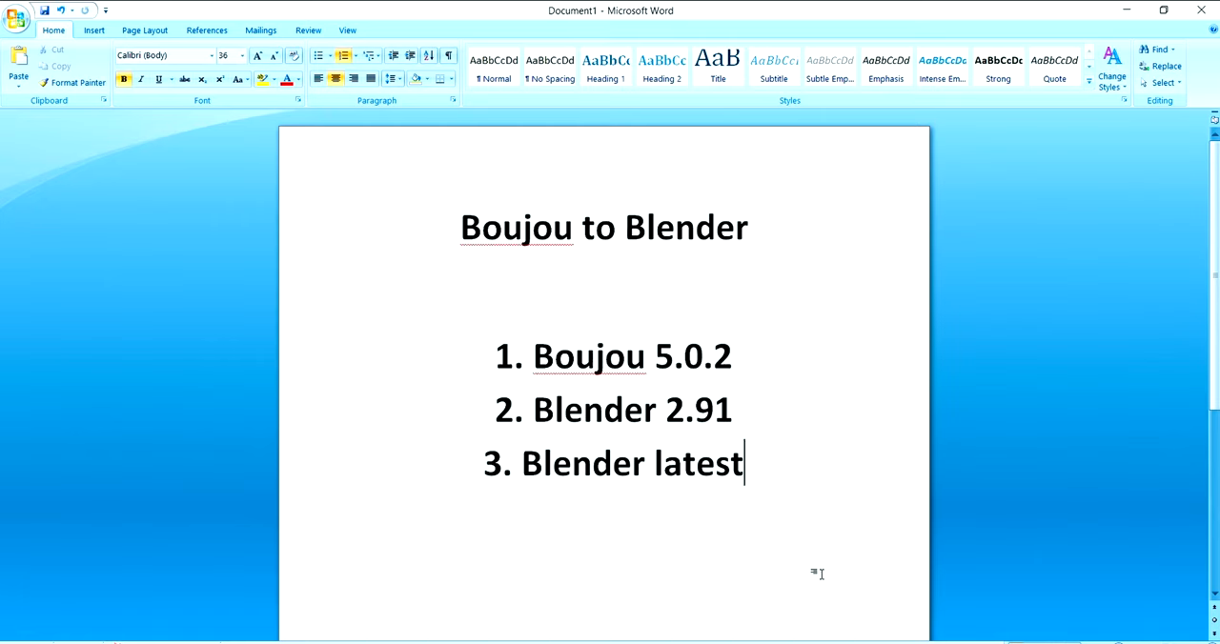
{"action": "mouse_move", "coordinate": [877, 435]}
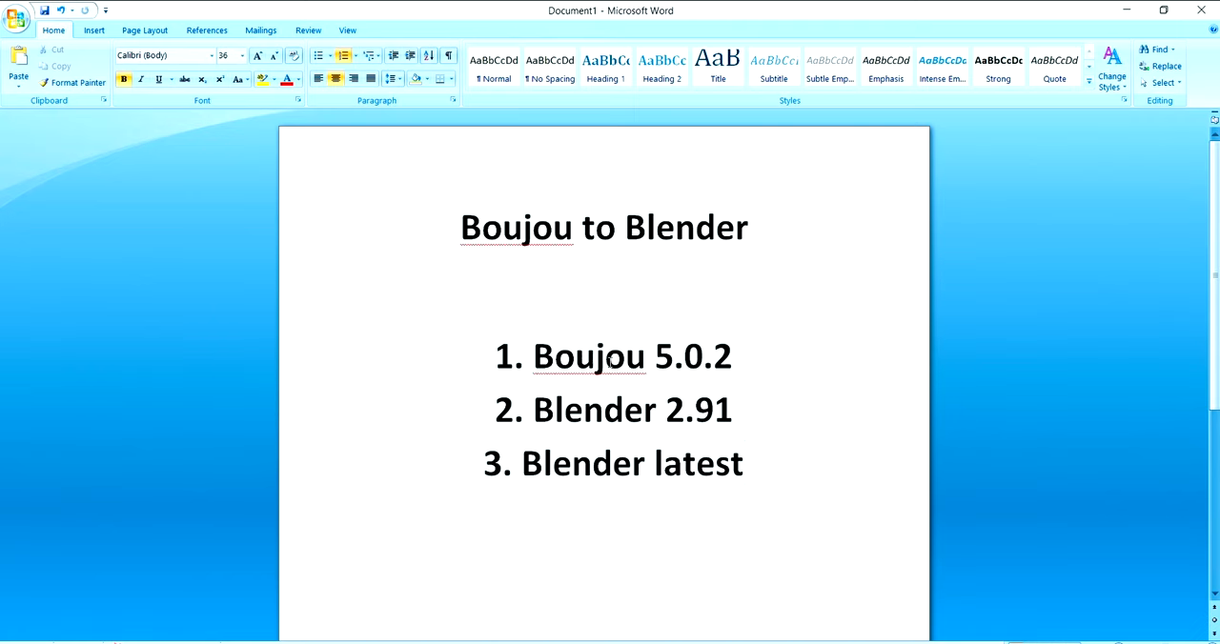
{"action": "left_click", "coordinate": [744, 465]}
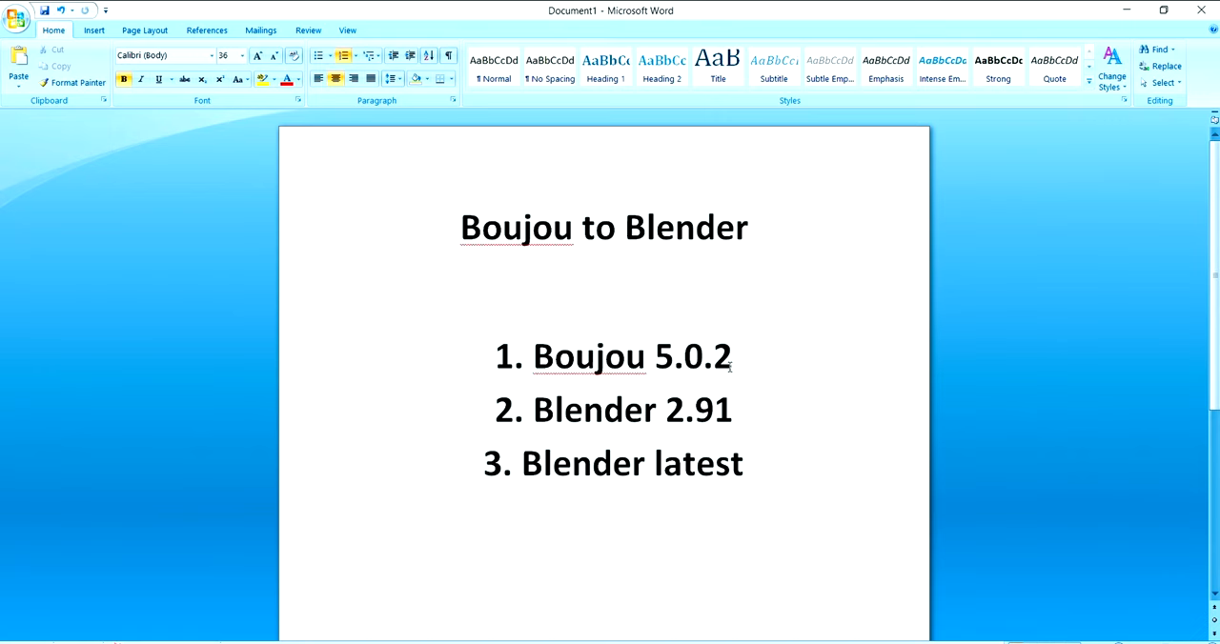
{"action": "mouse_move", "coordinate": [713, 434]}
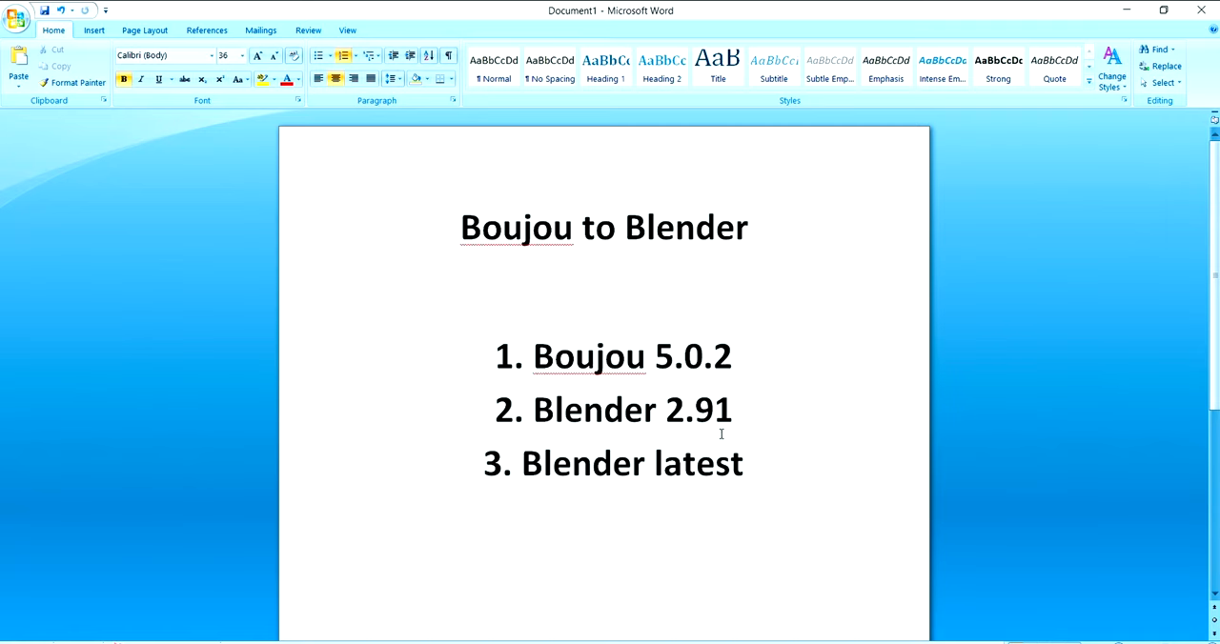
{"action": "left_click", "coordinate": [747, 465]}
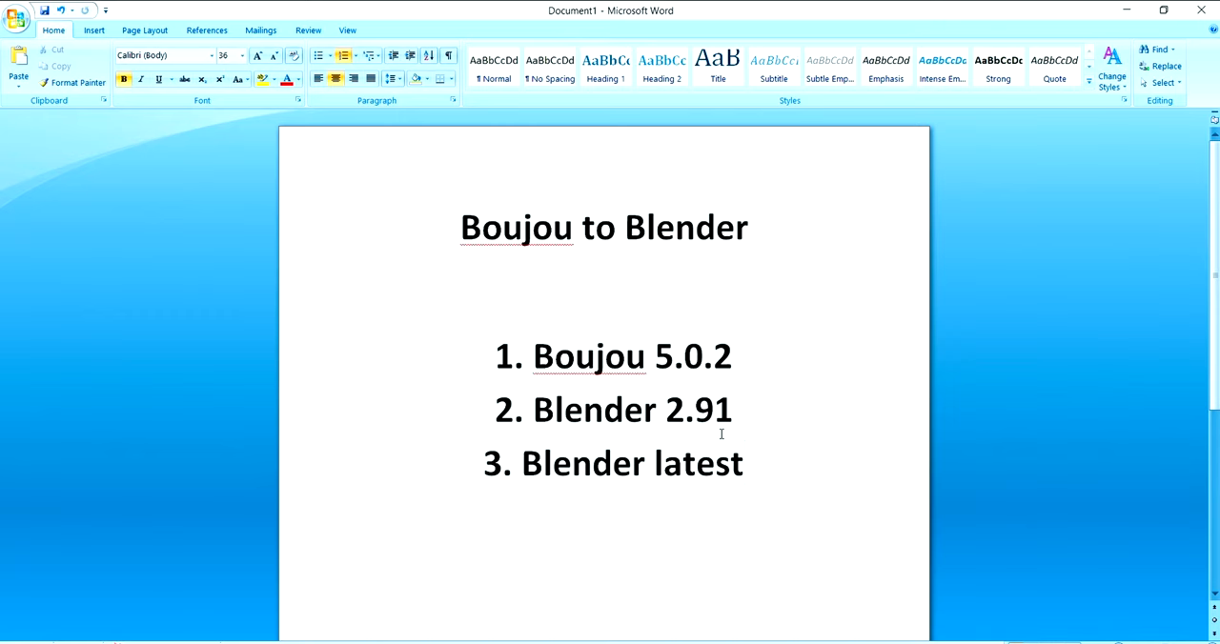
{"action": "left_click", "coordinate": [743, 465]}
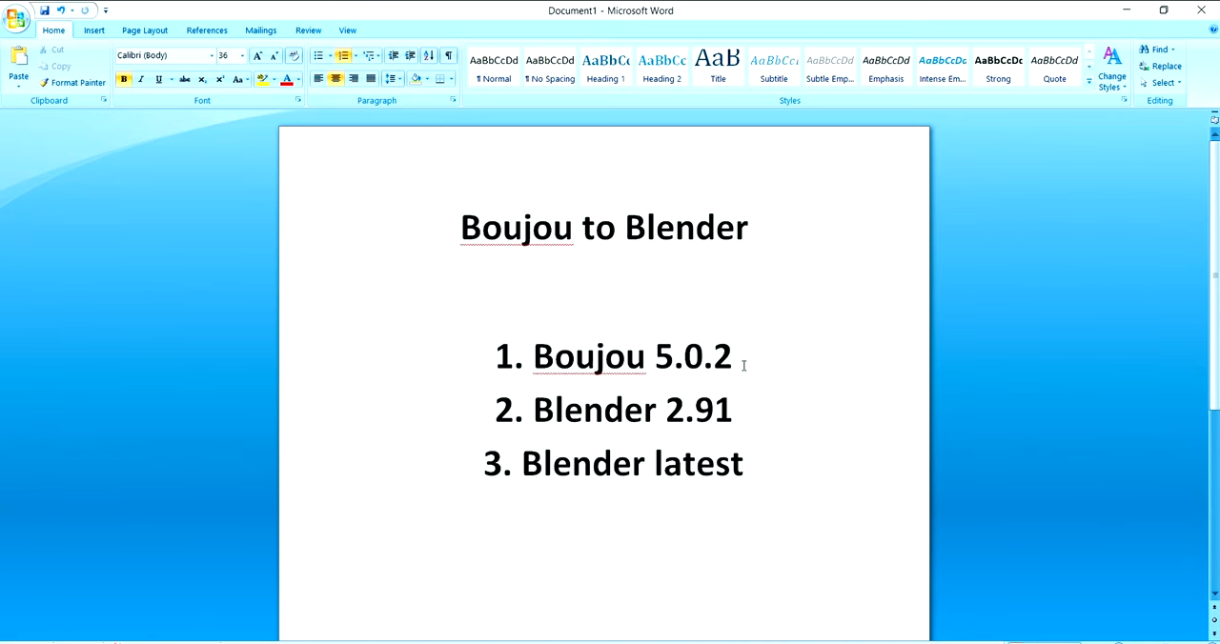
{"action": "mouse_move", "coordinate": [782, 404]}
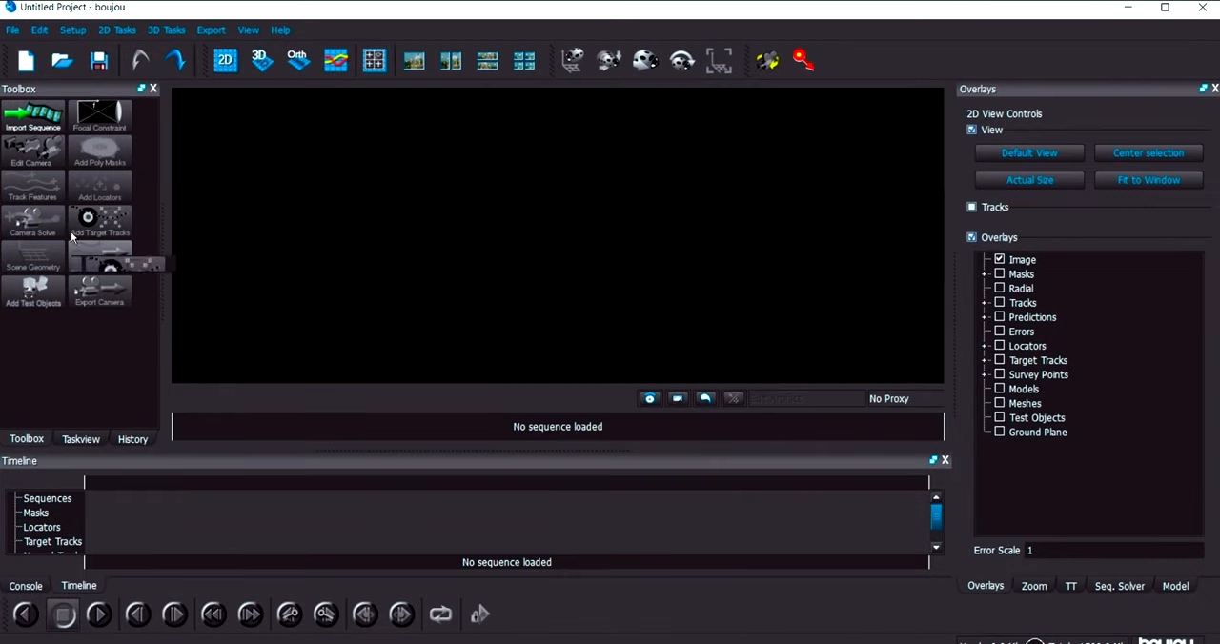
{"action": "mouse_move", "coordinate": [34, 114]}
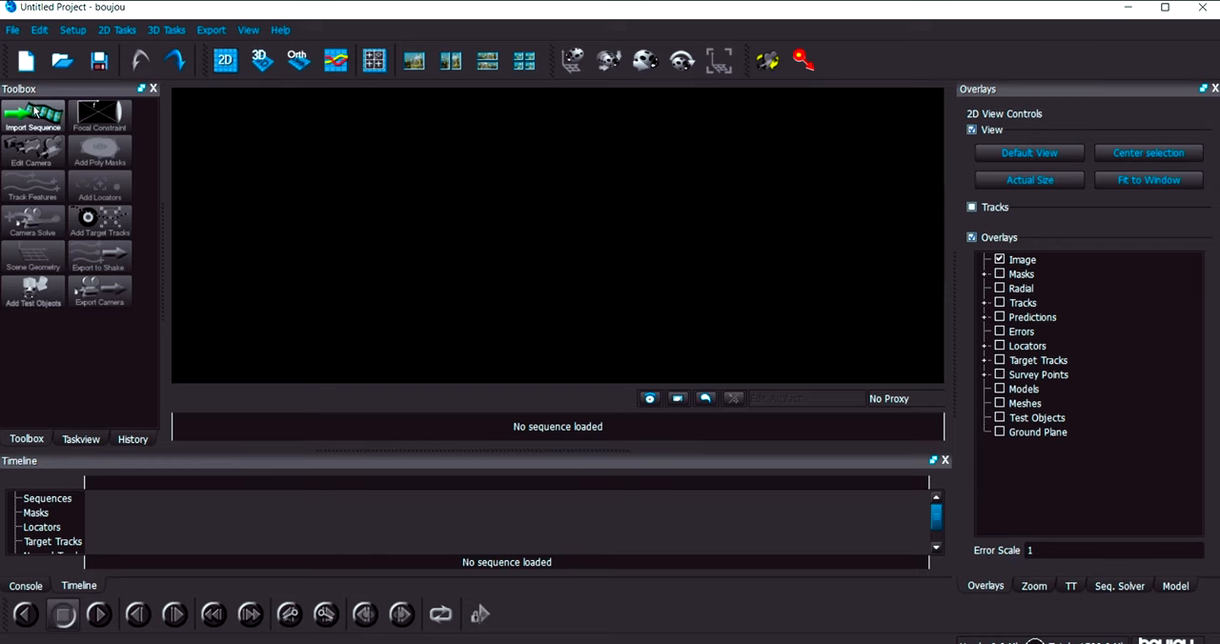
{"action": "left_click", "coordinate": [33, 113]}
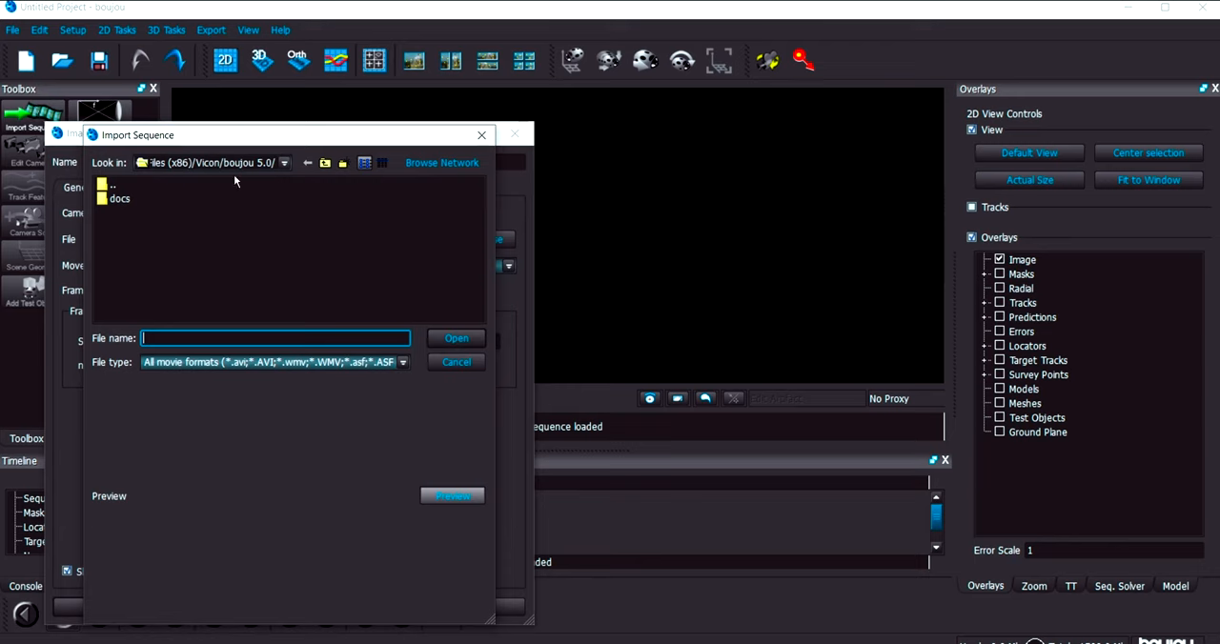
- Browse to Desktop/Footage and open test0001.png as the first frame of the sequence
{"action": "left_click", "coordinate": [282, 162]}
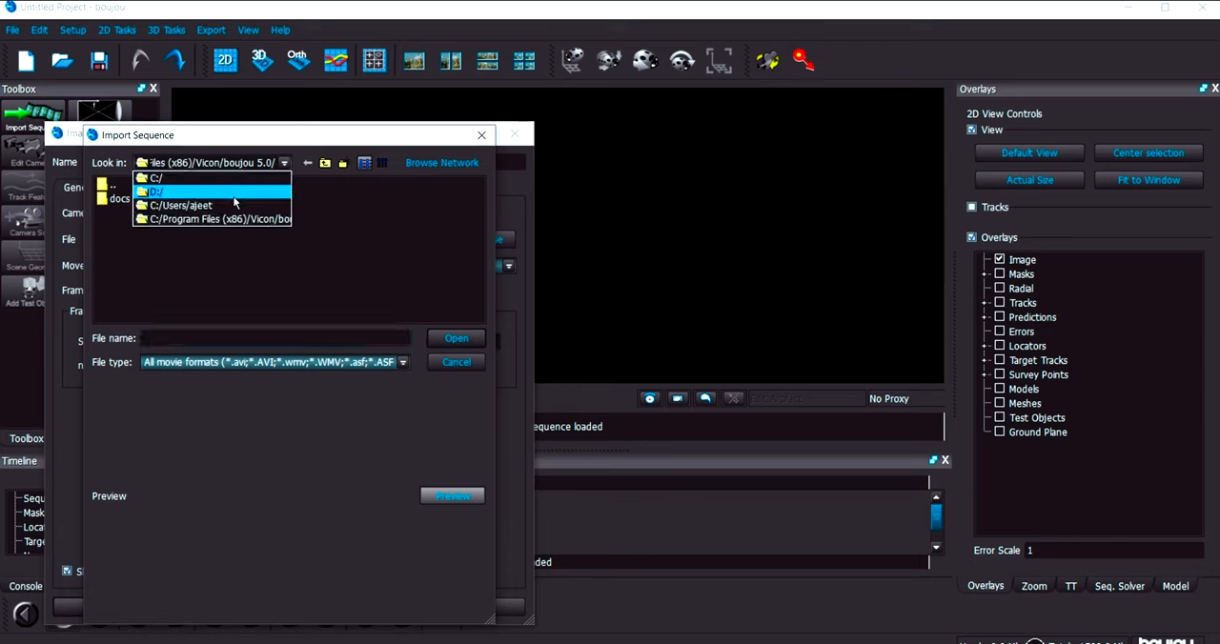
{"action": "left_click", "coordinate": [179, 205]}
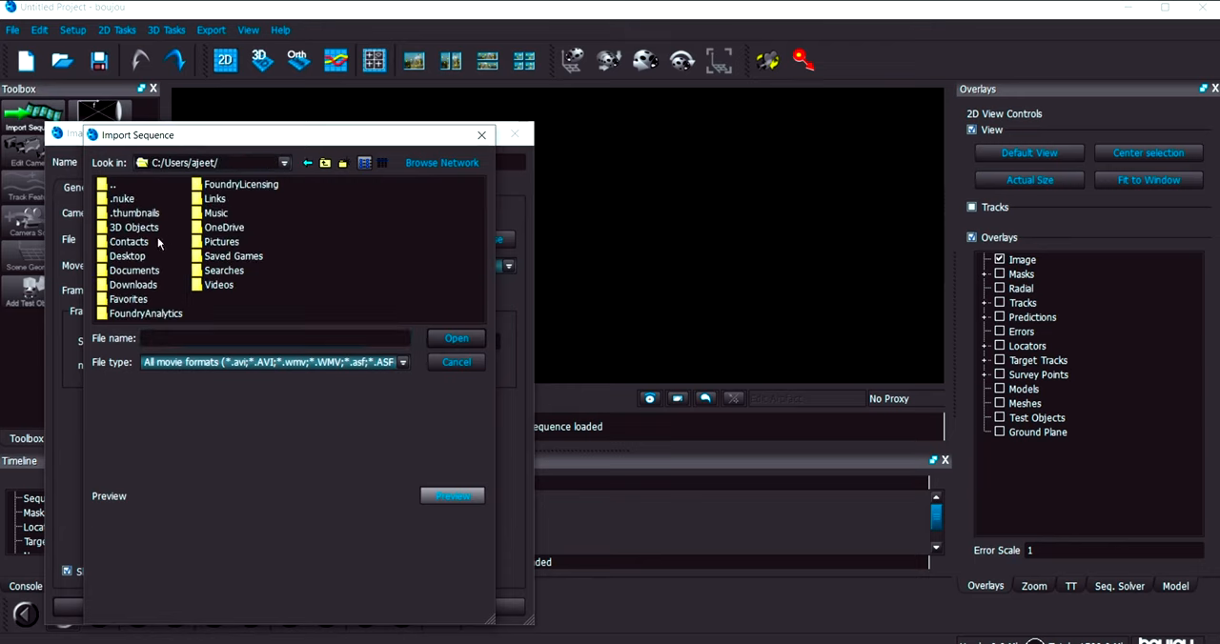
{"action": "double_click", "coordinate": [127, 255]}
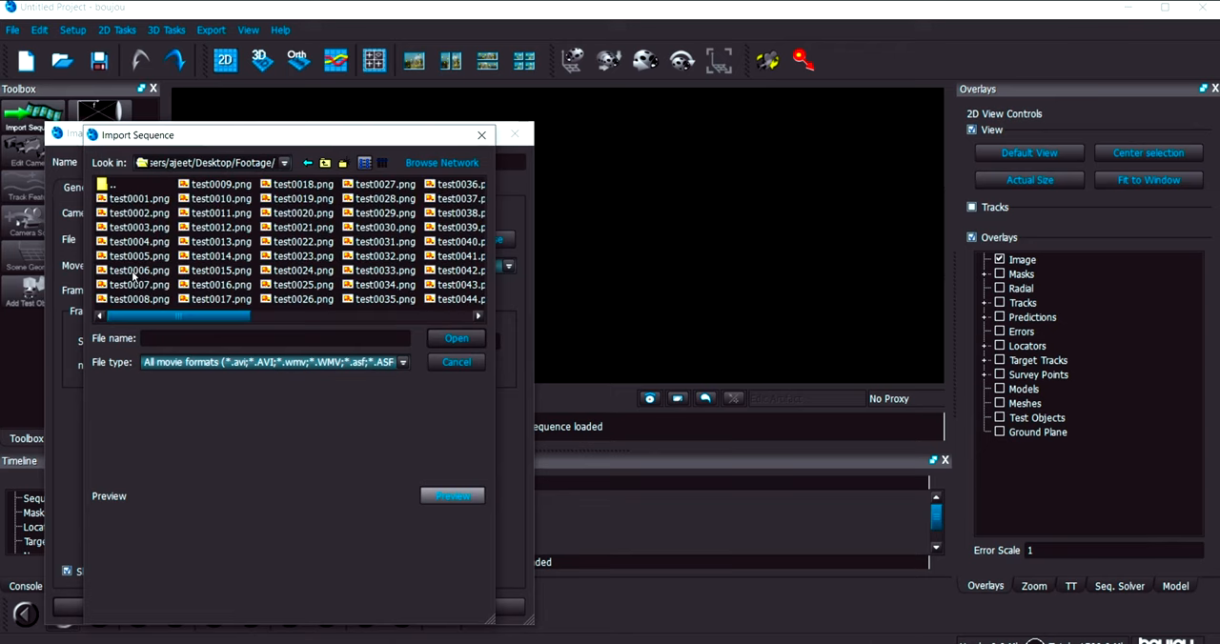
{"action": "left_click", "coordinate": [140, 198]}
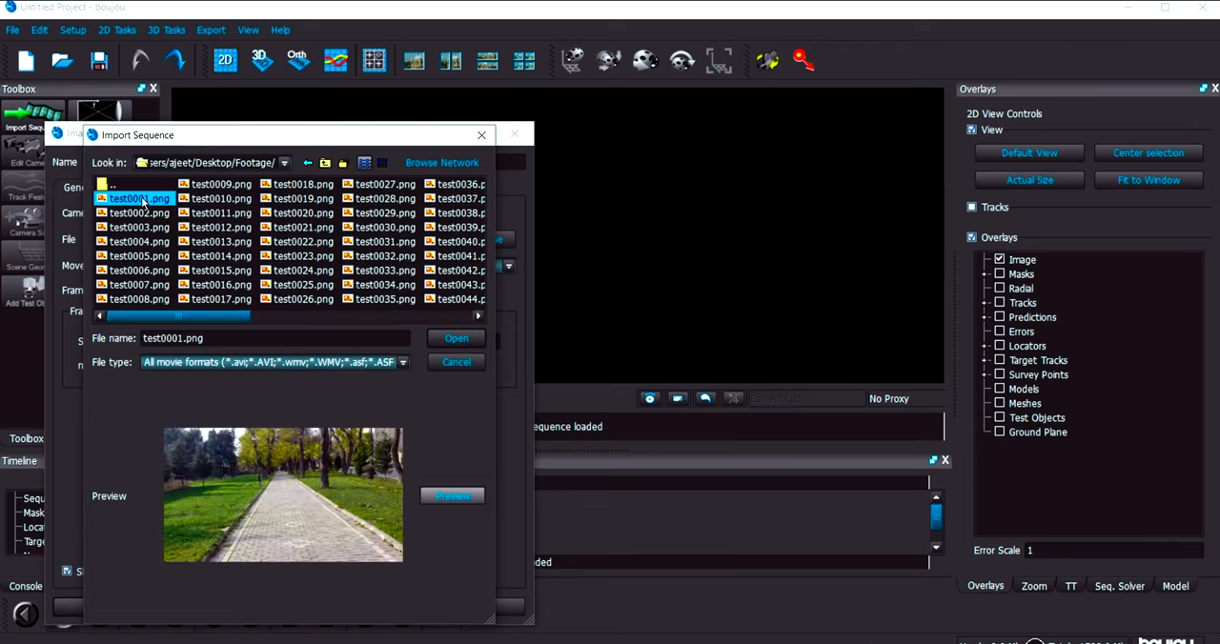
{"action": "left_click", "coordinate": [456, 337]}
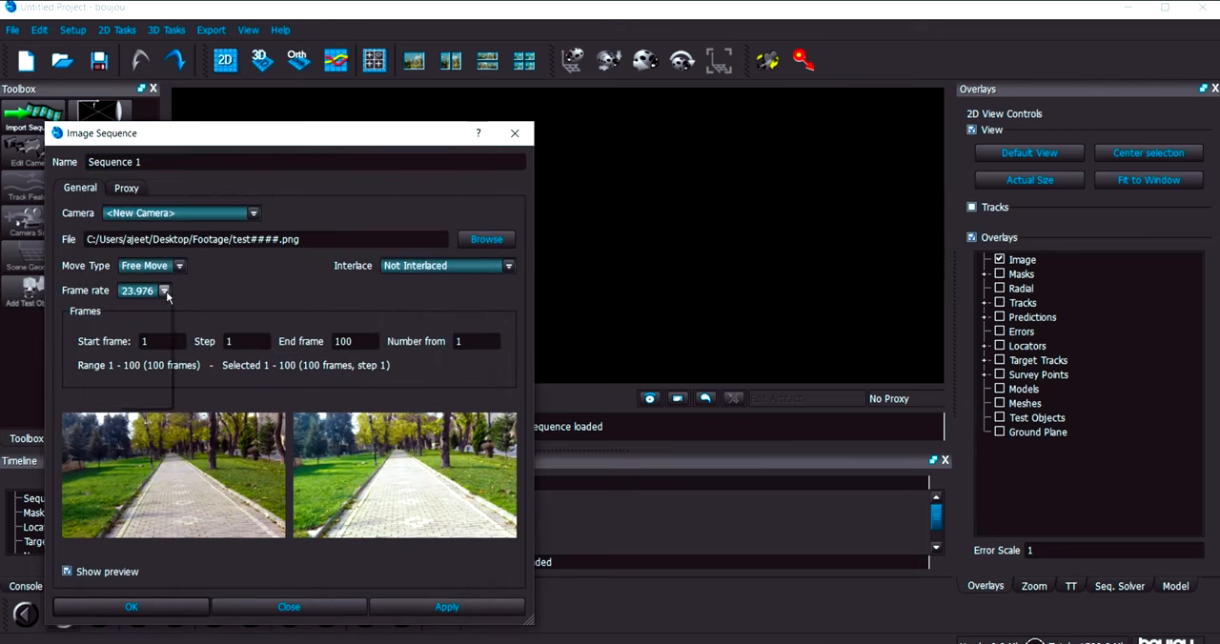
- Set the frame rate to 29.97, apply, decline the alpha-as-mask prompt and close
{"action": "left_click", "coordinate": [164, 290]}
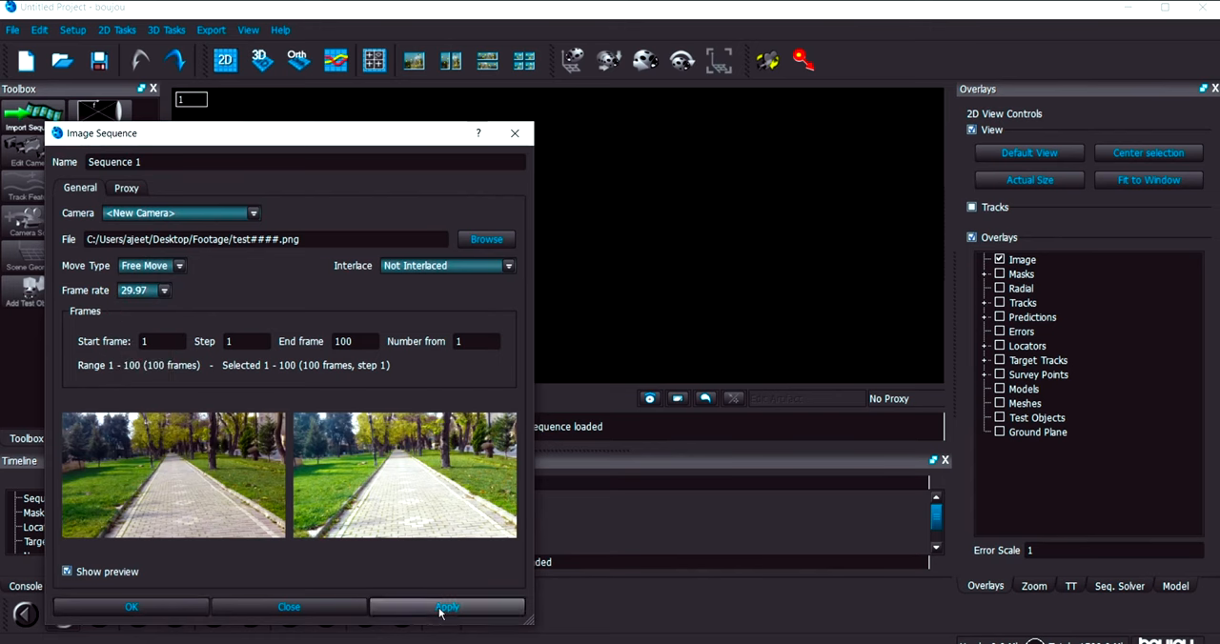
{"action": "left_click", "coordinate": [445, 605]}
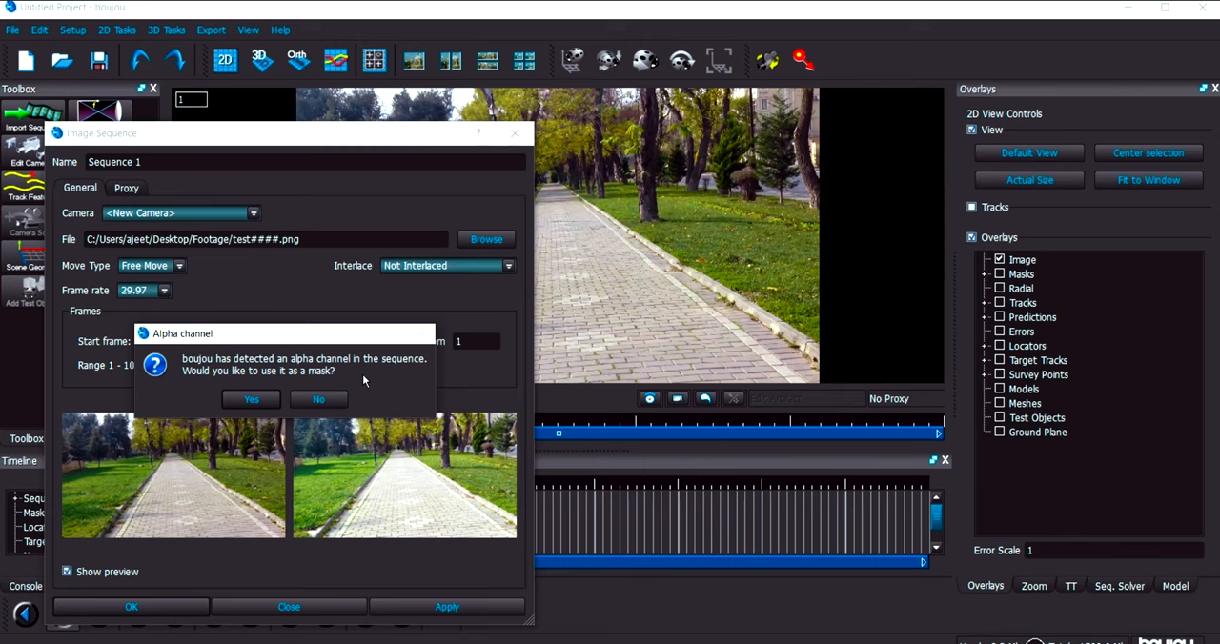
{"action": "mouse_move", "coordinate": [336, 391]}
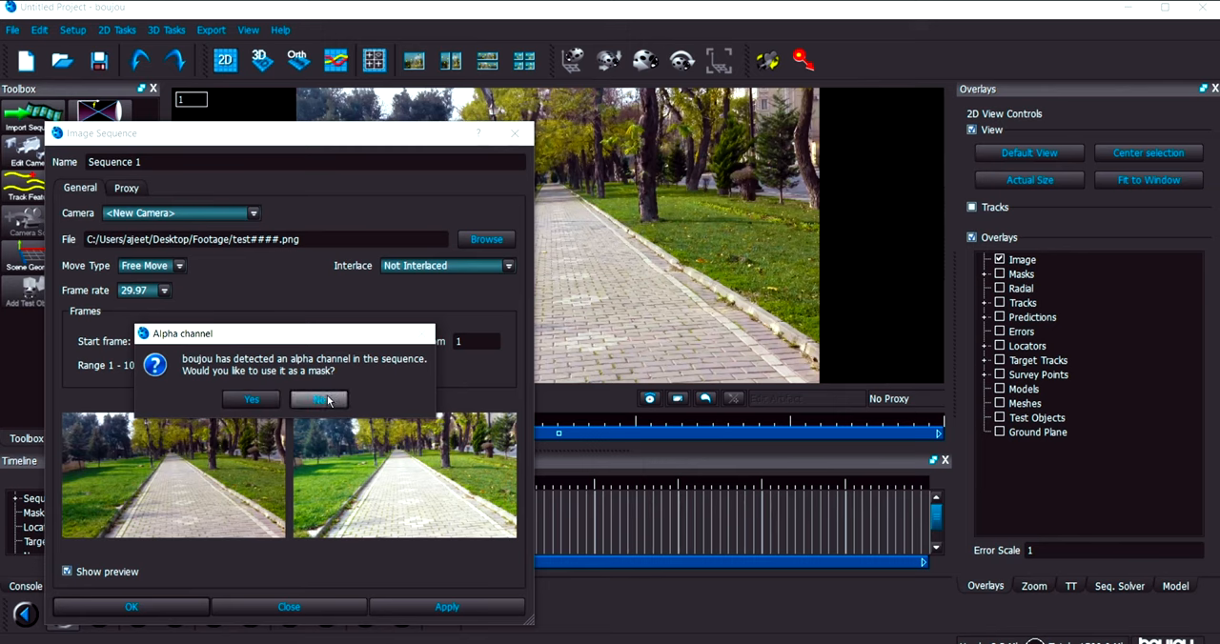
{"action": "left_click", "coordinate": [320, 399]}
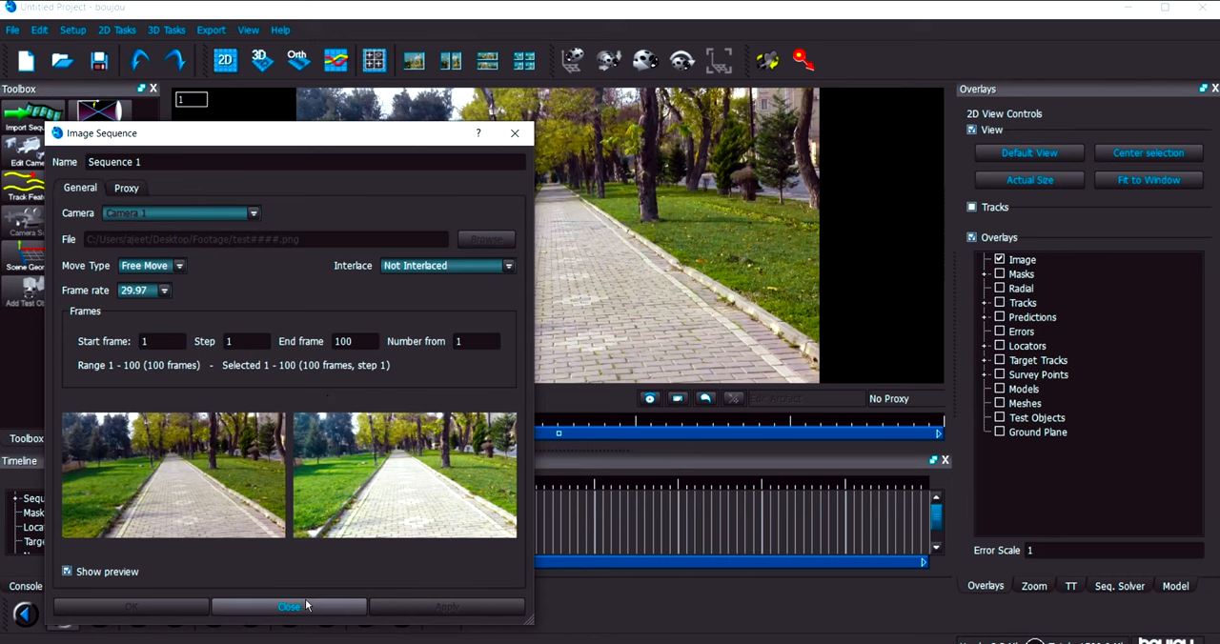
{"action": "left_click", "coordinate": [290, 606]}
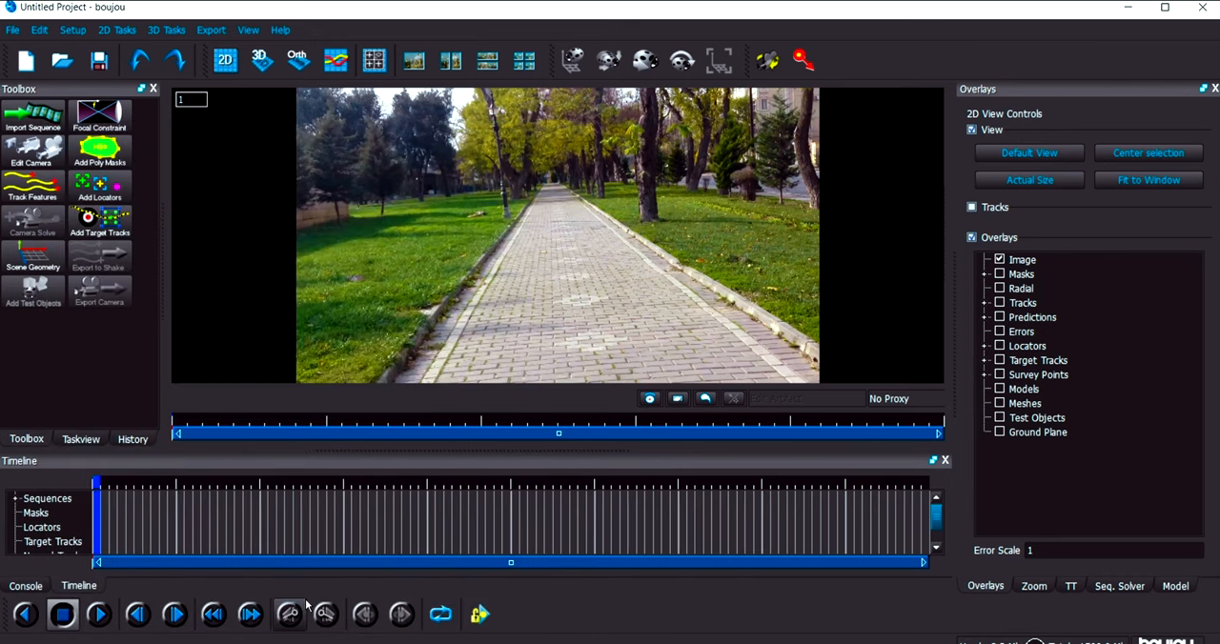
- Run Track Features, then start the Camera Solve with default advanced properties
{"action": "left_click", "coordinate": [30, 185]}
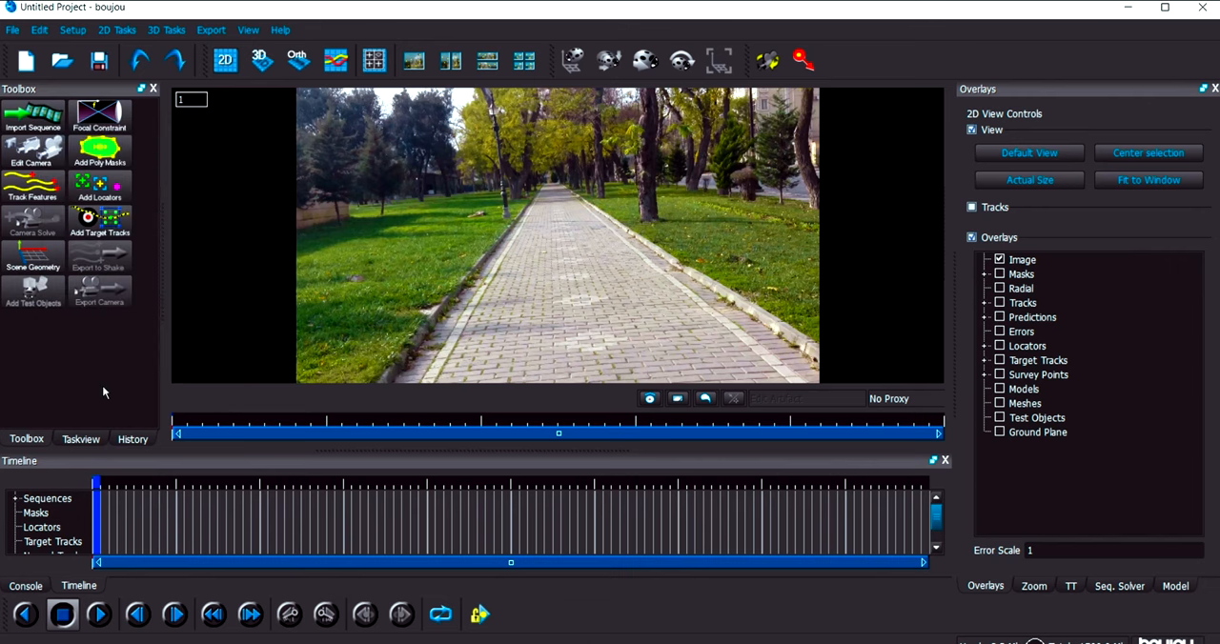
{"action": "left_click", "coordinate": [32, 184]}
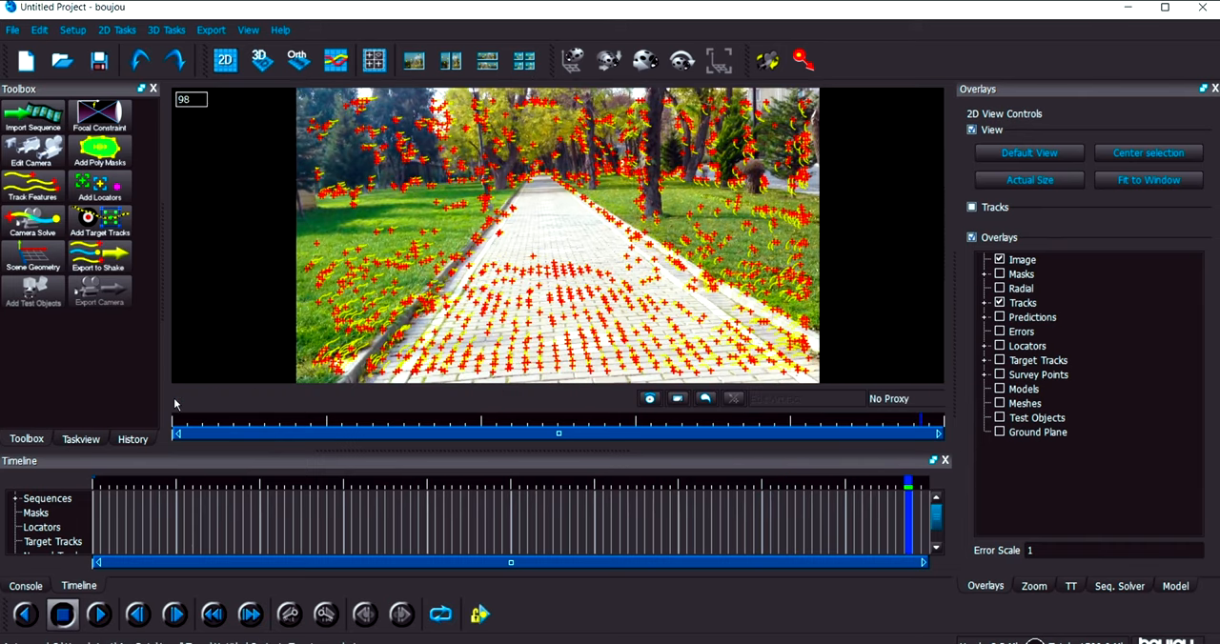
{"action": "mouse_move", "coordinate": [160, 345]}
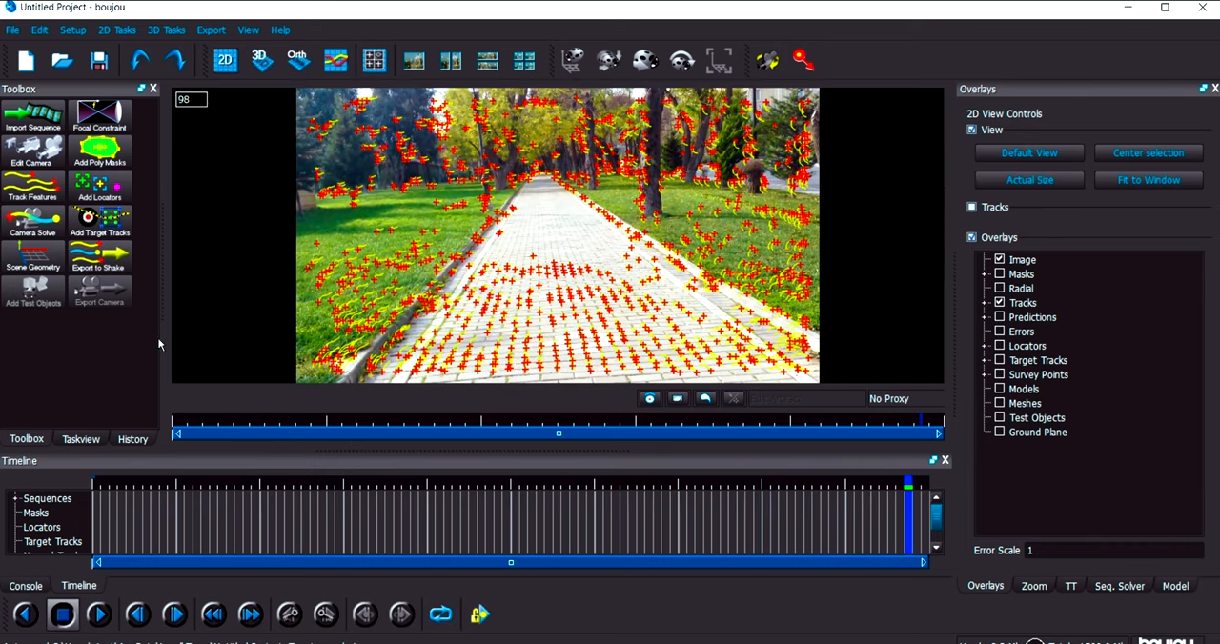
{"action": "left_click", "coordinate": [32, 219]}
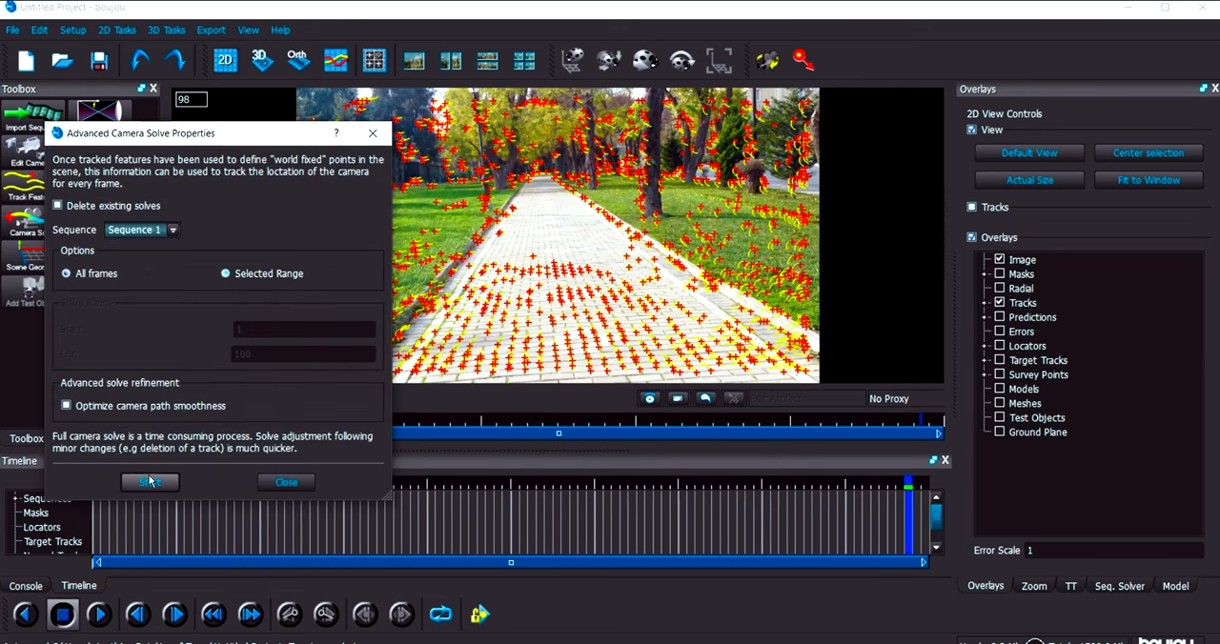
{"action": "left_click", "coordinate": [149, 482]}
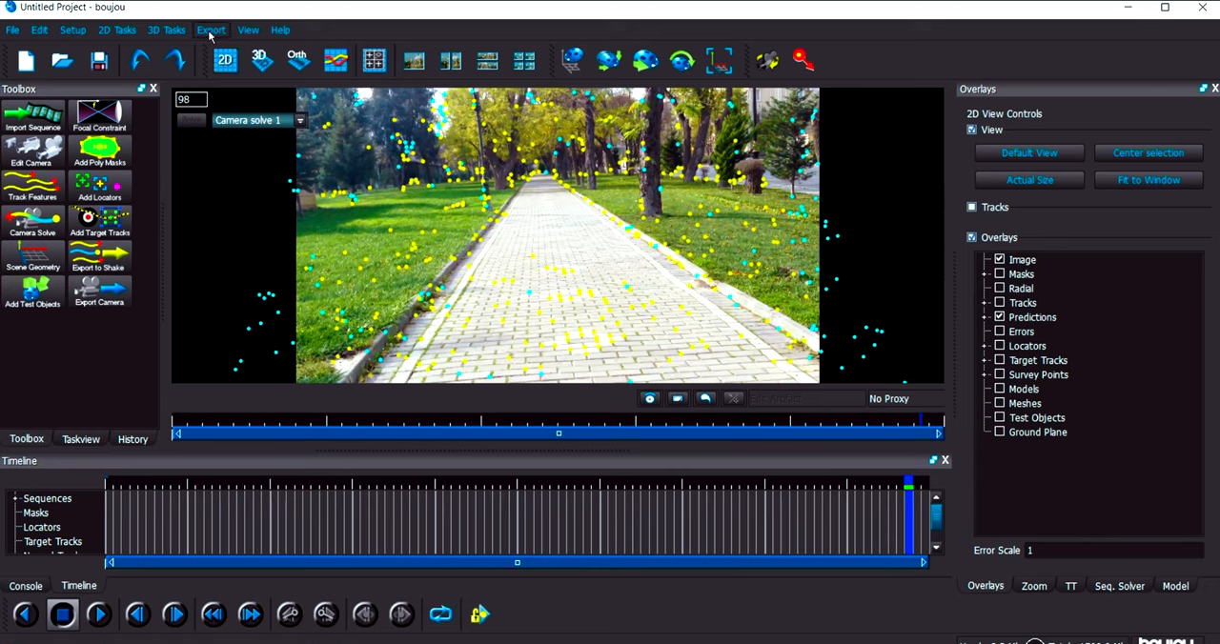
- Export the camera to a plain-text file named tracking.txt on the Desktop
{"action": "left_click", "coordinate": [210, 31]}
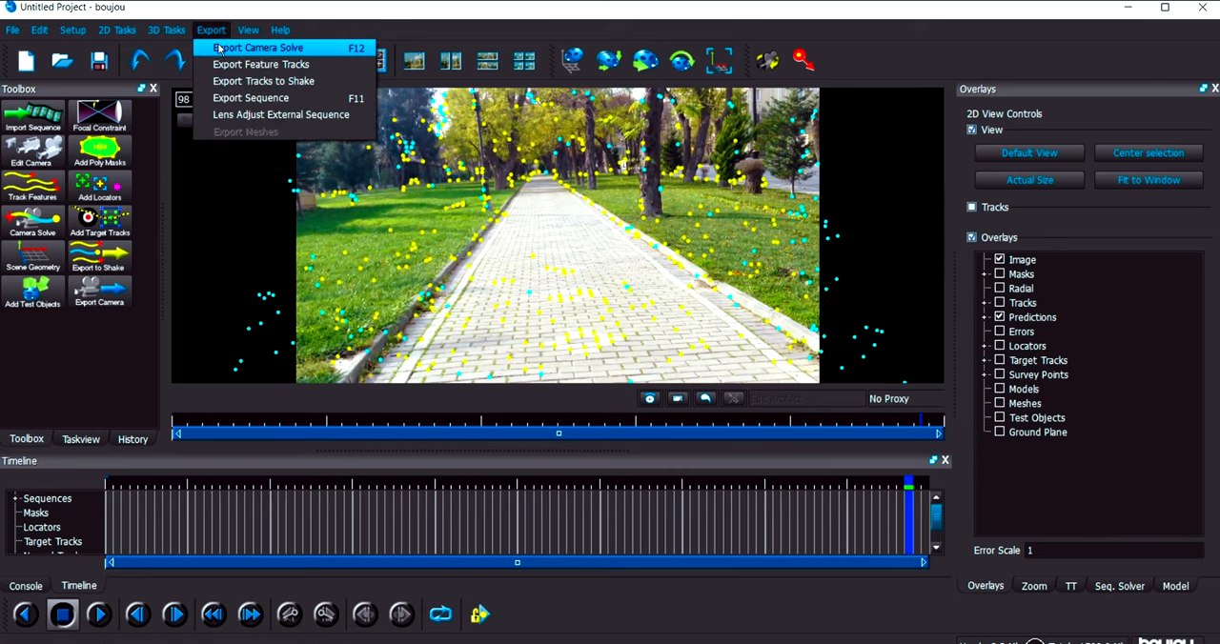
{"action": "left_click", "coordinate": [259, 47]}
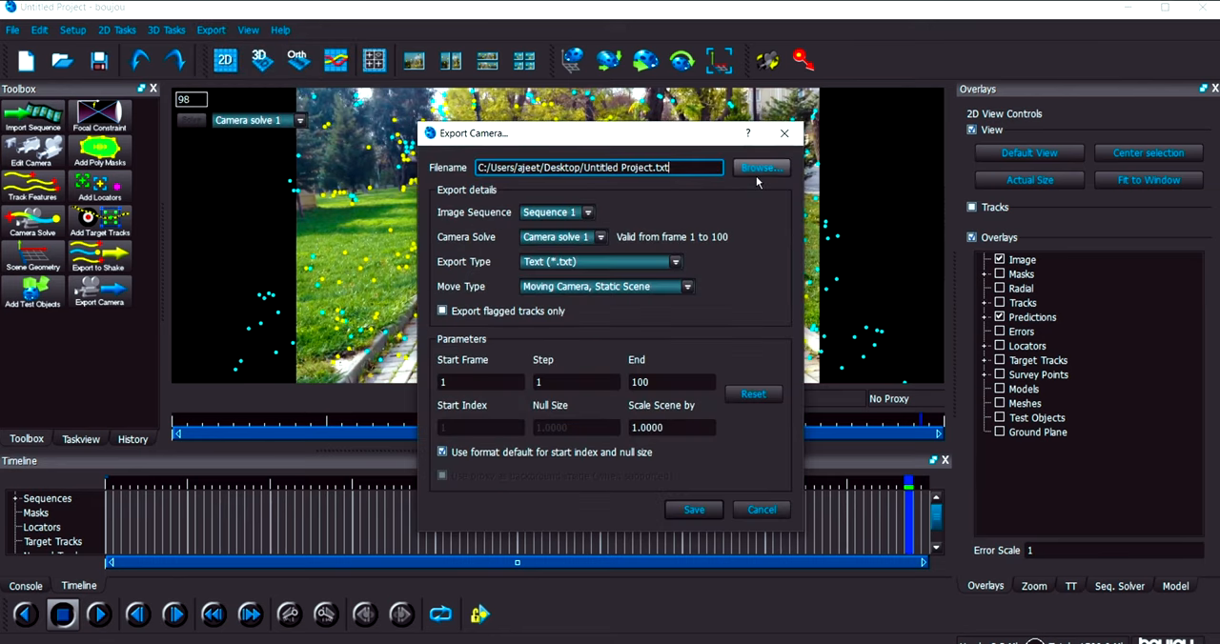
{"action": "left_click", "coordinate": [761, 167]}
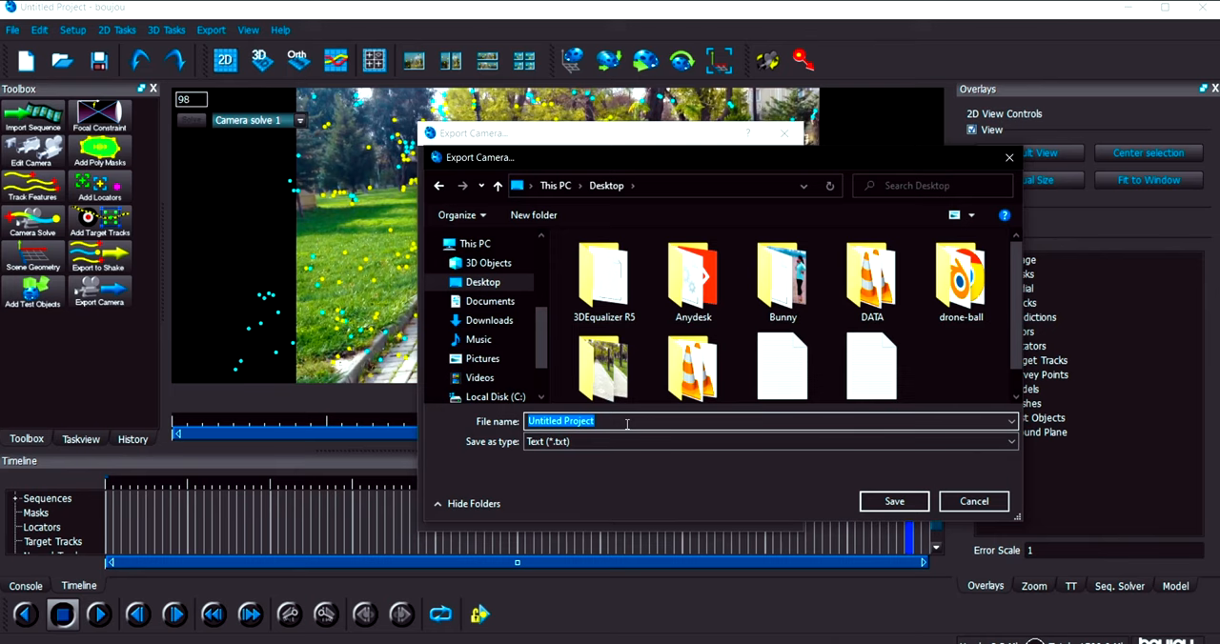
{"action": "type", "text": "tracking"}
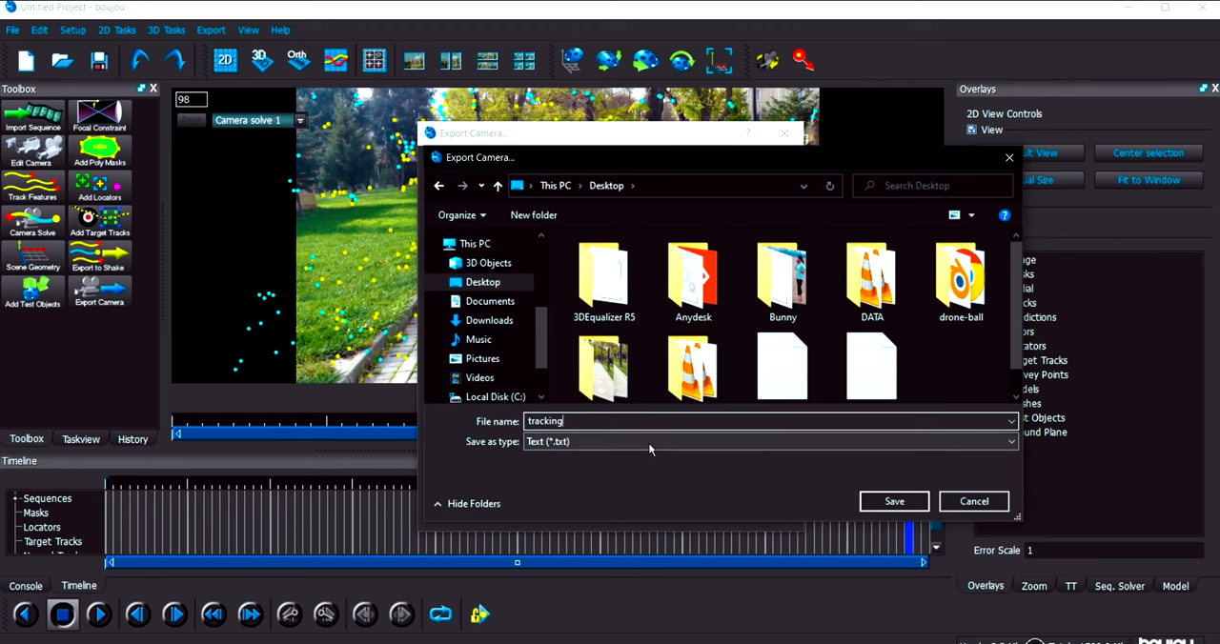
{"action": "left_click", "coordinate": [1010, 443]}
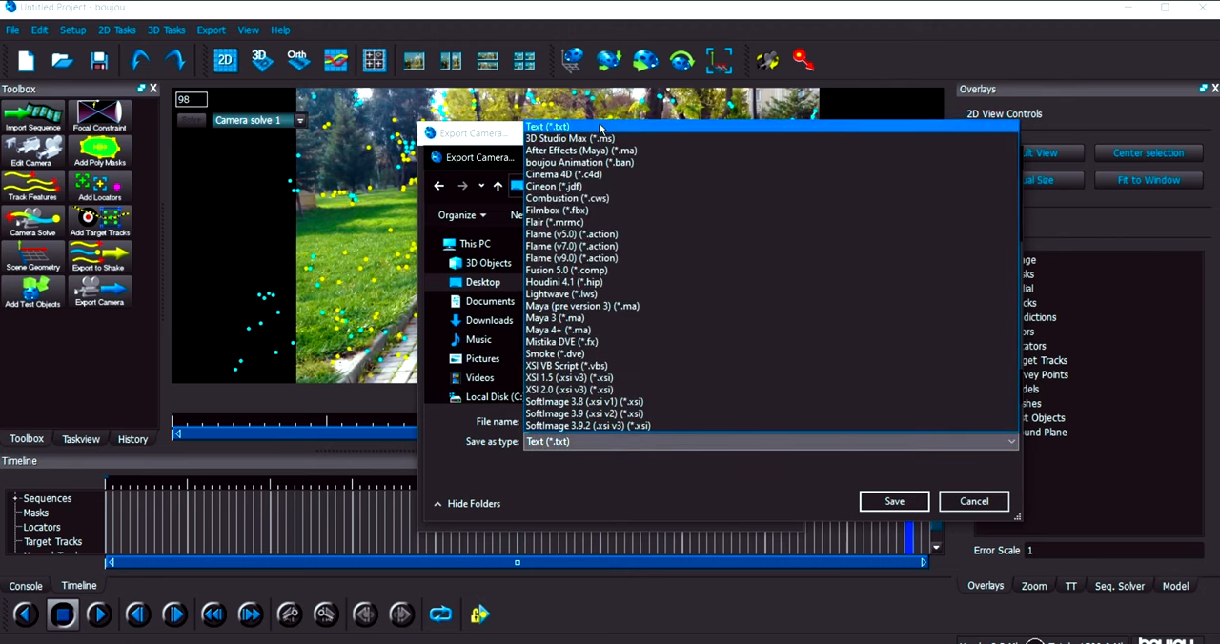
{"action": "left_click", "coordinate": [547, 126]}
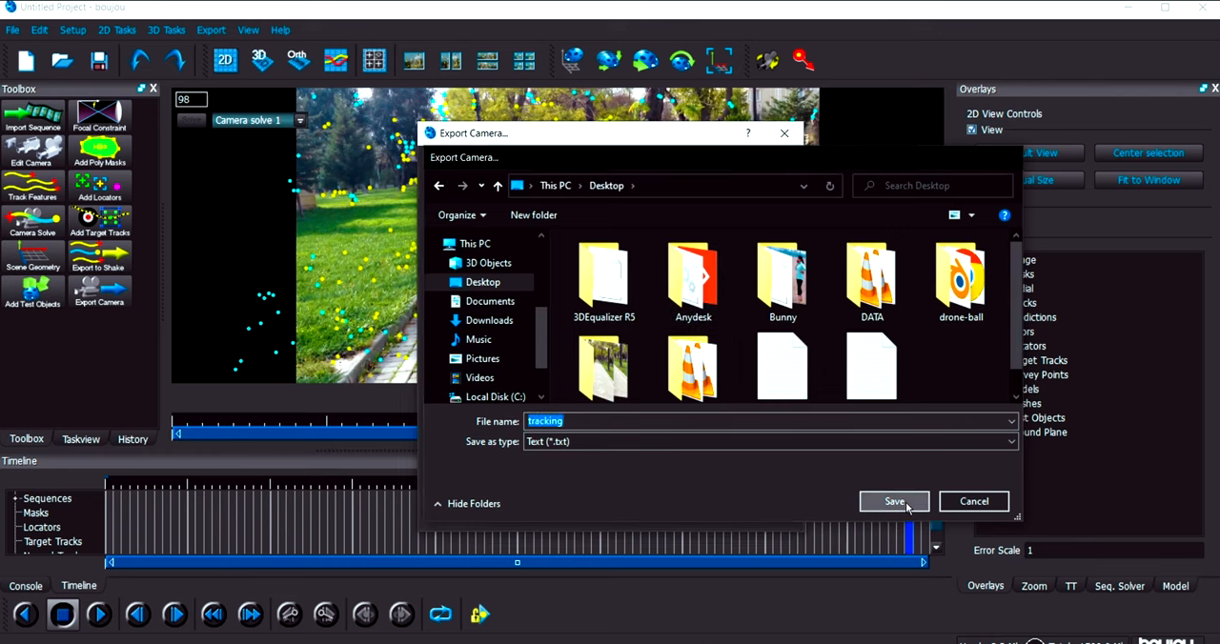
{"action": "left_click", "coordinate": [892, 501]}
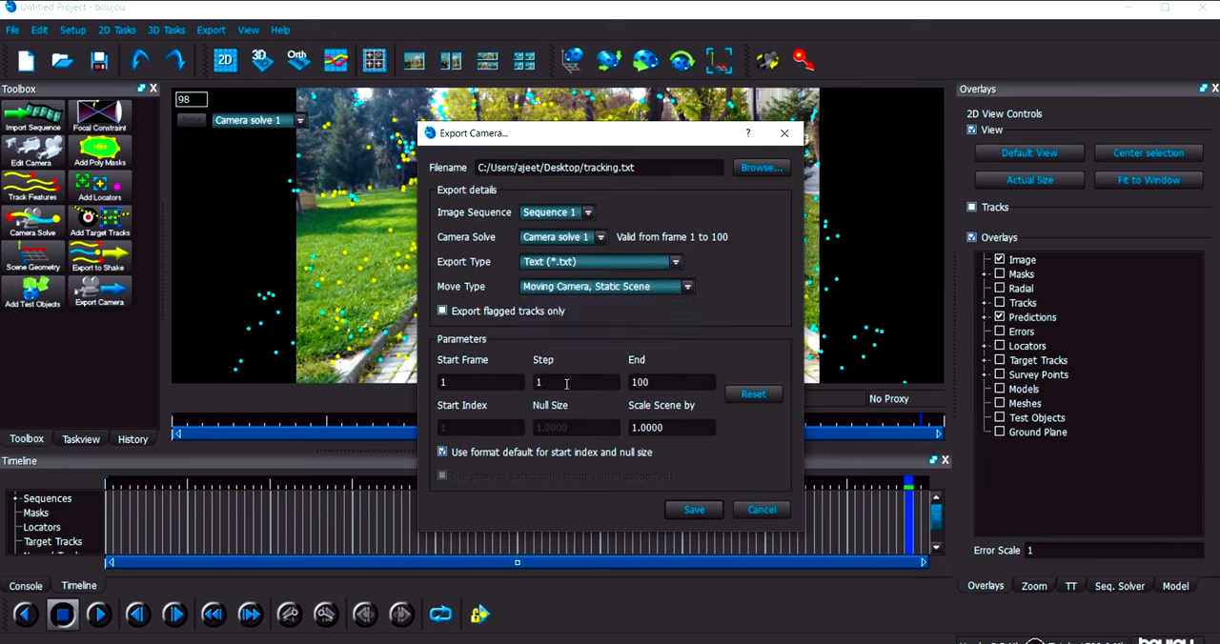
- Set Scale Scene by to 10.0000 and save the camera export
{"action": "left_click", "coordinate": [671, 427]}
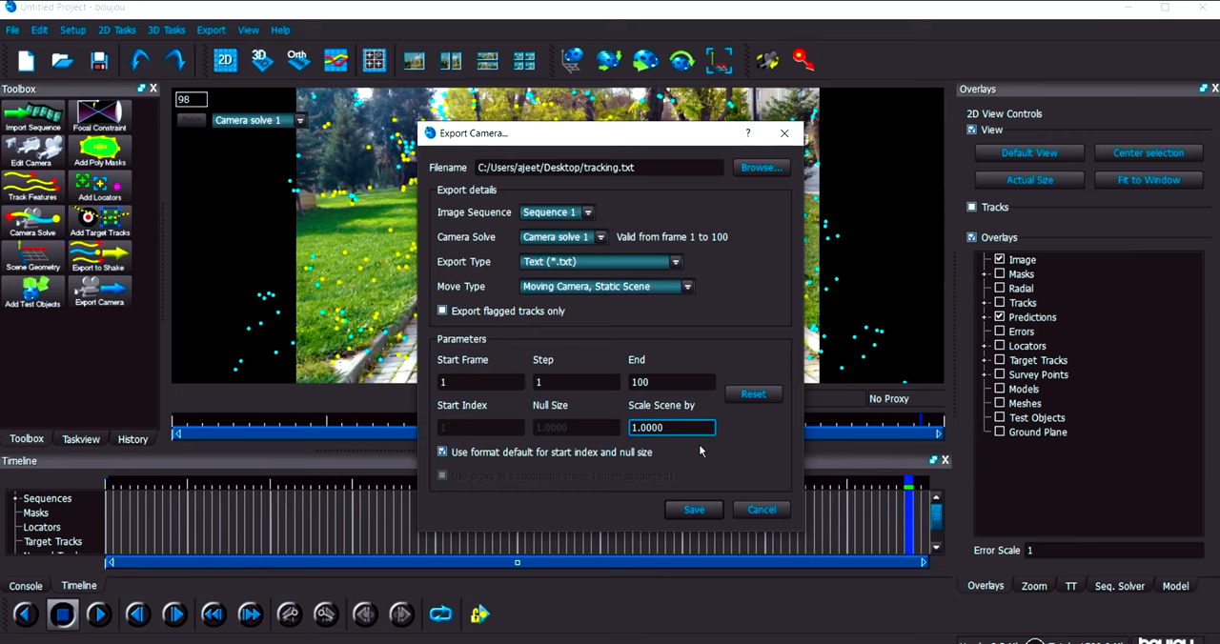
{"action": "type", "text": "10.0000"}
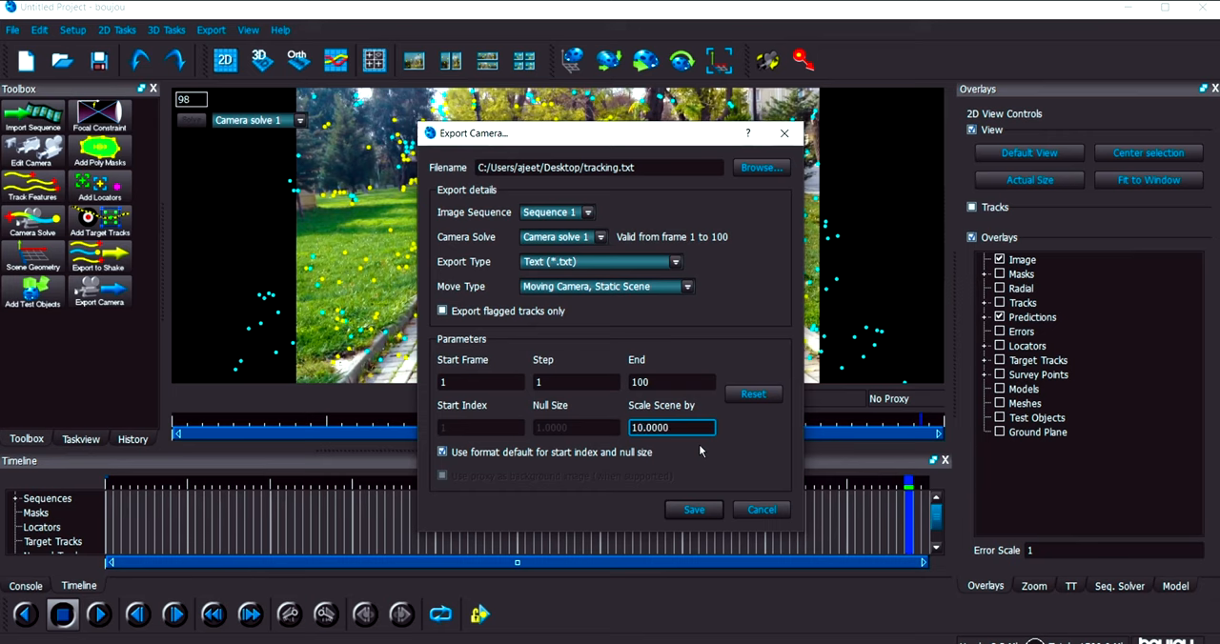
{"action": "mouse_move", "coordinate": [703, 503]}
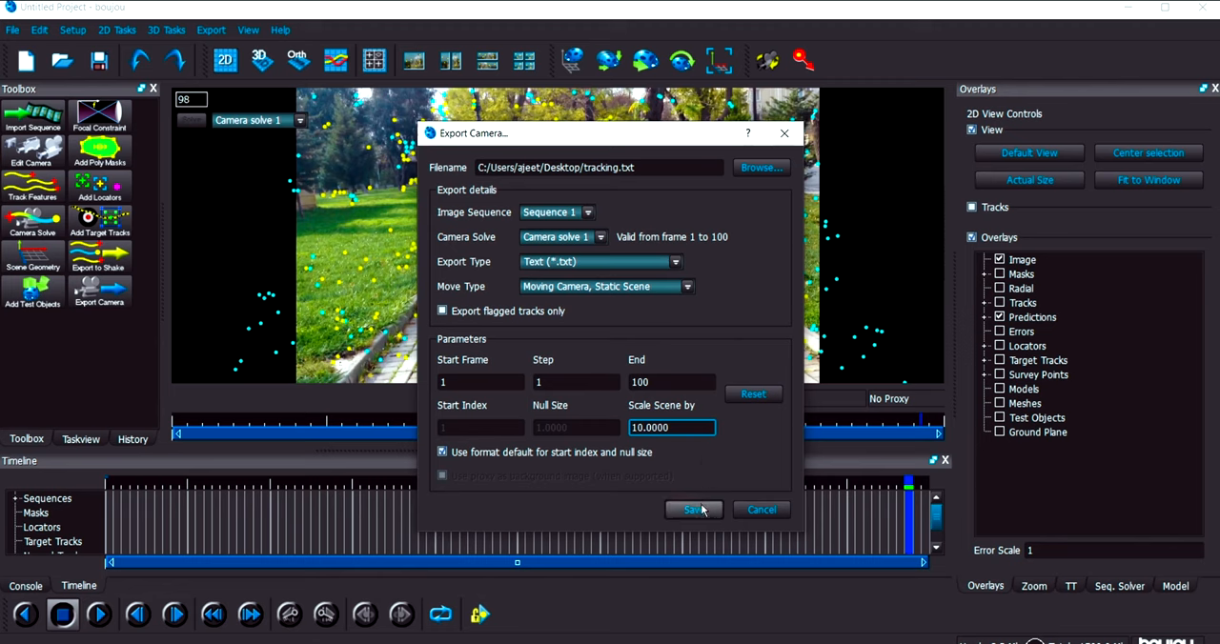
{"action": "left_click", "coordinate": [693, 511]}
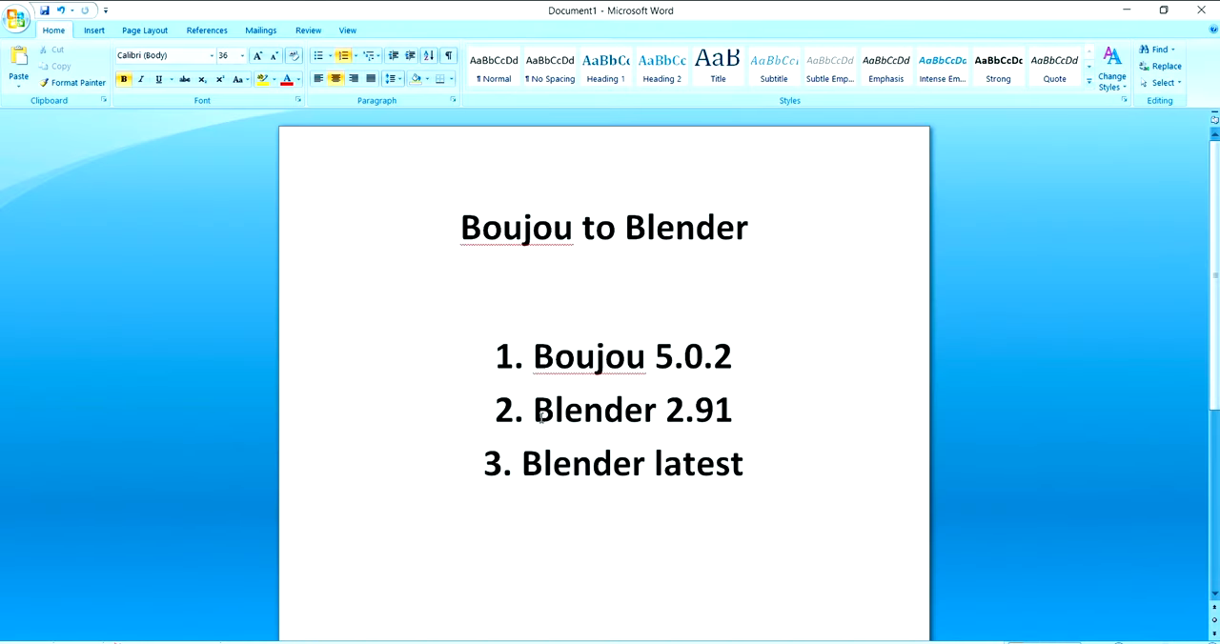
{"action": "left_click", "coordinate": [743, 463]}
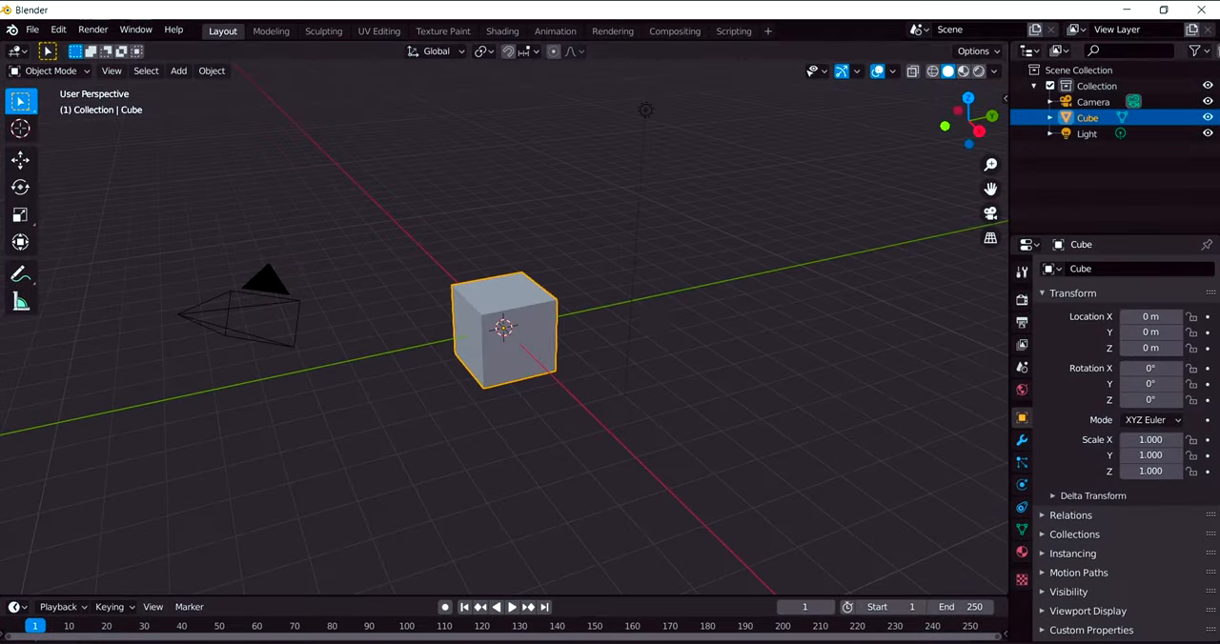
{"action": "mouse_move", "coordinate": [756, 262]}
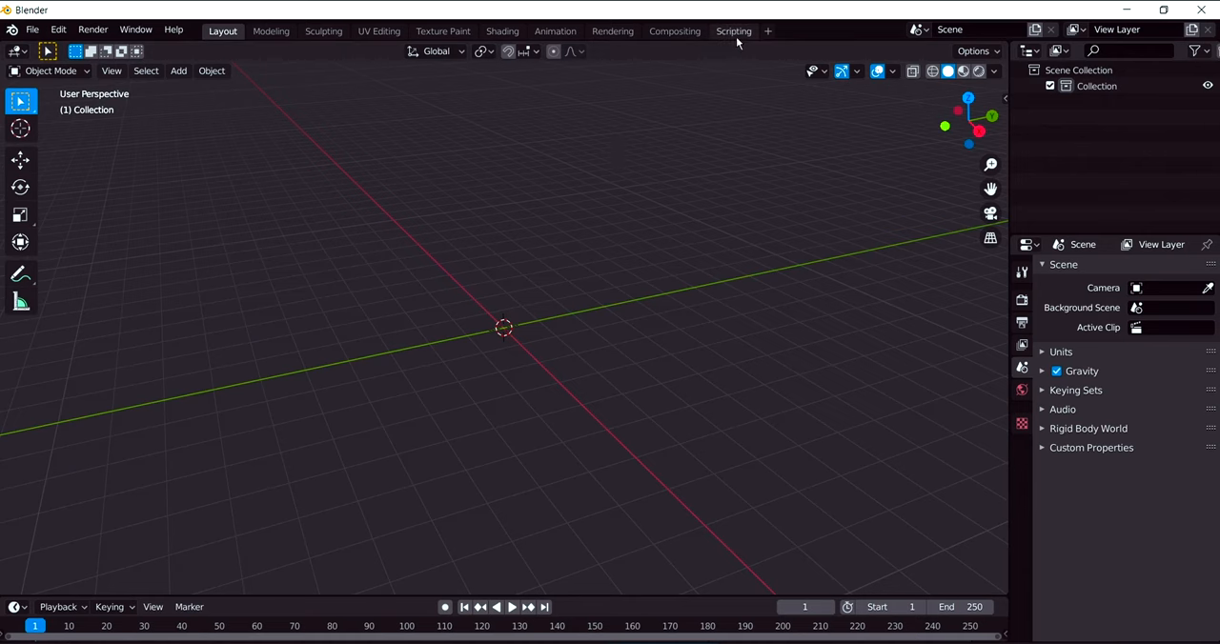
- Switch to the Scripting workspace and open the Boujou import script file to copy it
{"action": "left_click", "coordinate": [732, 31]}
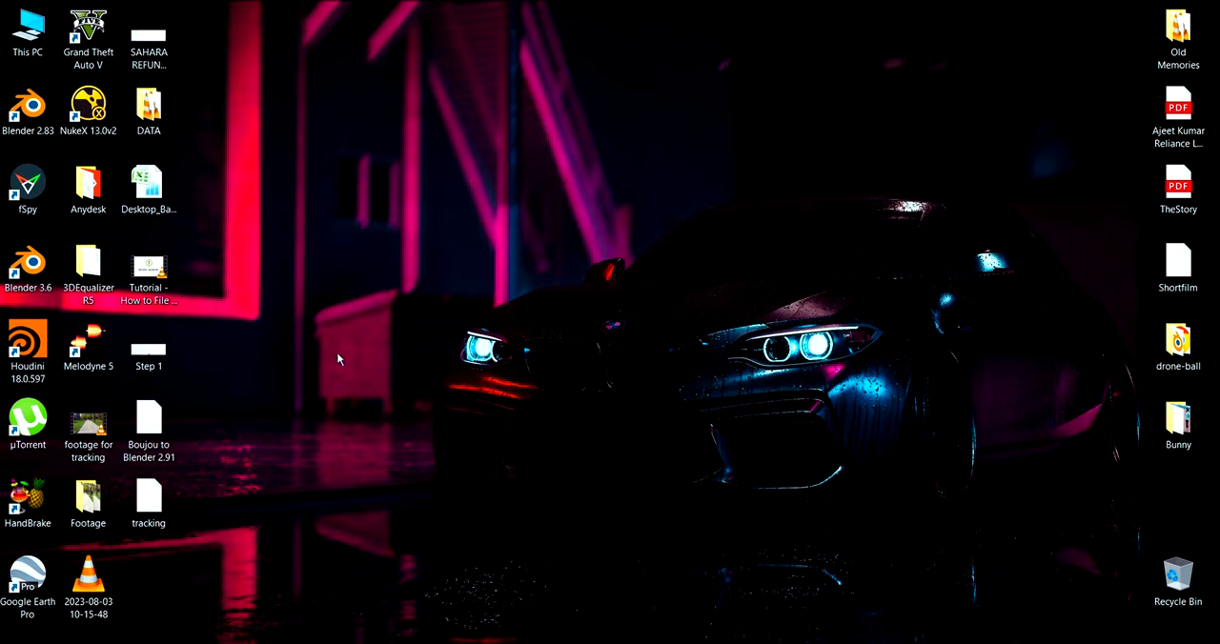
{"action": "double_click", "coordinate": [148, 419]}
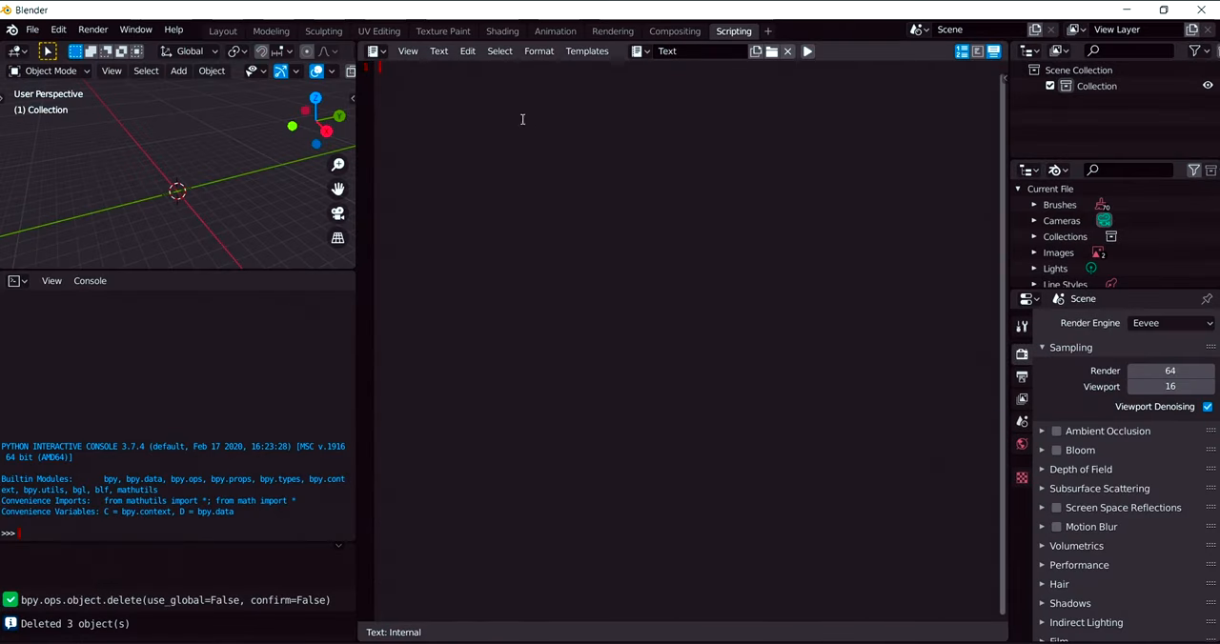
{"action": "mouse_move", "coordinate": [404, 105]}
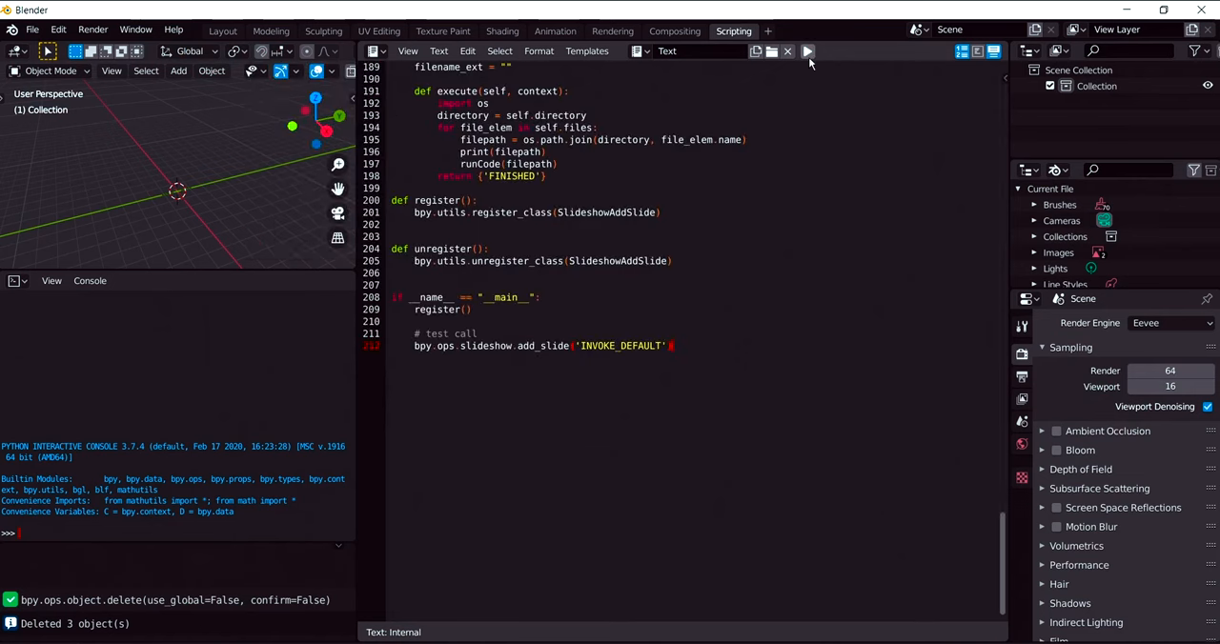
- Run the script and import tracking.txt from the Desktop as a Boujou txt file
{"action": "left_click", "coordinate": [808, 51]}
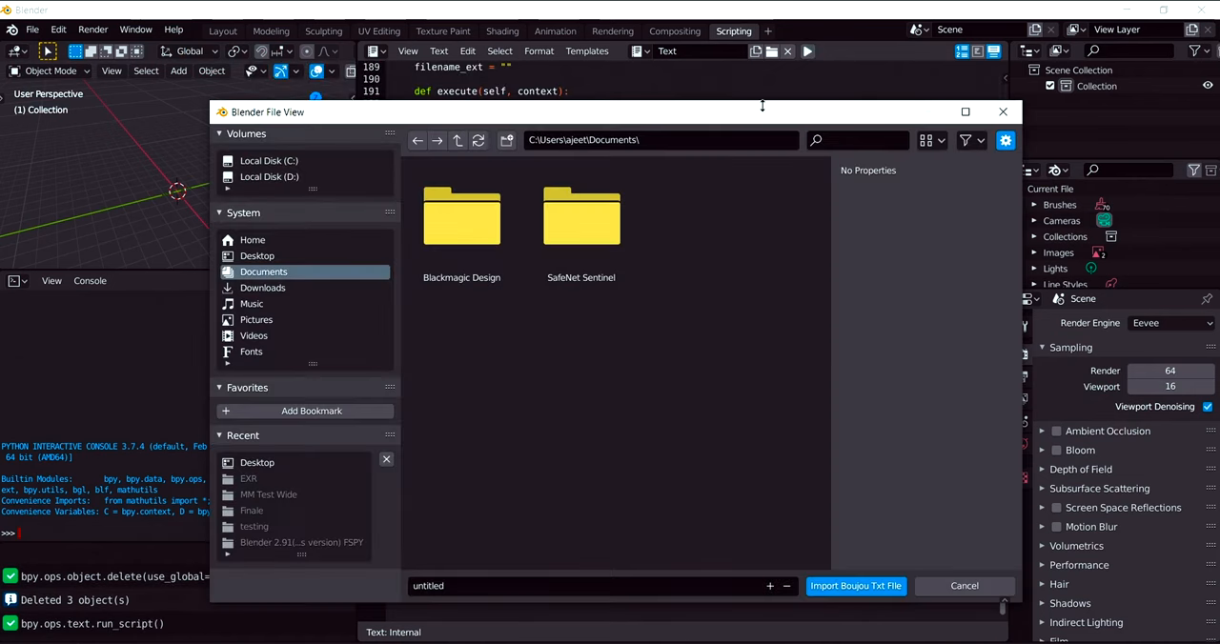
{"action": "left_click", "coordinate": [256, 256]}
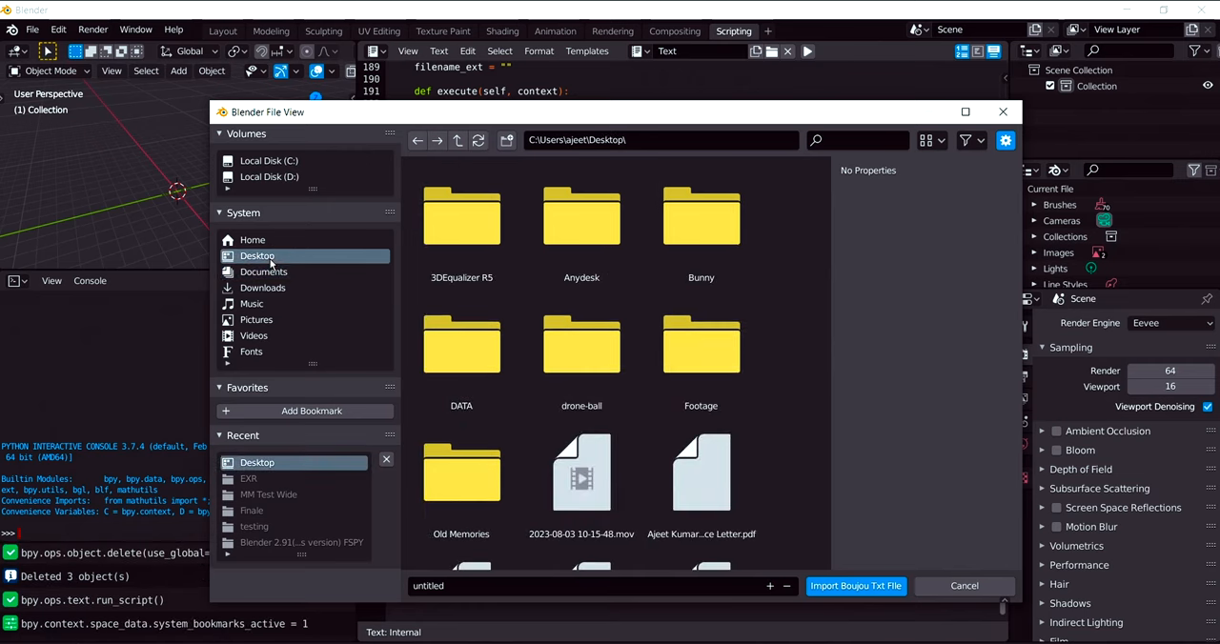
{"action": "mouse_move", "coordinate": [621, 436]}
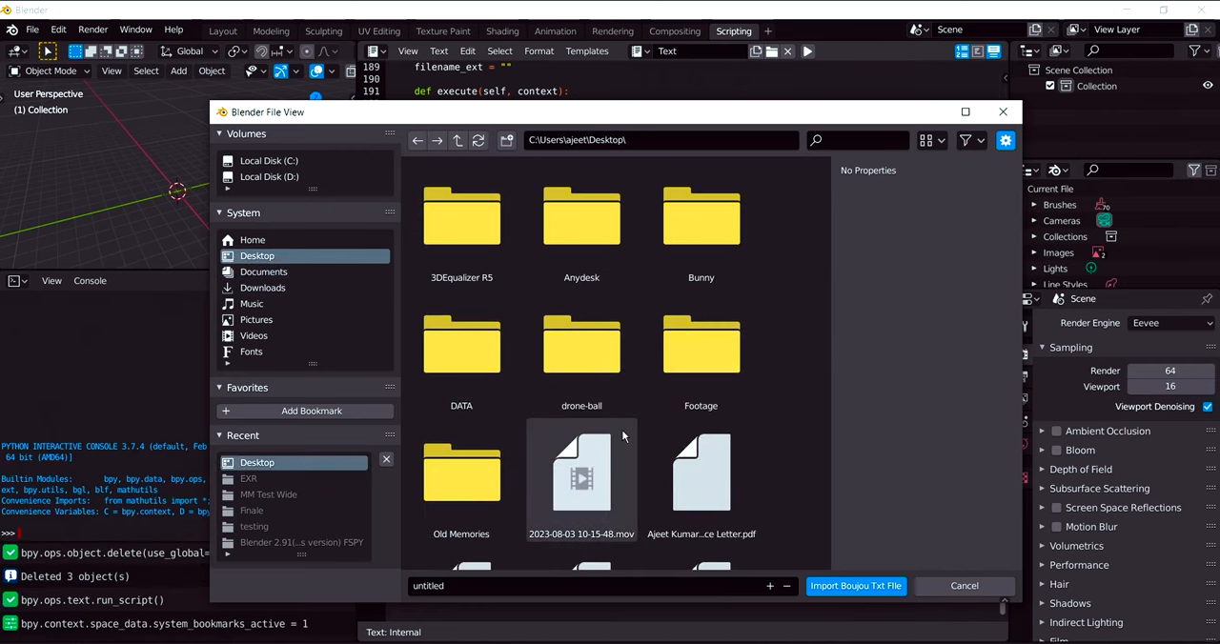
{"action": "scroll", "scroll_direction": "down", "scroll_amount": 3}
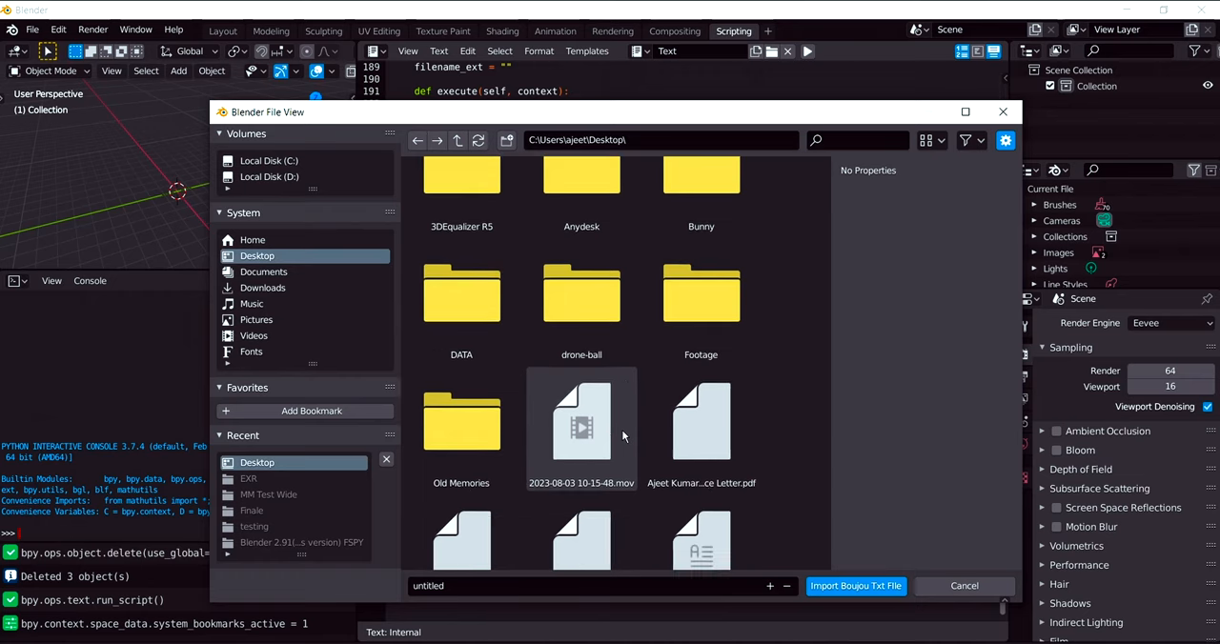
{"action": "scroll", "scroll_direction": "down", "scroll_amount": 3}
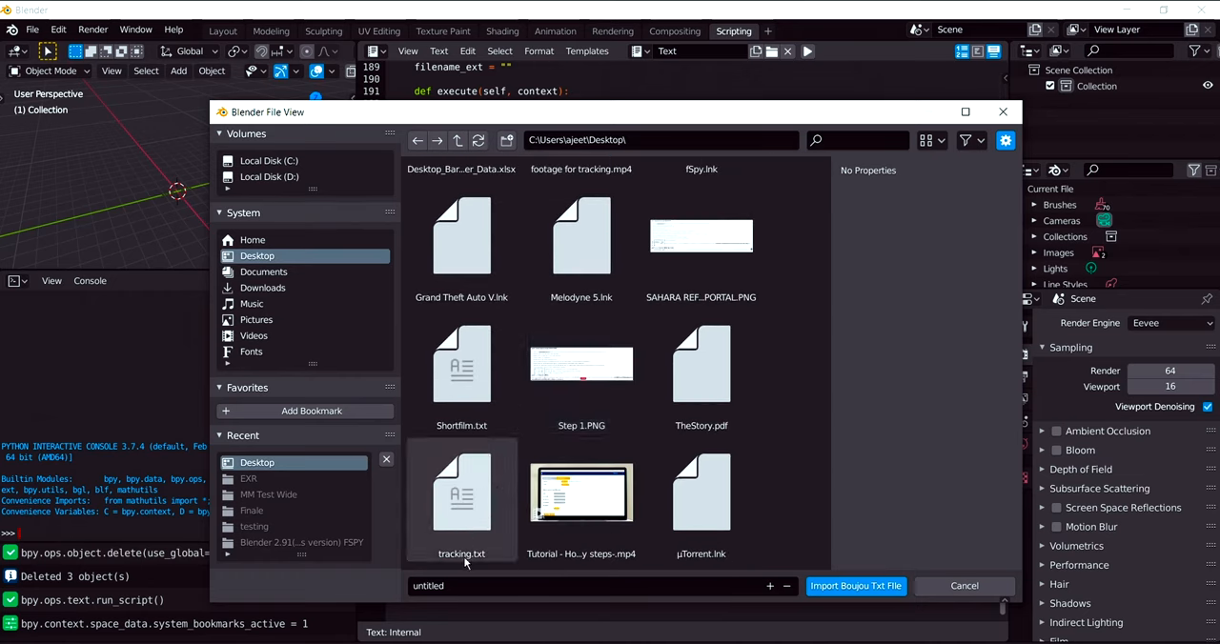
{"action": "left_click", "coordinate": [462, 495]}
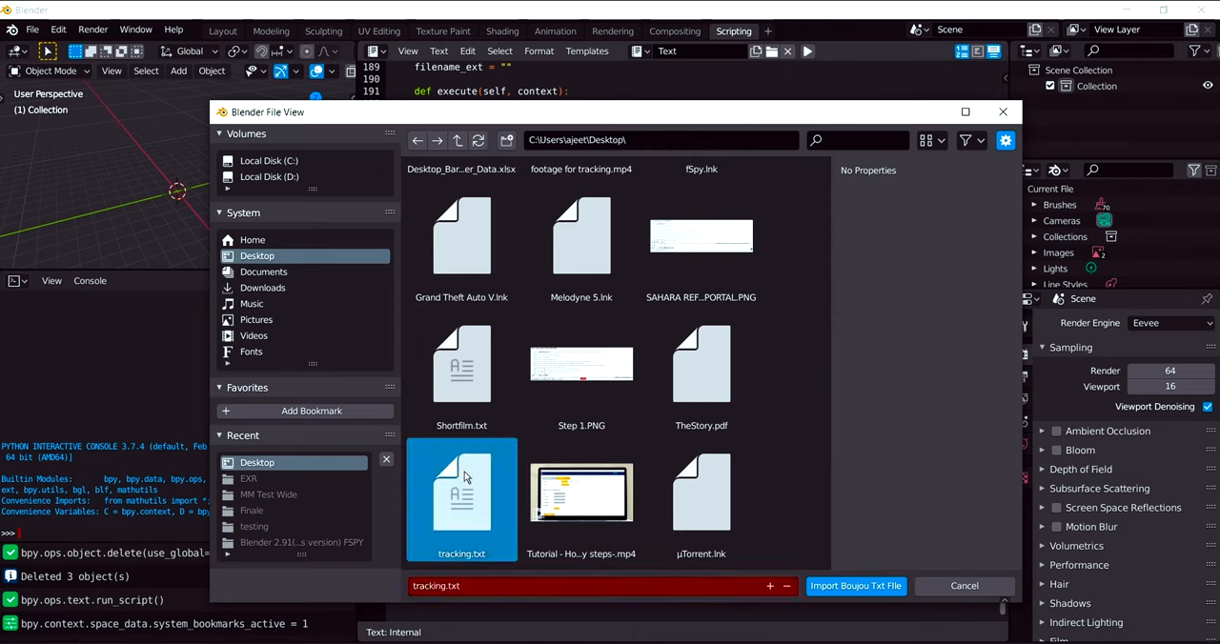
{"action": "mouse_move", "coordinate": [853, 587]}
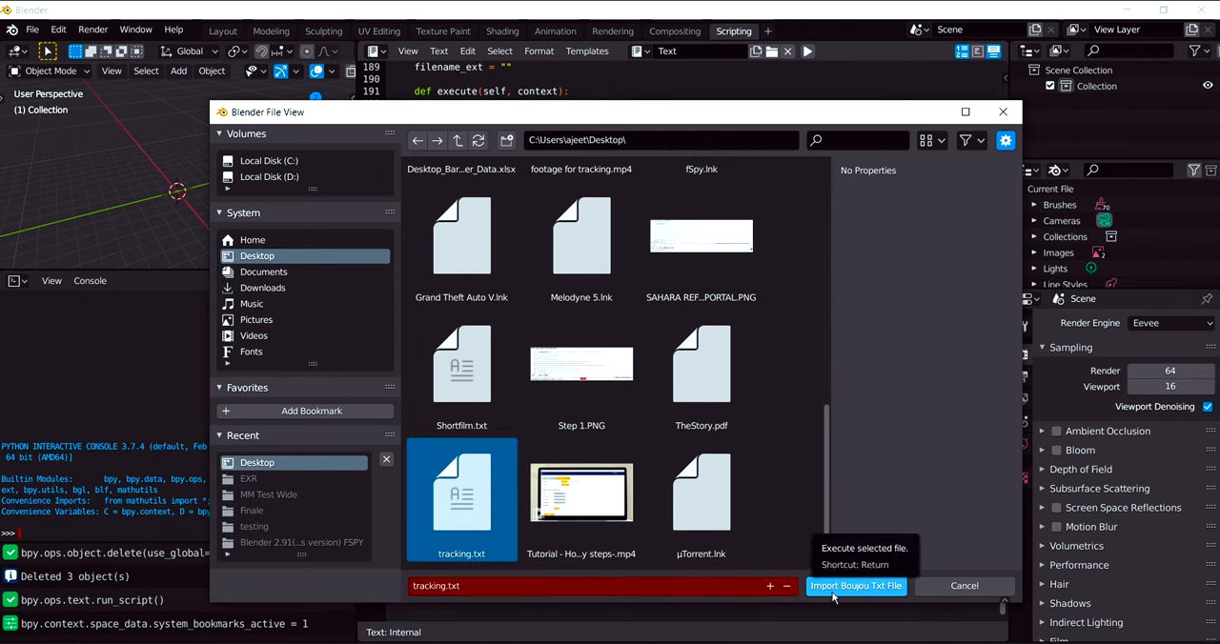
{"action": "left_click", "coordinate": [854, 587]}
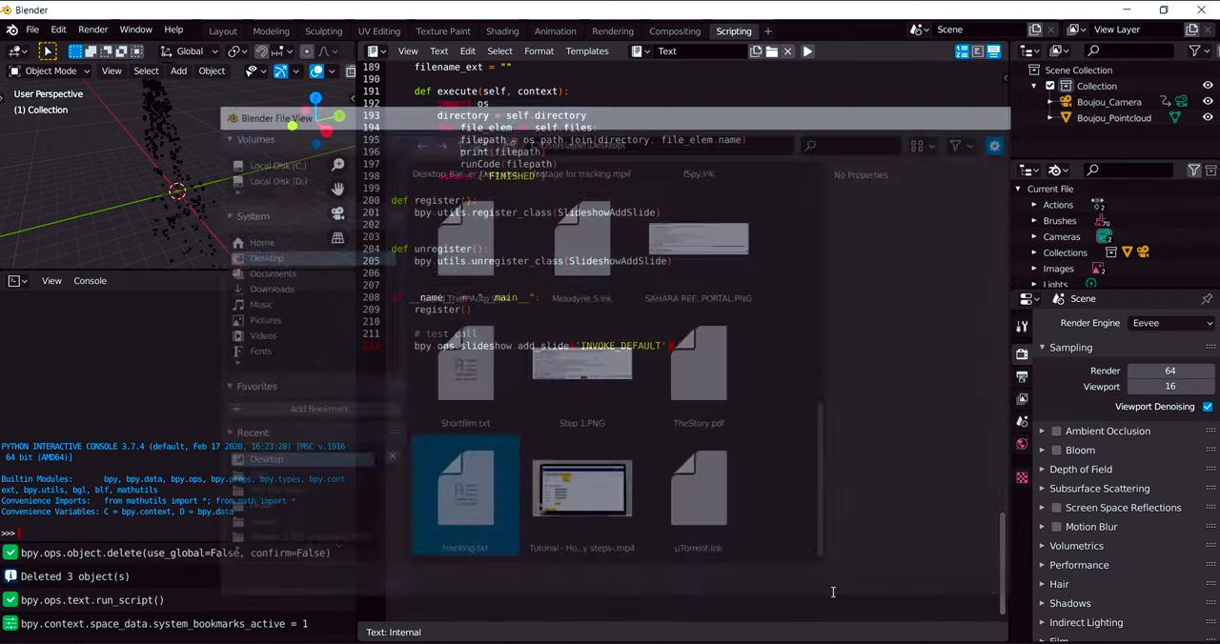
- Inspect the imported camera and point cloud in Layout, then return to boujou's Edit menu
{"action": "left_click", "coordinate": [221, 31]}
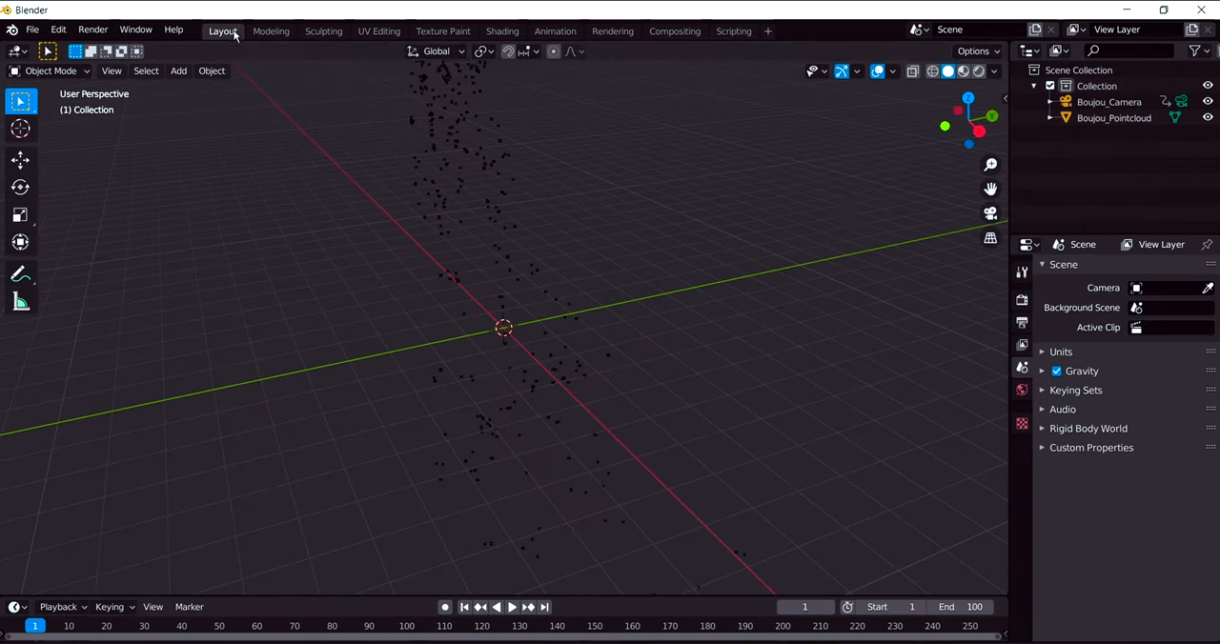
{"action": "mouse_move", "coordinate": [991, 164]}
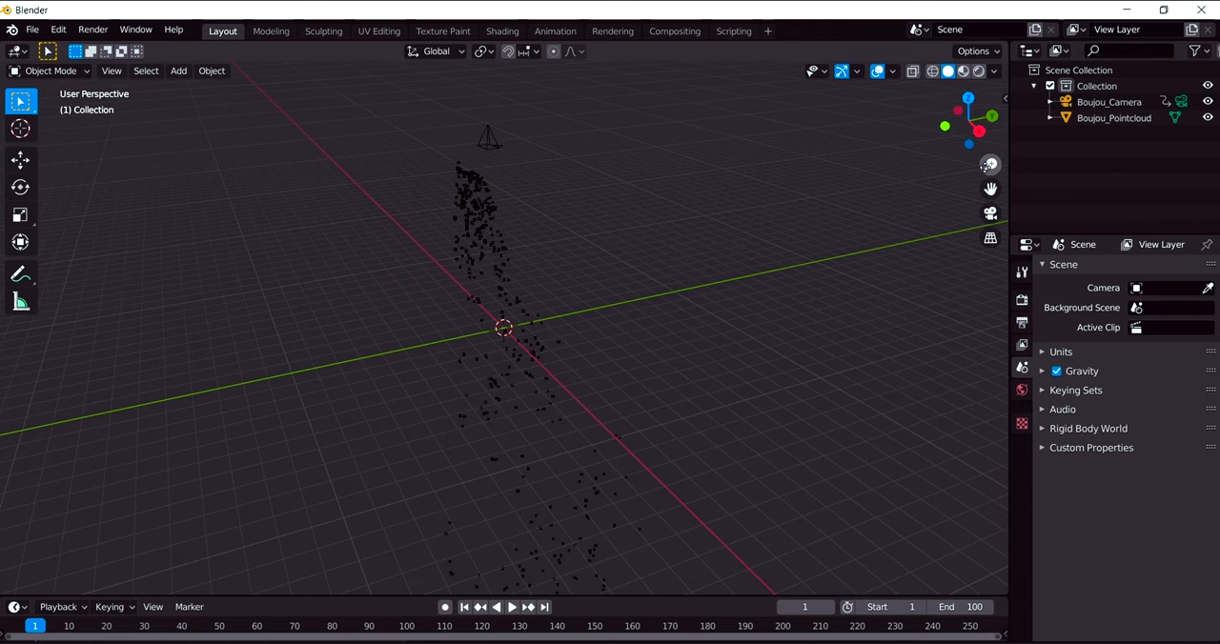
{"action": "mouse_move", "coordinate": [989, 164]}
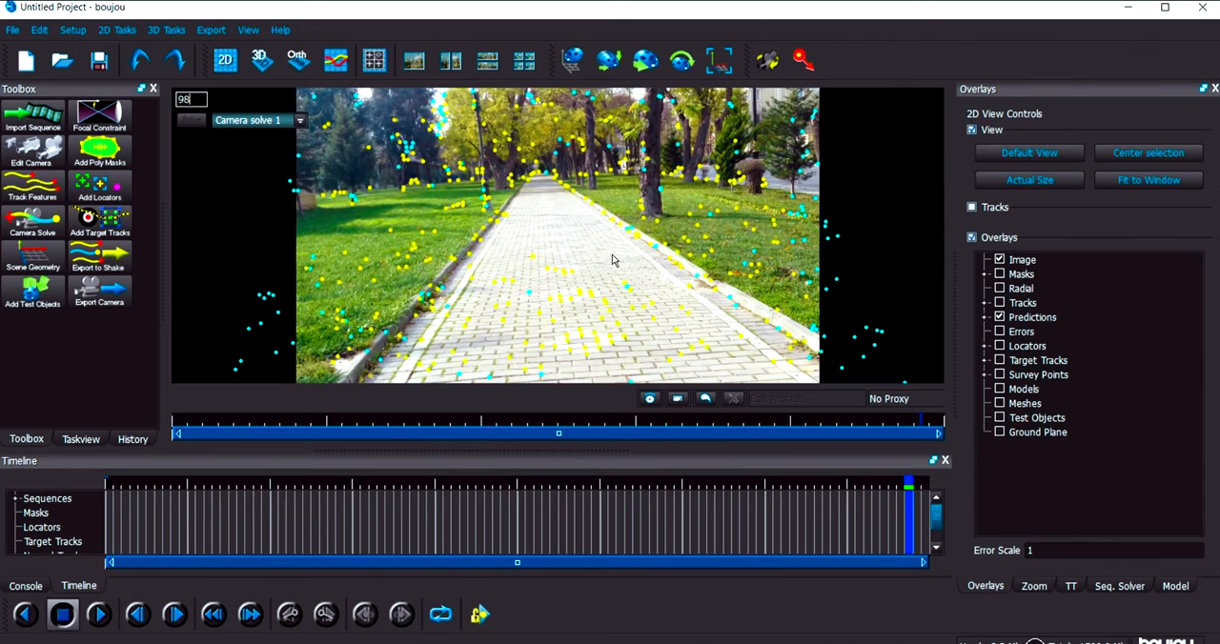
{"action": "mouse_move", "coordinate": [1002, 8]}
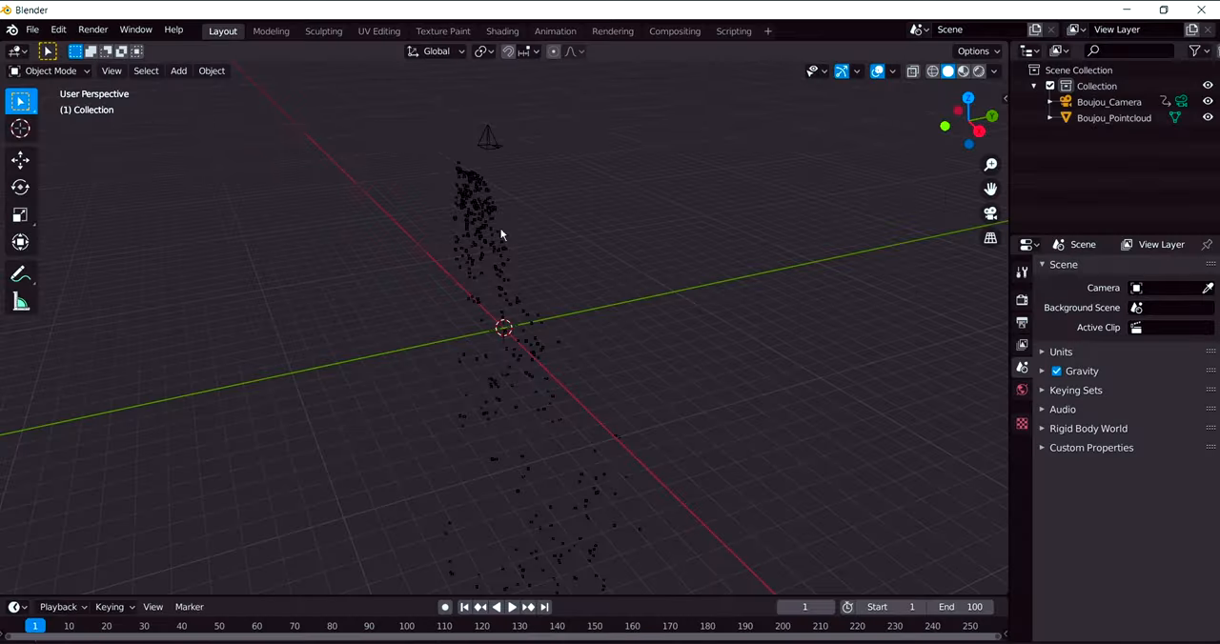
{"action": "mouse_move", "coordinate": [537, 309]}
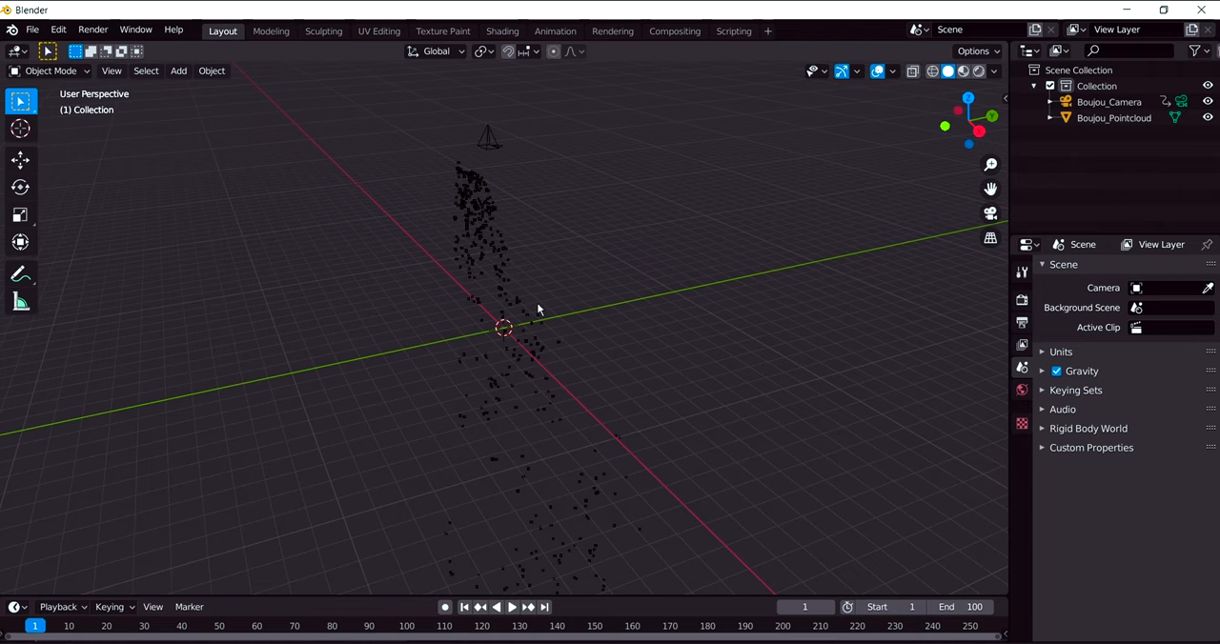
{"action": "mouse_move", "coordinate": [644, 129]}
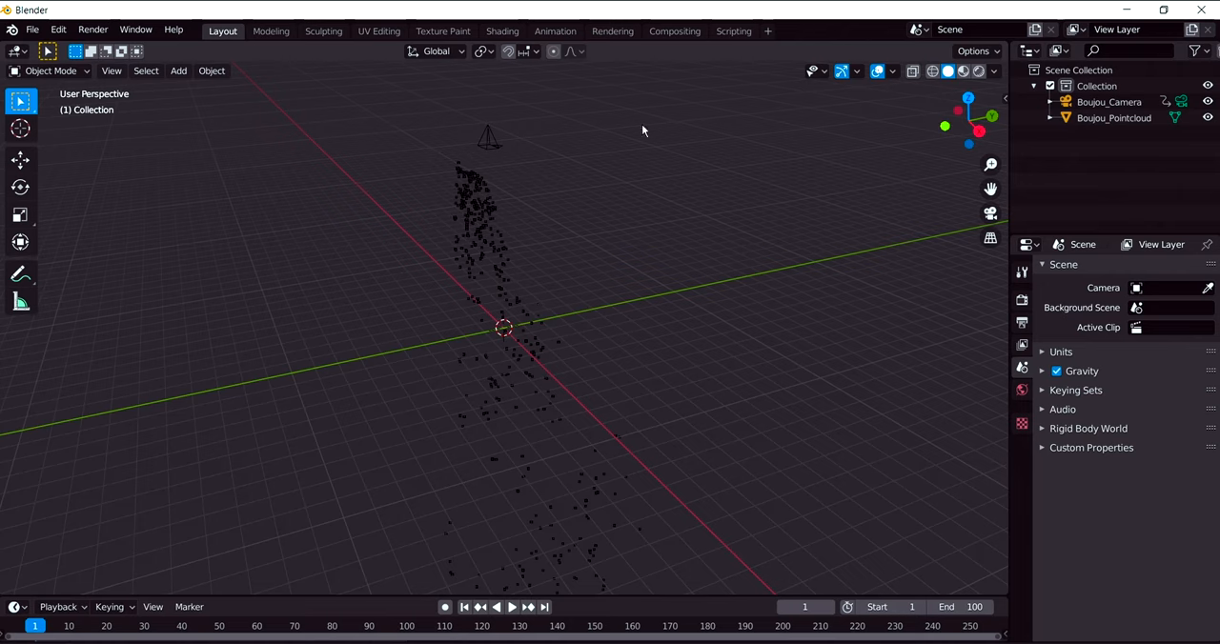
{"action": "mouse_move", "coordinate": [589, 212]}
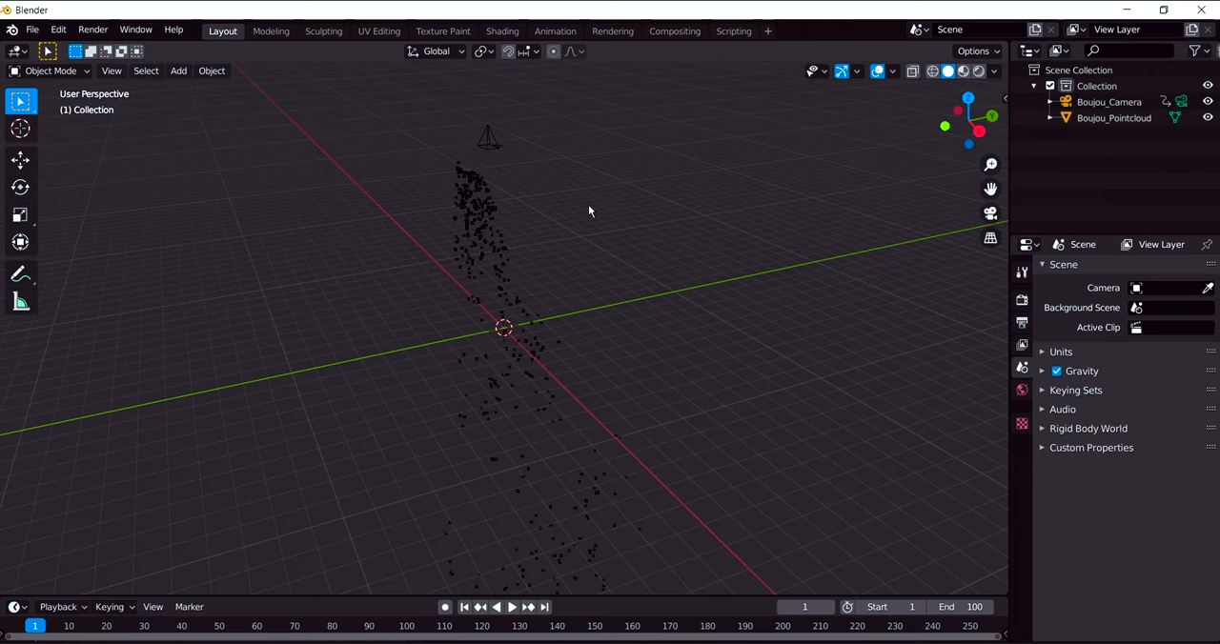
{"action": "mouse_move", "coordinate": [585, 173]}
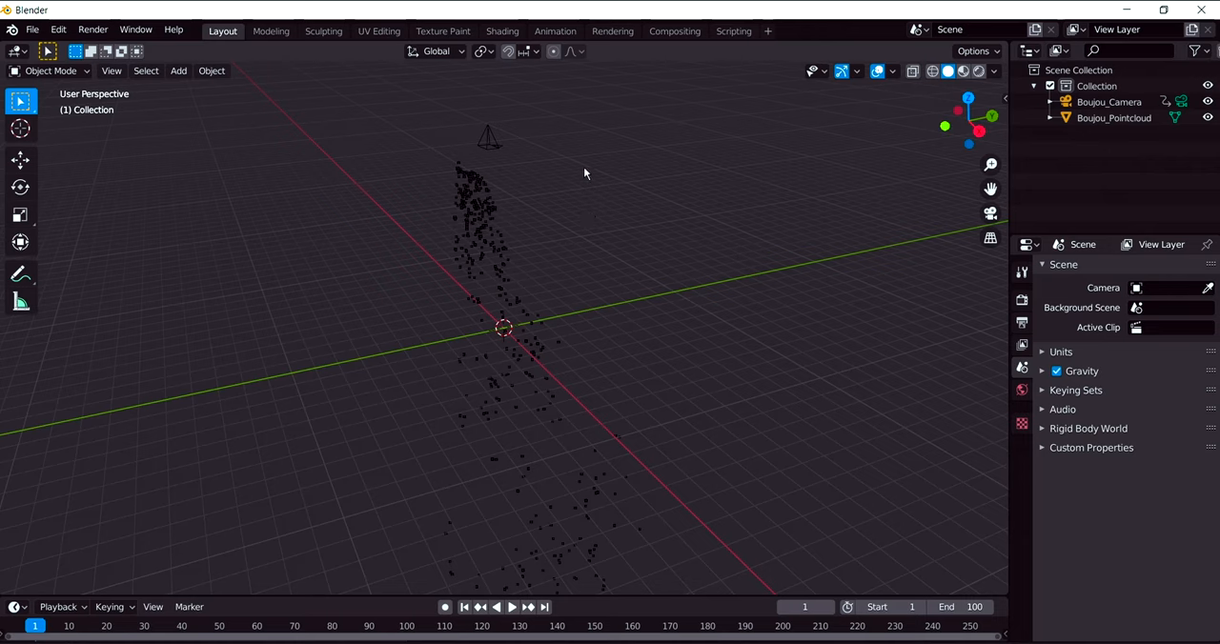
{"action": "left_click", "coordinate": [1113, 118]}
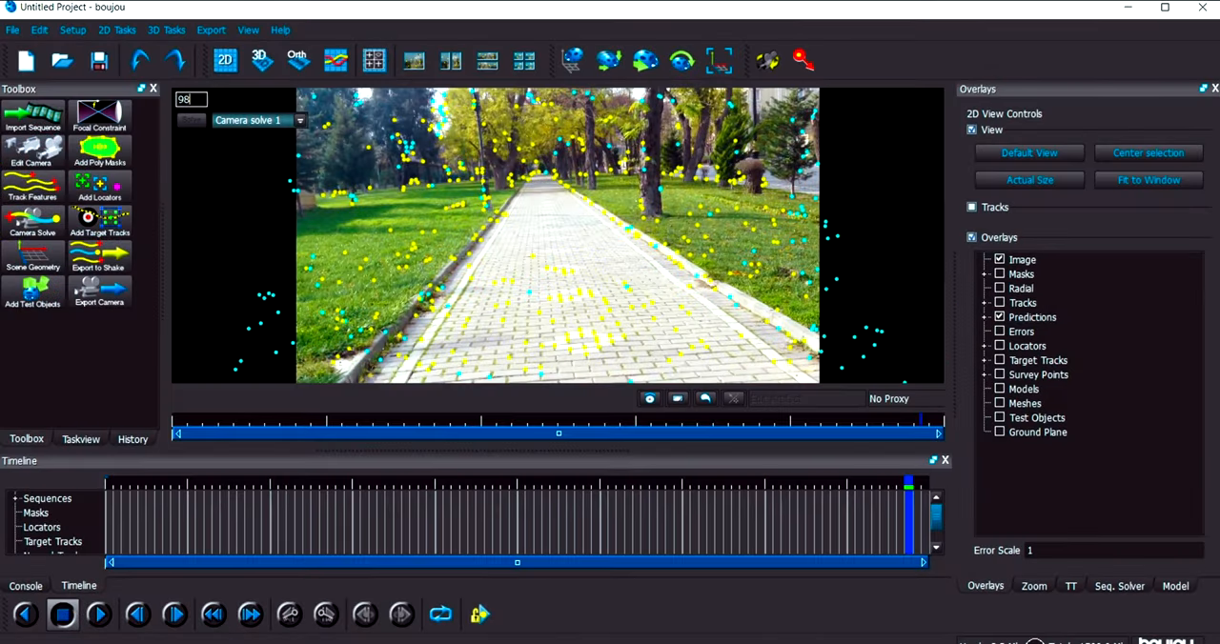
{"action": "left_click", "coordinate": [38, 31]}
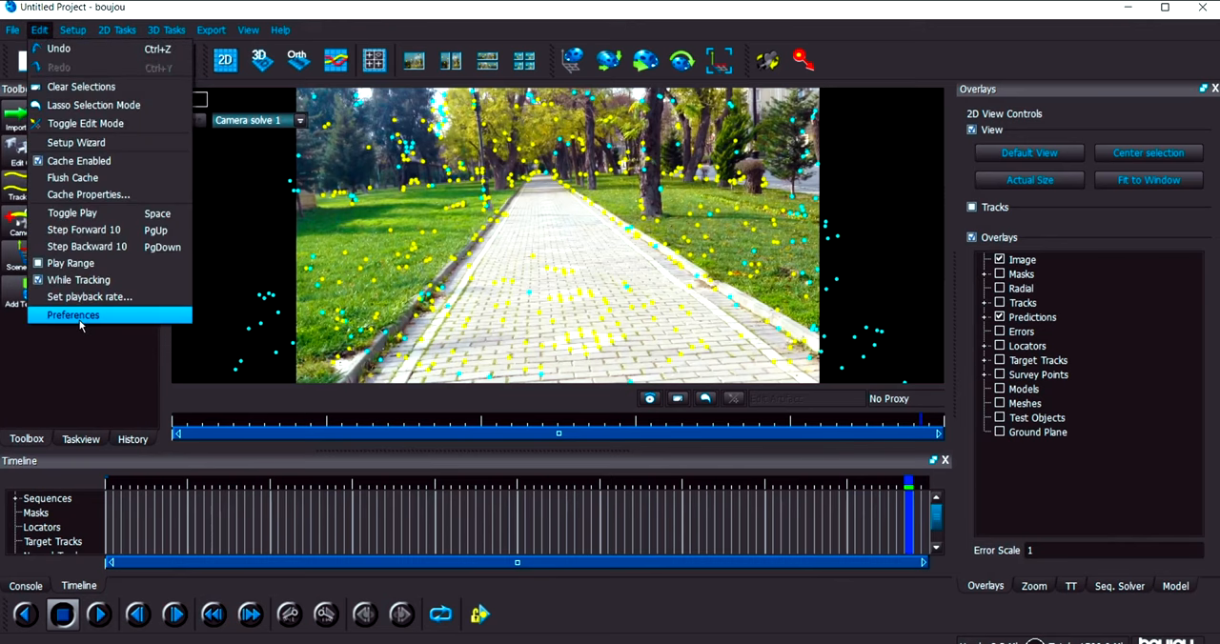
- In Preferences under 3D display, view the Preferred Camera Orientation choices without changing them
{"action": "left_click", "coordinate": [73, 314]}
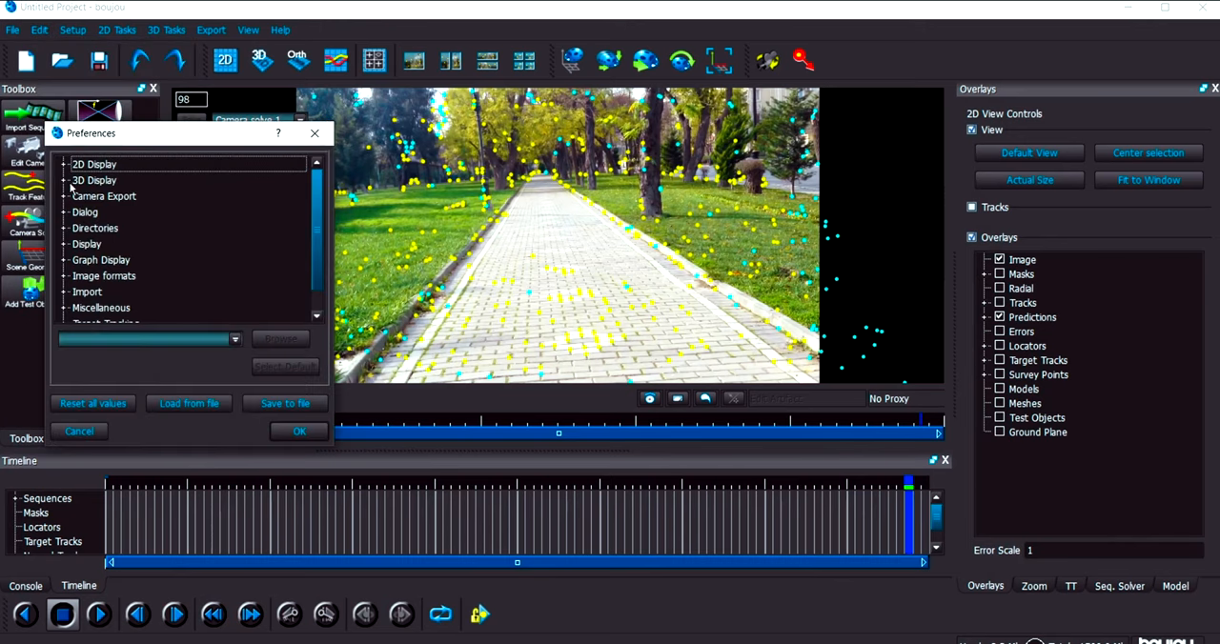
{"action": "left_click", "coordinate": [94, 180]}
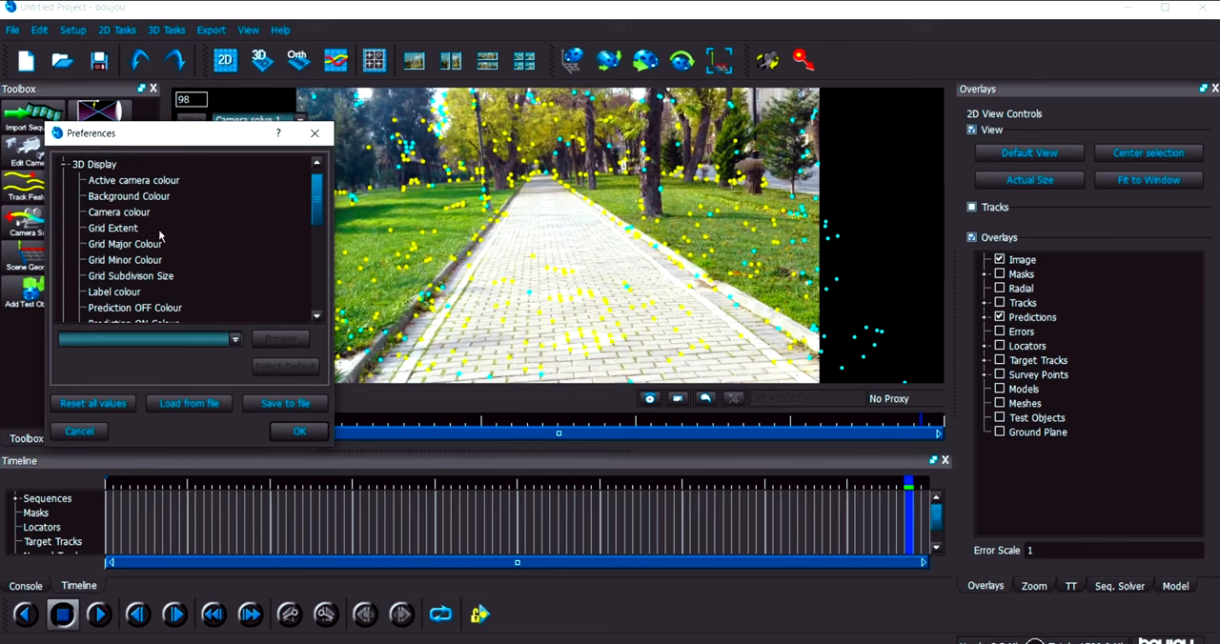
{"action": "scroll", "scroll_direction": "down", "scroll_amount": 3}
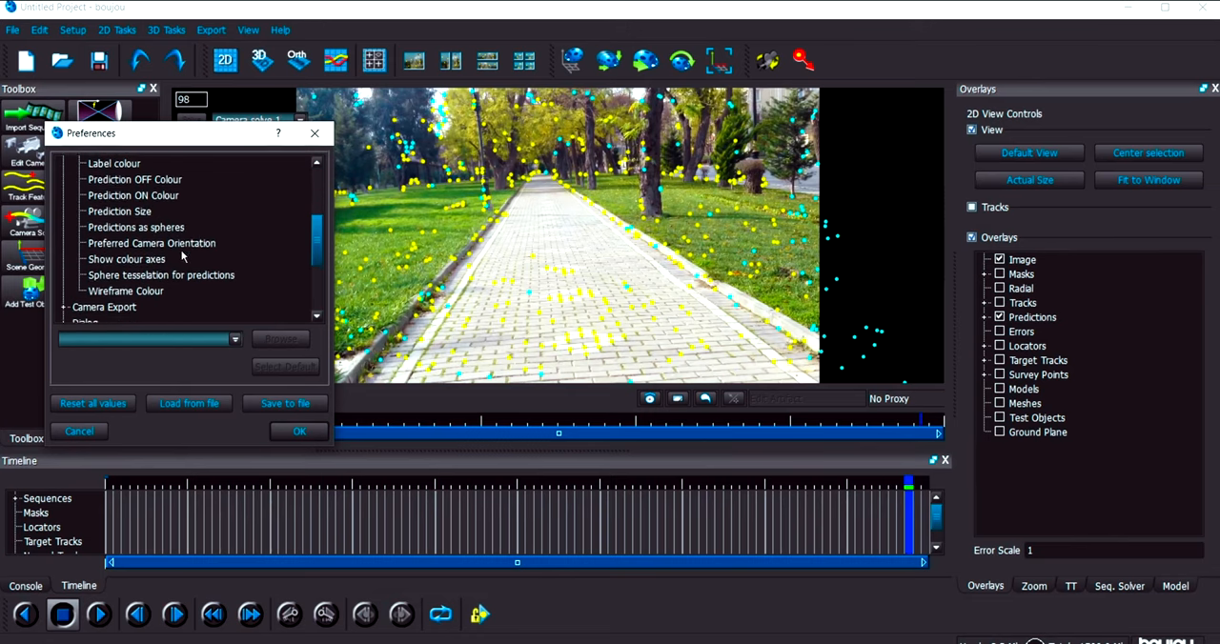
{"action": "scroll", "scroll_direction": "down", "scroll_amount": 3}
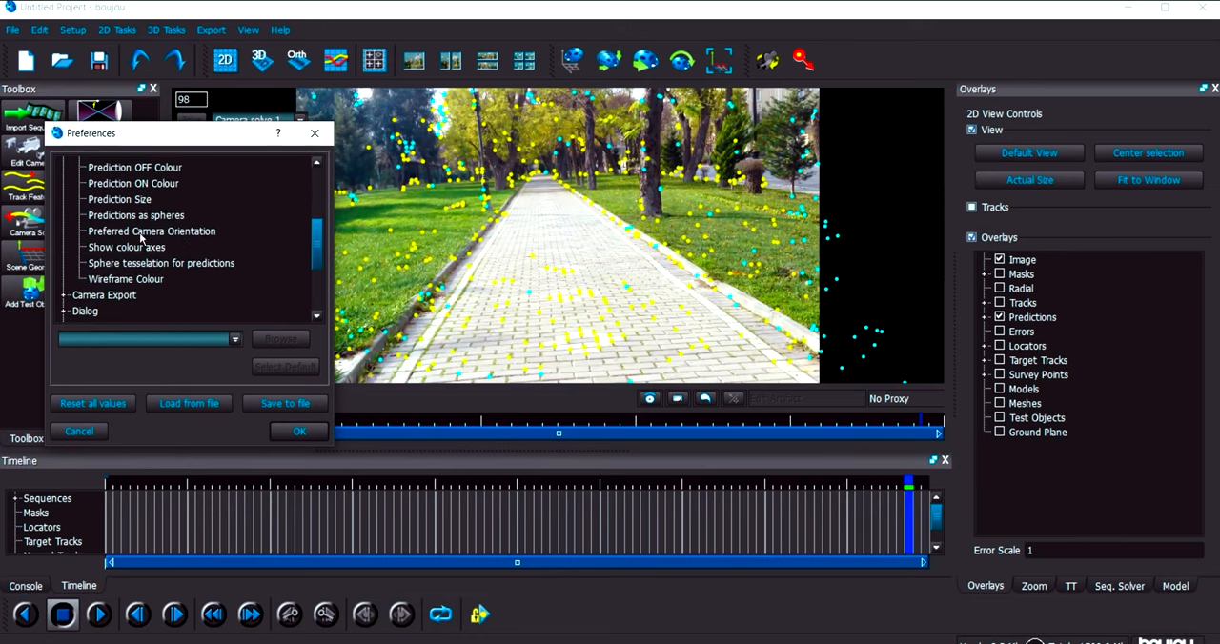
{"action": "left_click", "coordinate": [152, 231]}
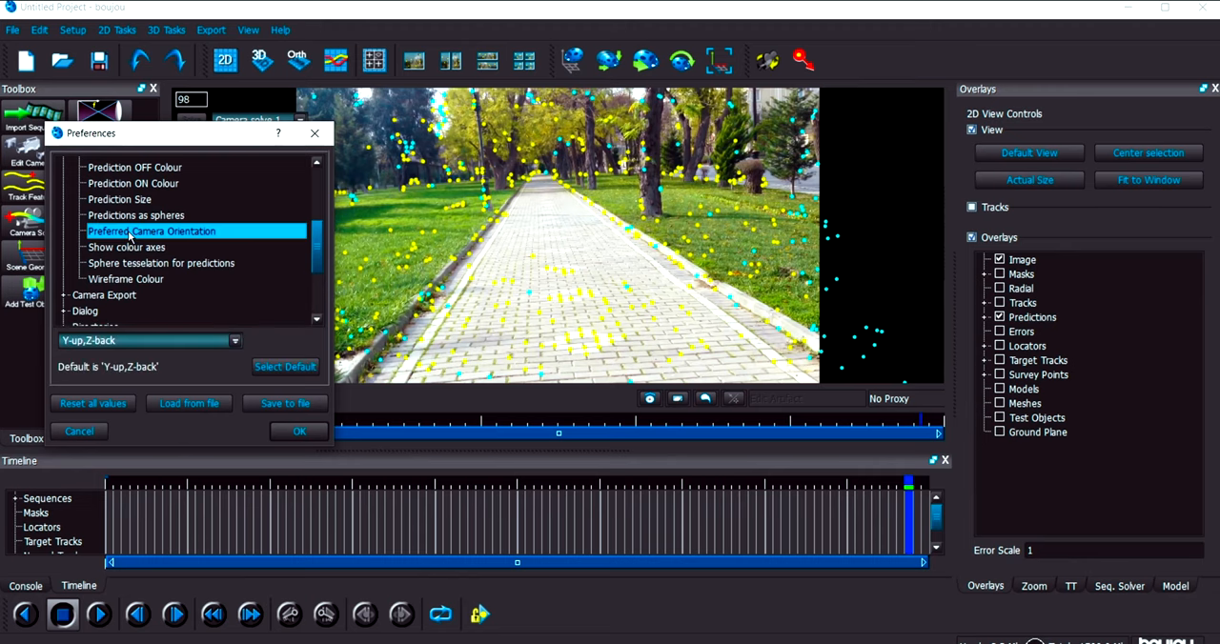
{"action": "mouse_move", "coordinate": [80, 355]}
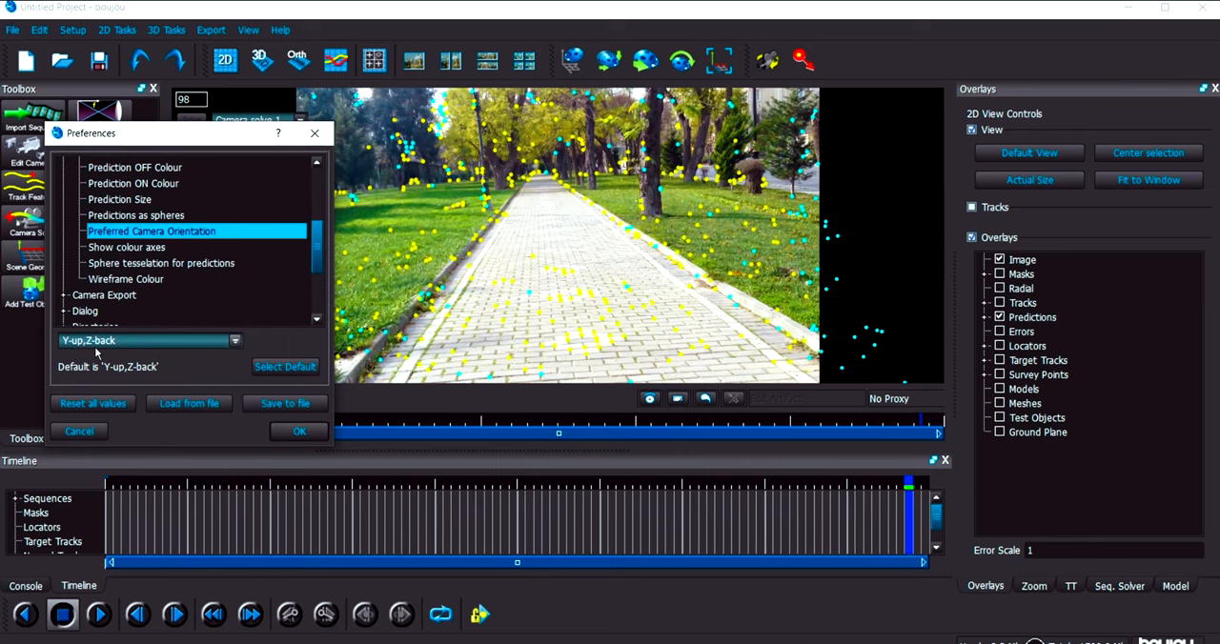
{"action": "mouse_move", "coordinate": [103, 352]}
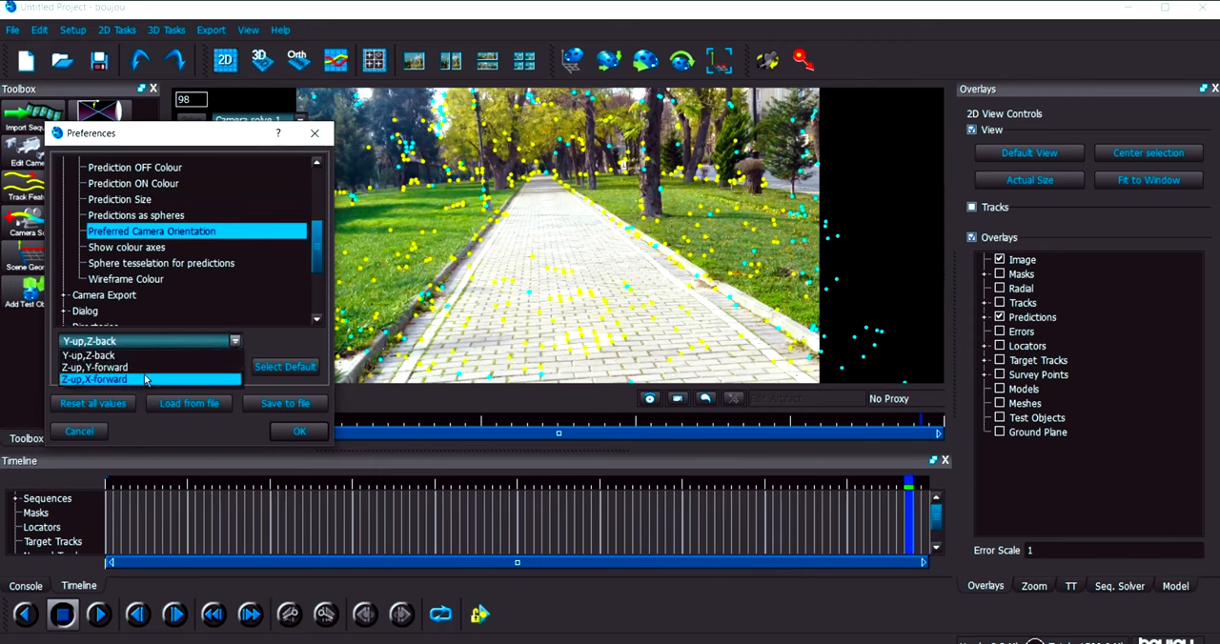
{"action": "left_click", "coordinate": [95, 366]}
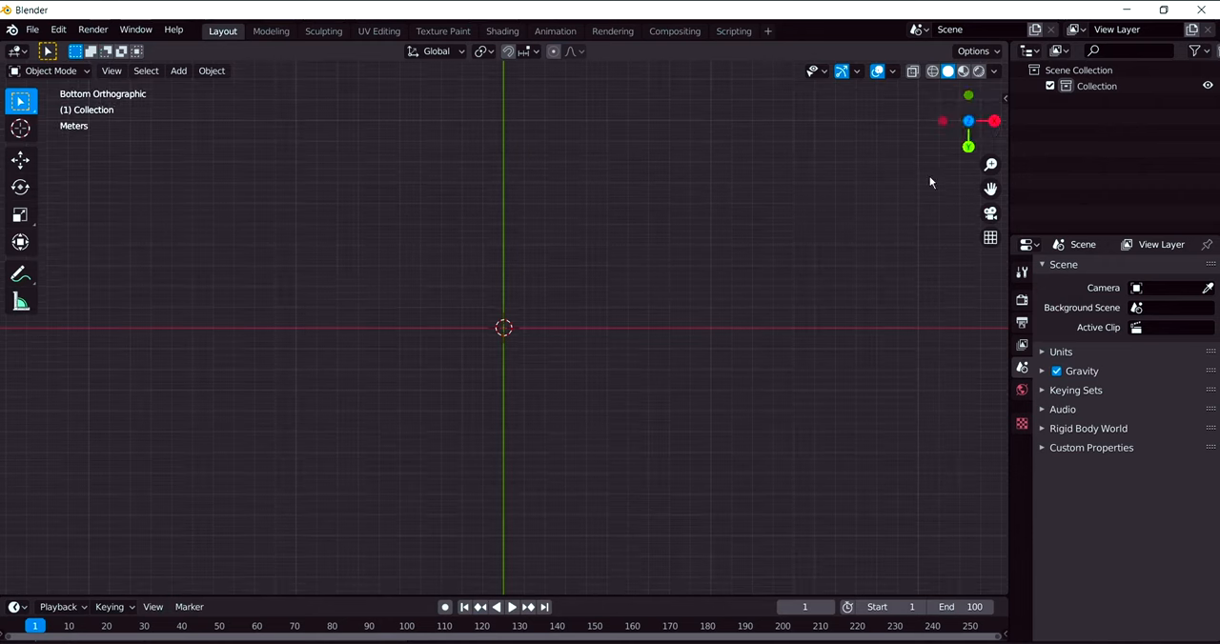
{"action": "mouse_move", "coordinate": [968, 143]}
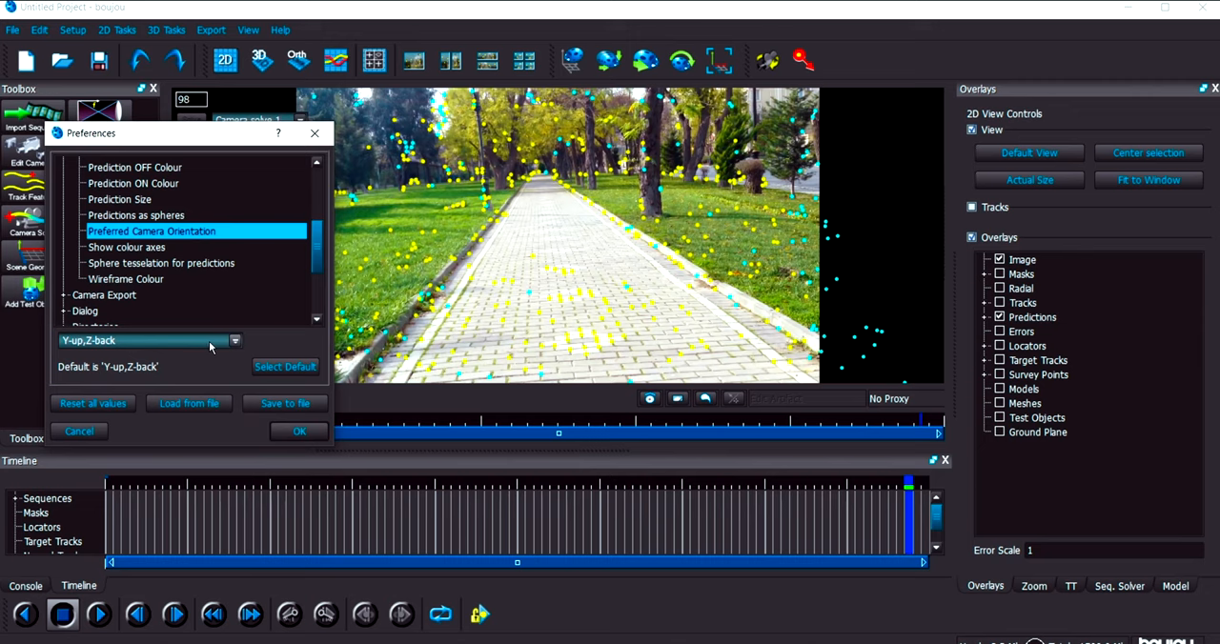
- Choose Z-up,X-forward as the preferred camera orientation and confirm with OK
{"action": "left_click", "coordinate": [234, 339]}
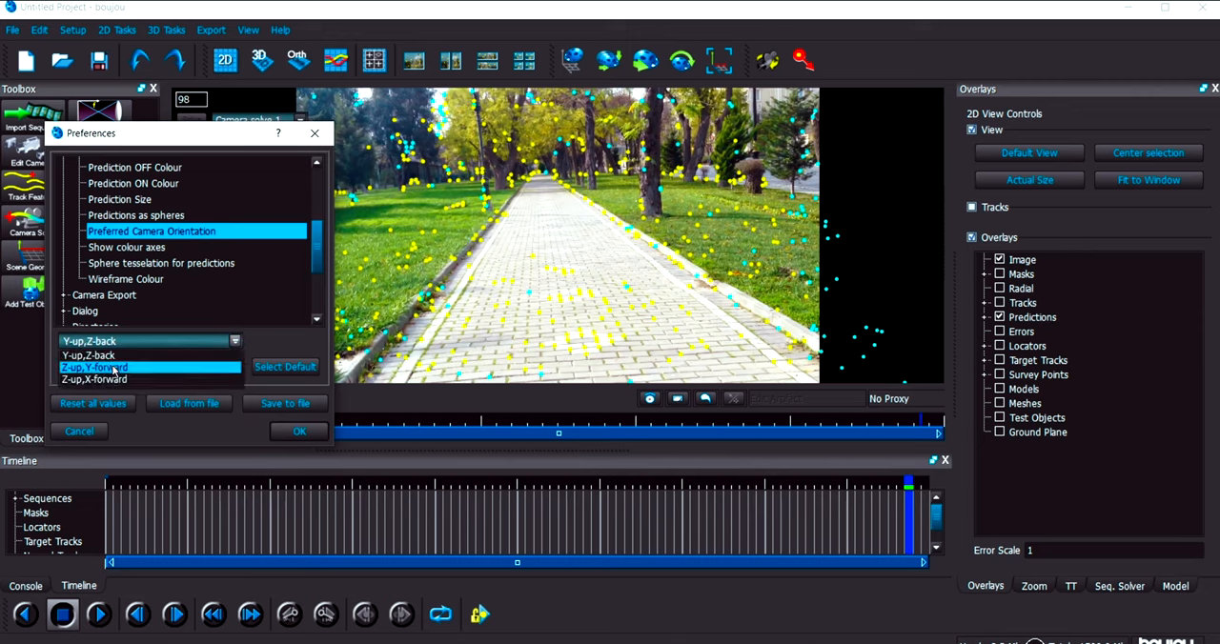
{"action": "left_click", "coordinate": [95, 379]}
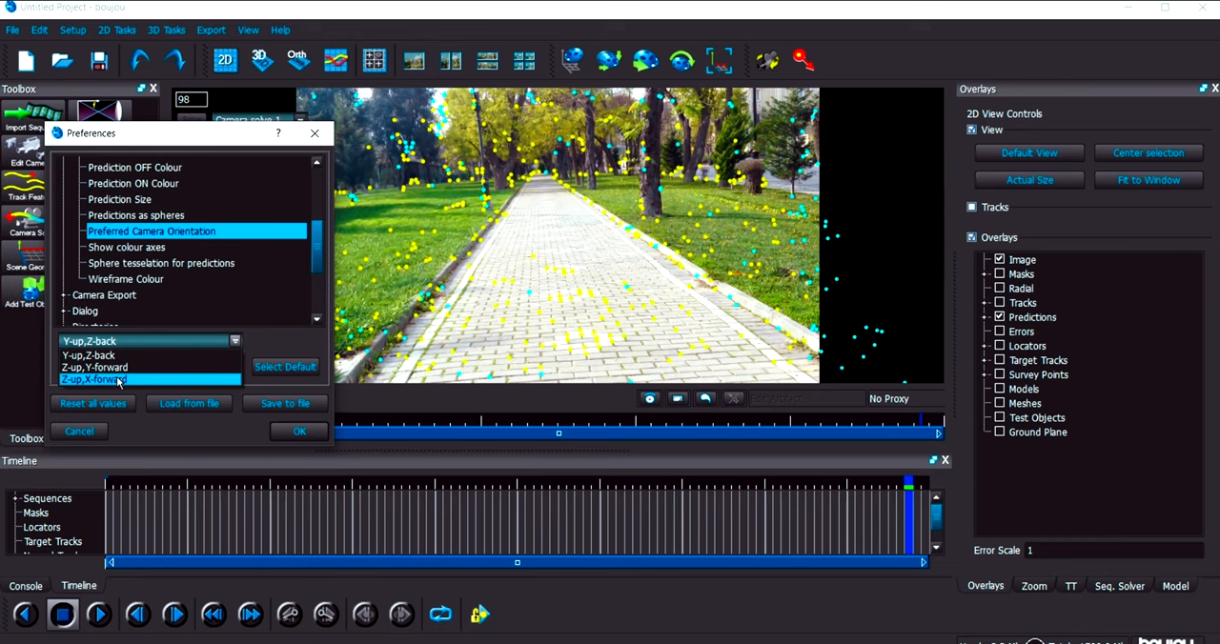
{"action": "left_click", "coordinate": [91, 379]}
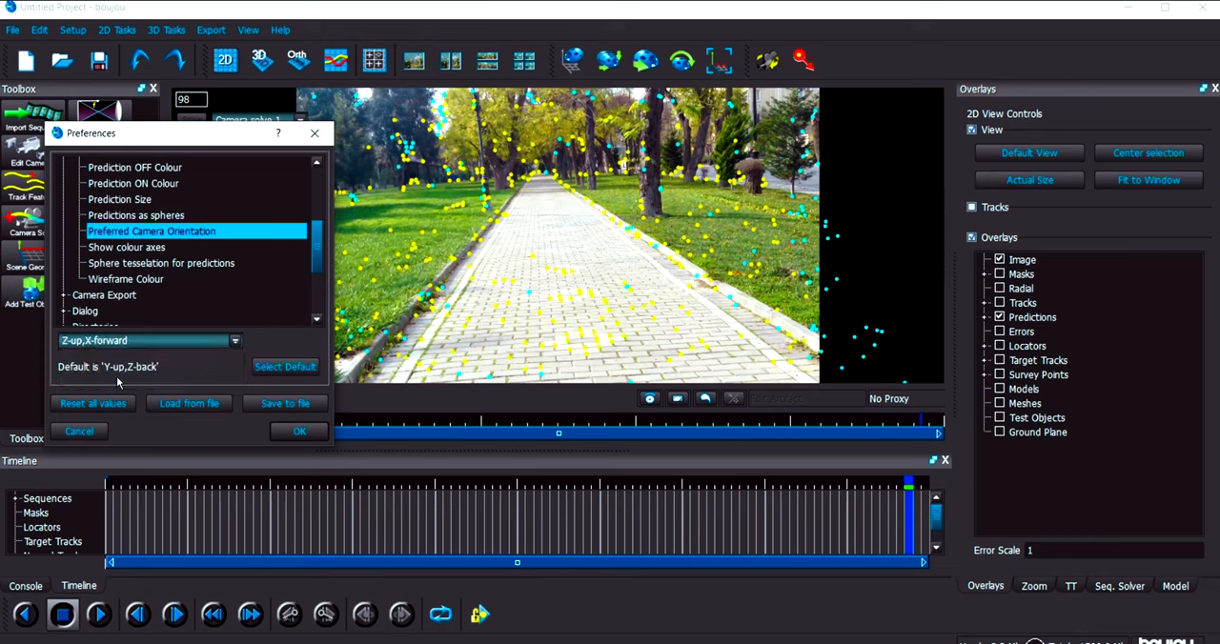
{"action": "mouse_move", "coordinate": [250, 437]}
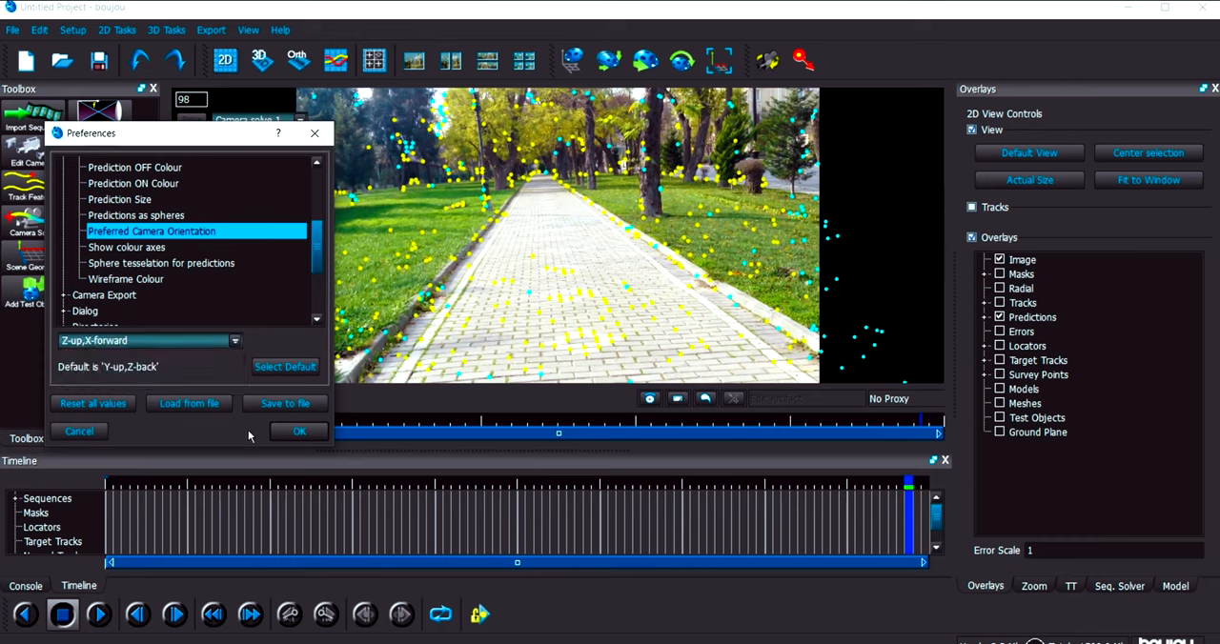
{"action": "left_click", "coordinate": [299, 431]}
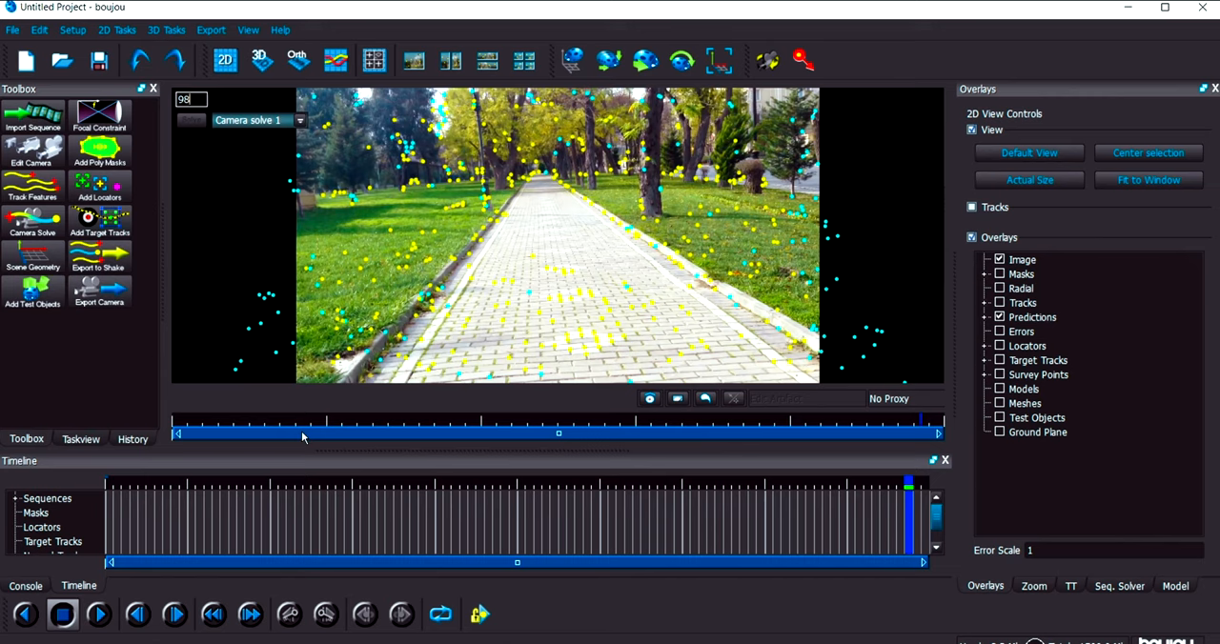
{"action": "mouse_move", "coordinate": [564, 255]}
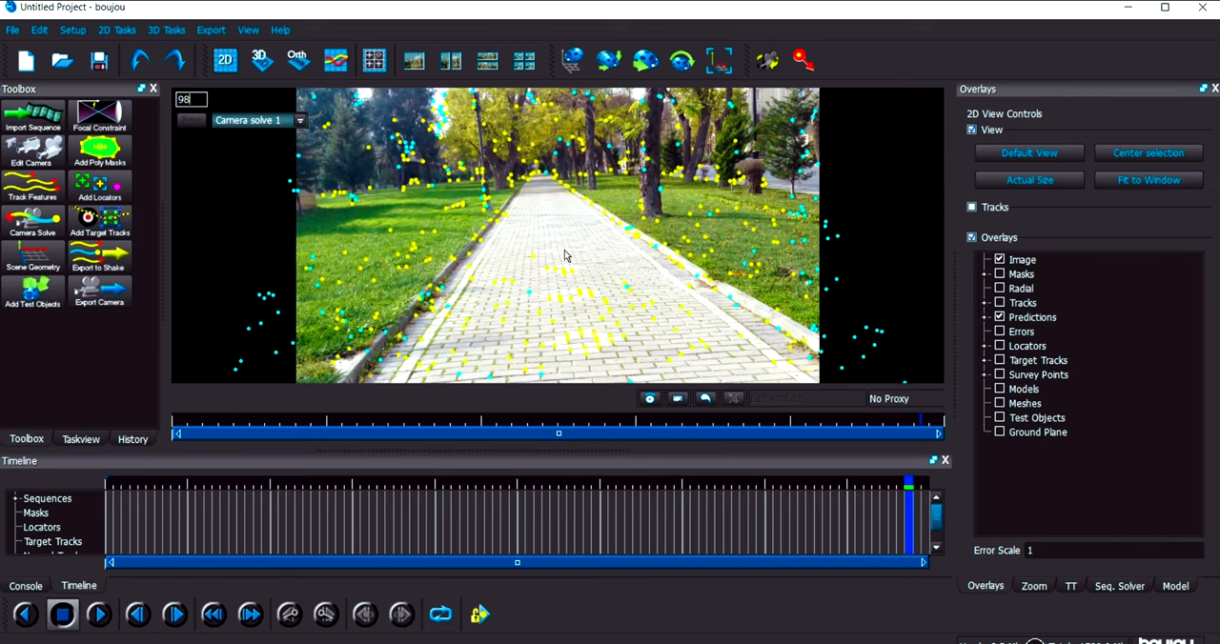
- Save the project to the Desktop as Untitled Project and minimize to the desktop
{"action": "left_click", "coordinate": [14, 30]}
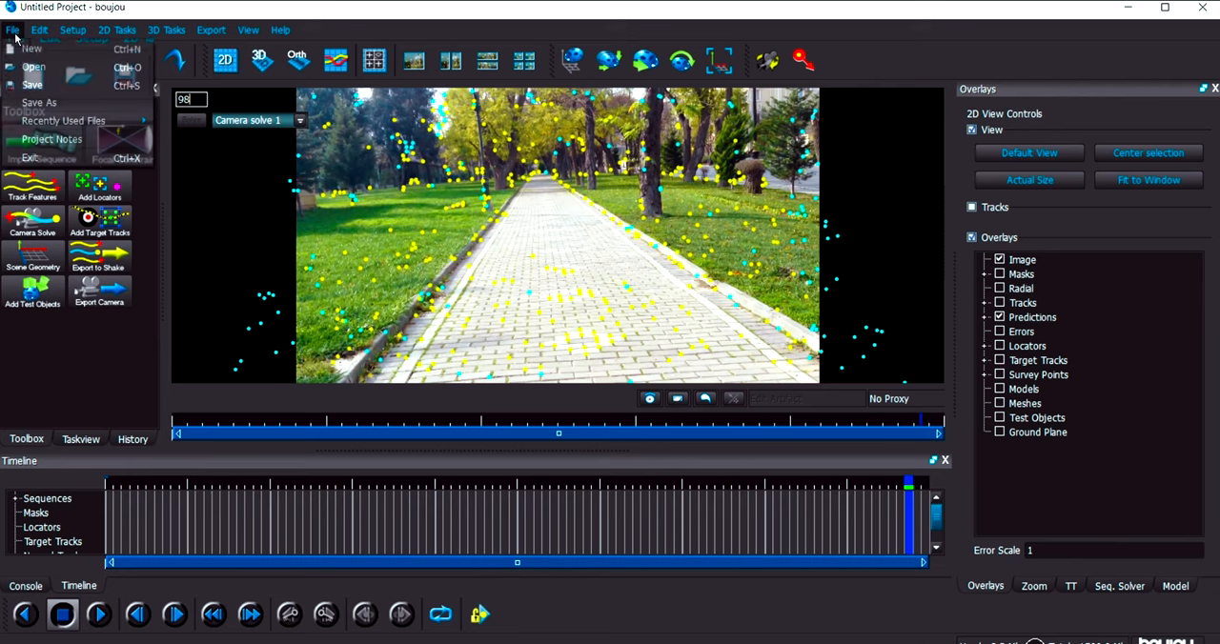
{"action": "mouse_move", "coordinate": [34, 83]}
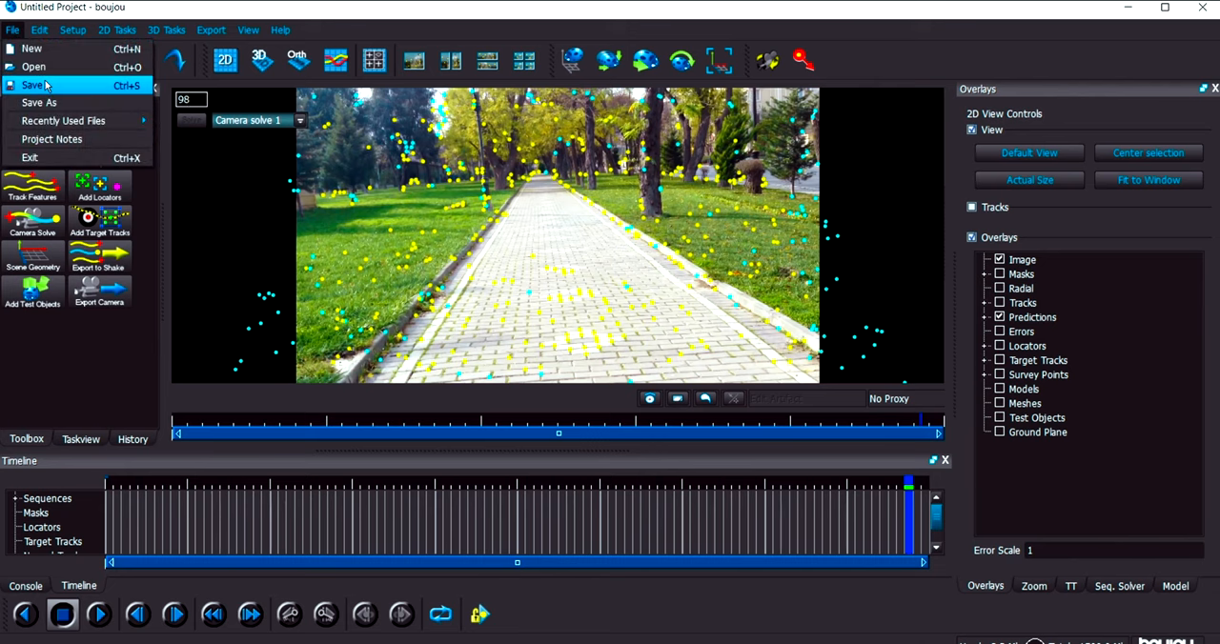
{"action": "left_click", "coordinate": [38, 102]}
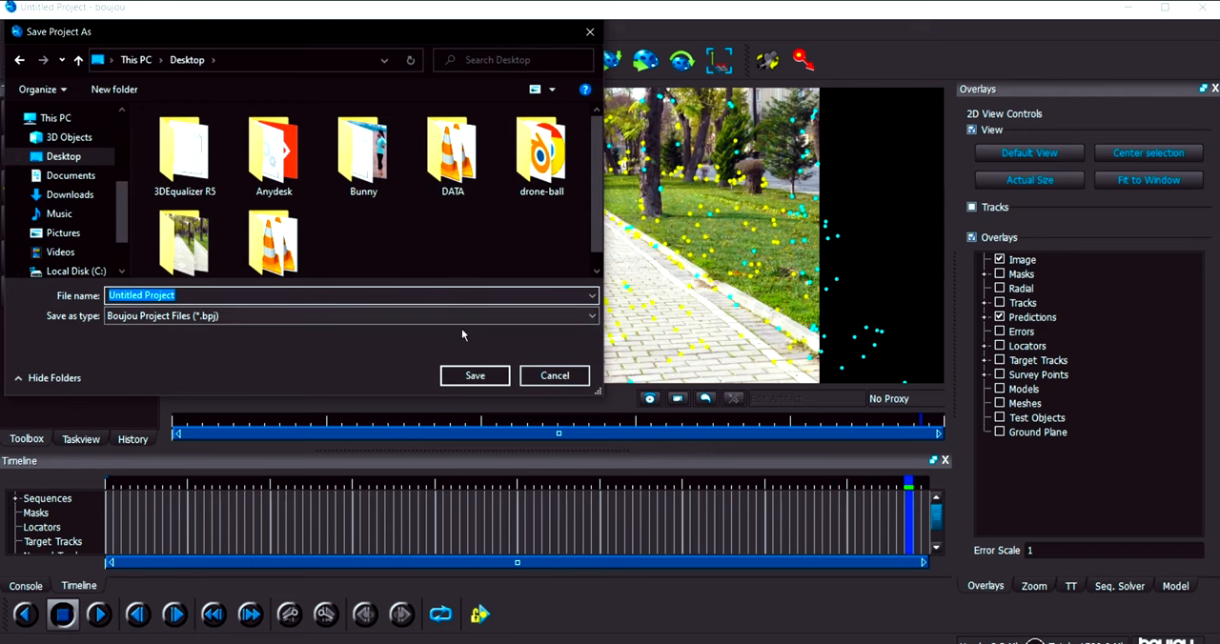
{"action": "left_click", "coordinate": [475, 373]}
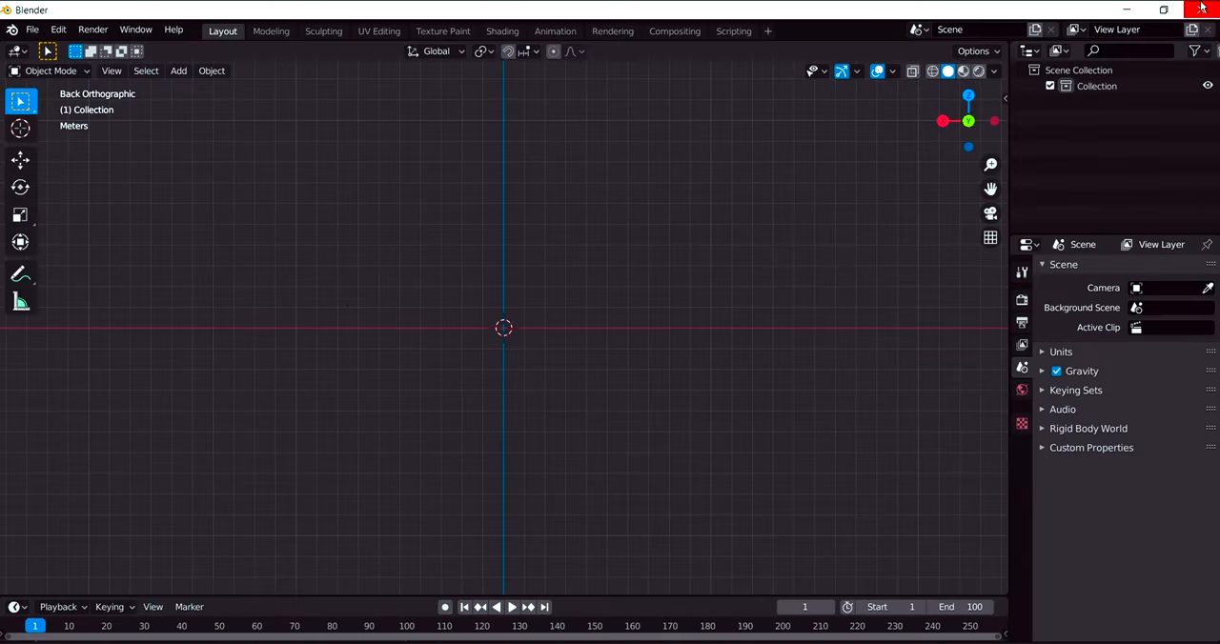
{"action": "left_click", "coordinate": [1201, 8]}
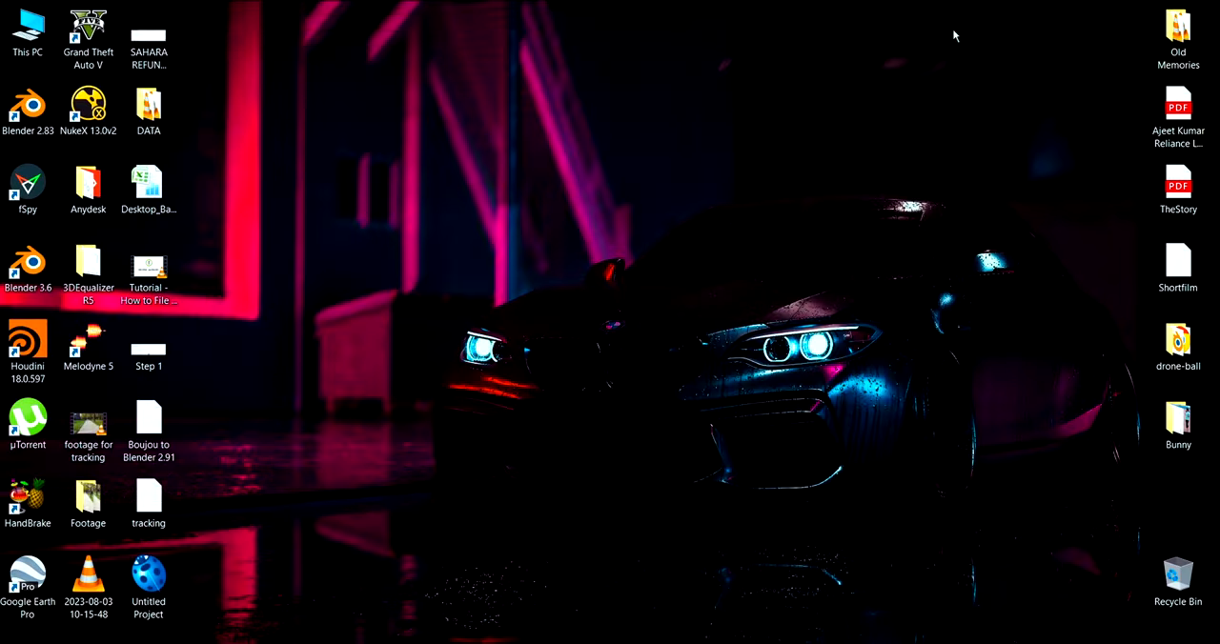
- Reopen the saved Untitled Project file in boujou from the desktop
{"action": "left_click", "coordinate": [149, 587]}
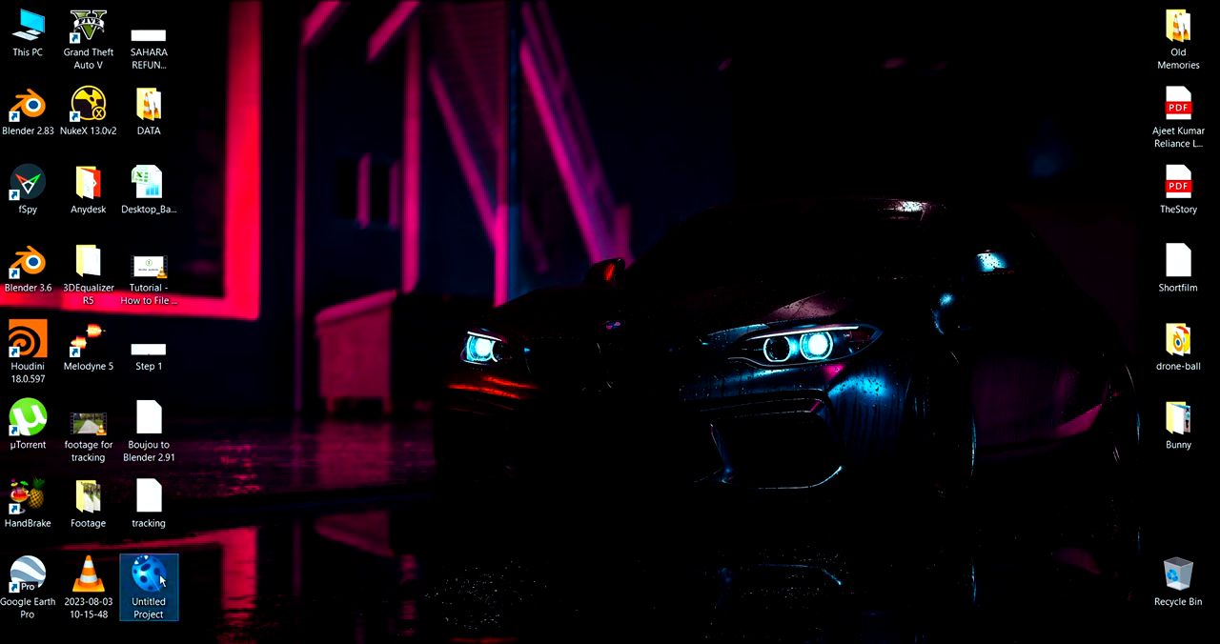
{"action": "double_click", "coordinate": [149, 579]}
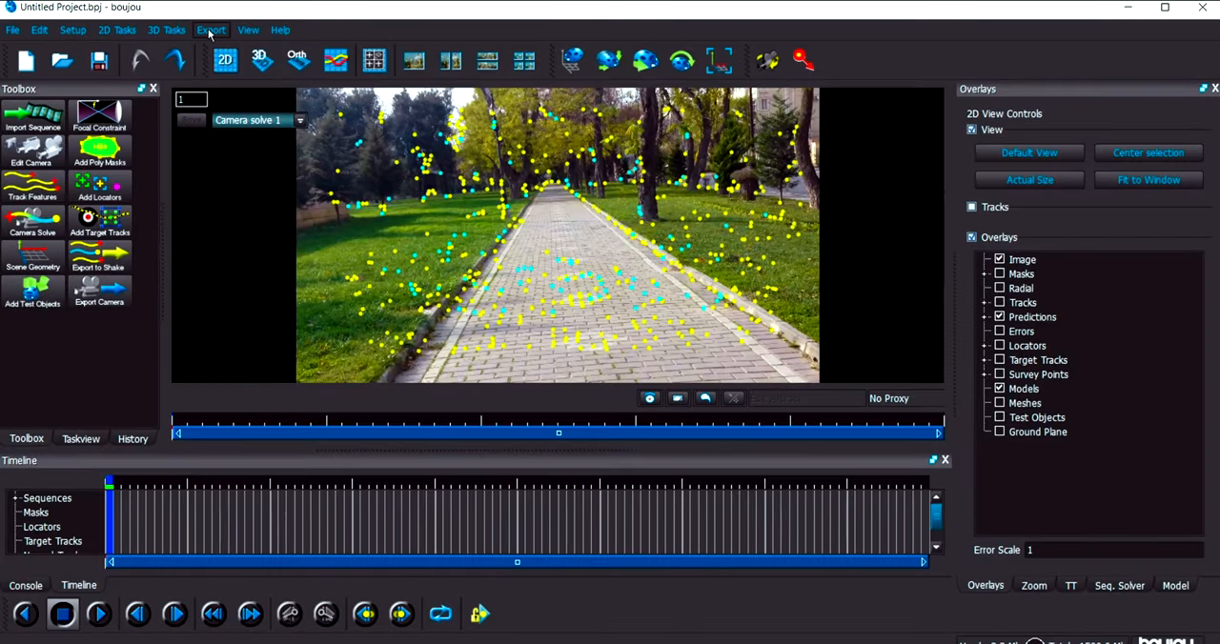
- Start a camera solve export saved to the Desktop as 'Tracking try two'
{"action": "left_click", "coordinate": [209, 31]}
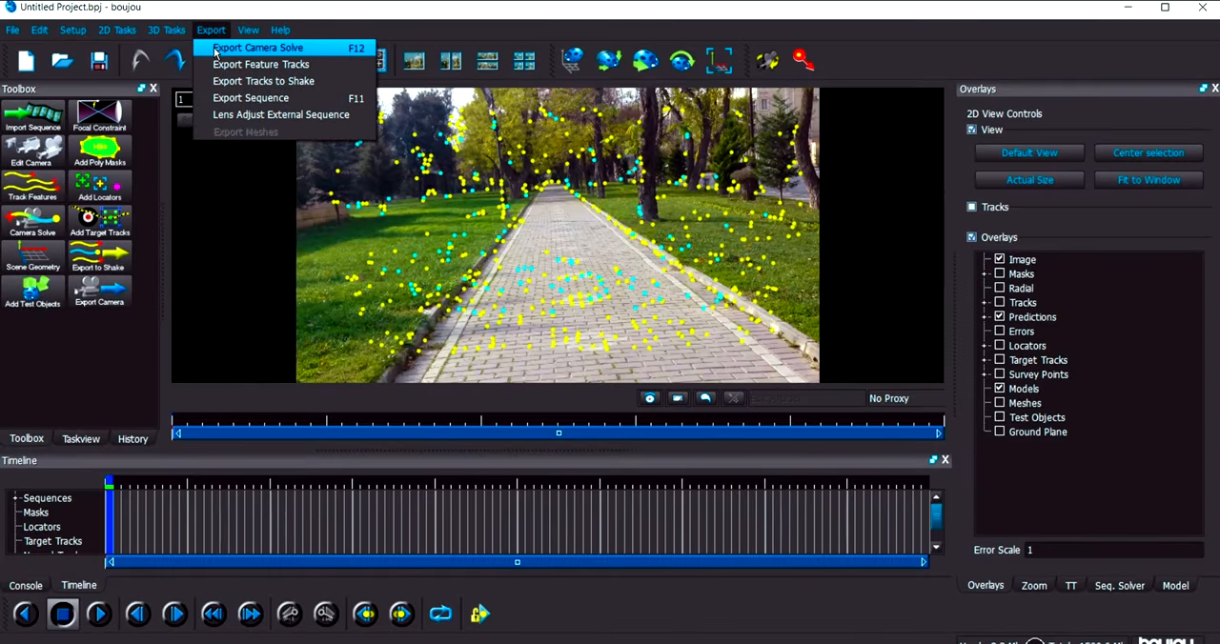
{"action": "left_click", "coordinate": [257, 48]}
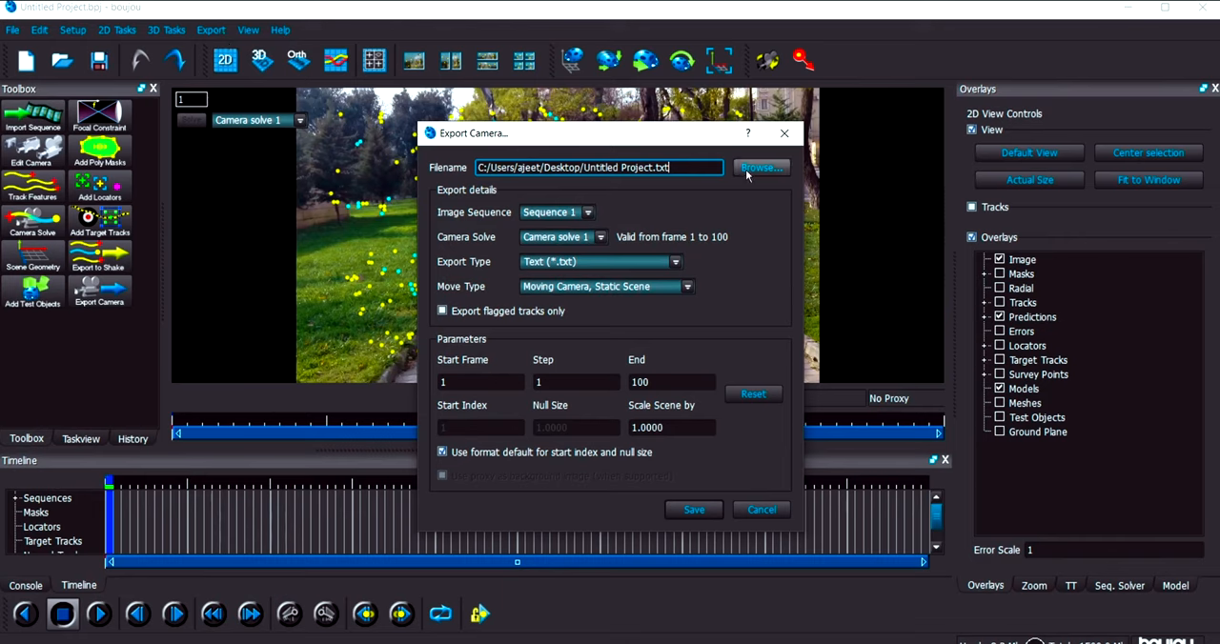
{"action": "left_click", "coordinate": [759, 167]}
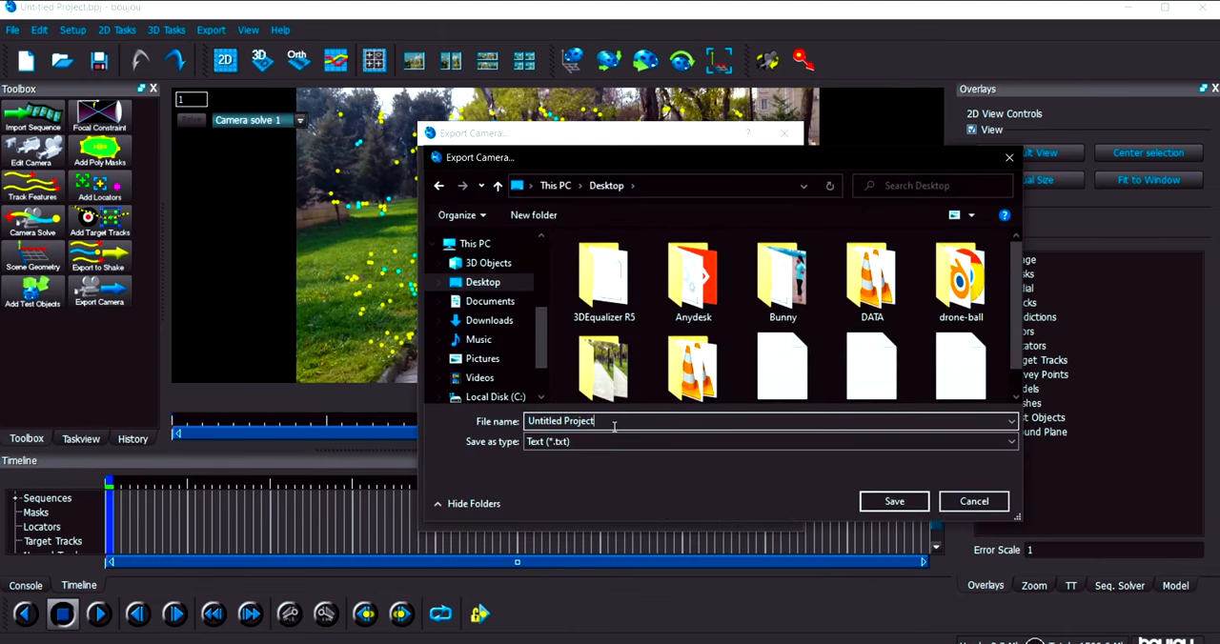
{"action": "double_click", "coordinate": [575, 419]}
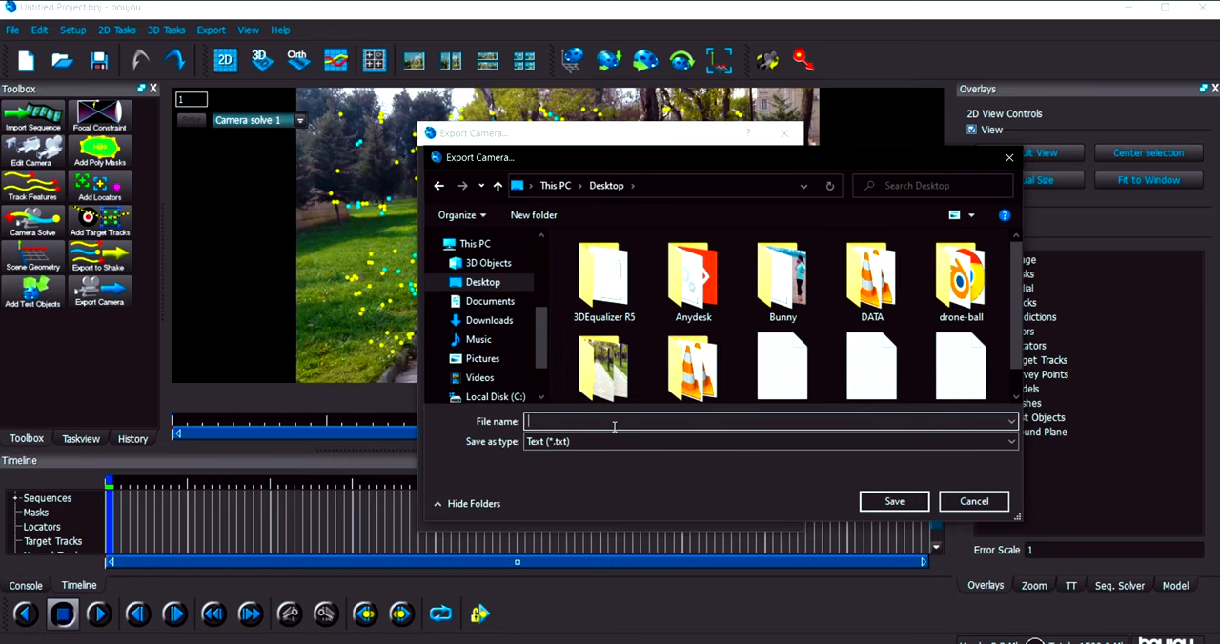
{"action": "type", "text": "Tra"}
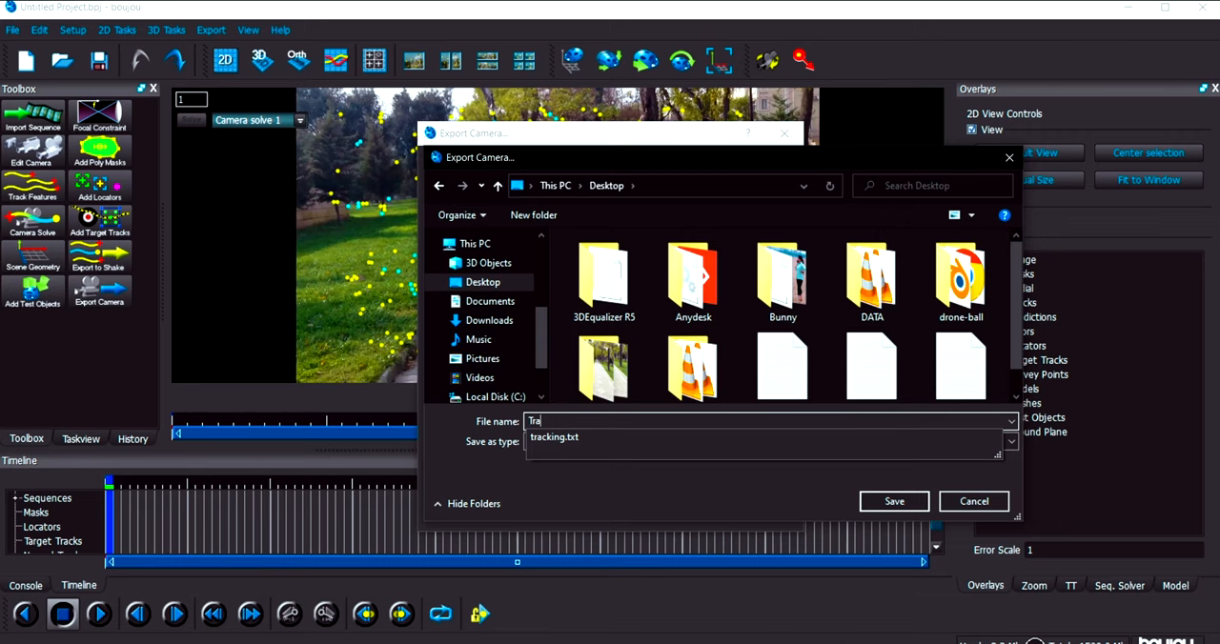
{"action": "type", "text": "cking"}
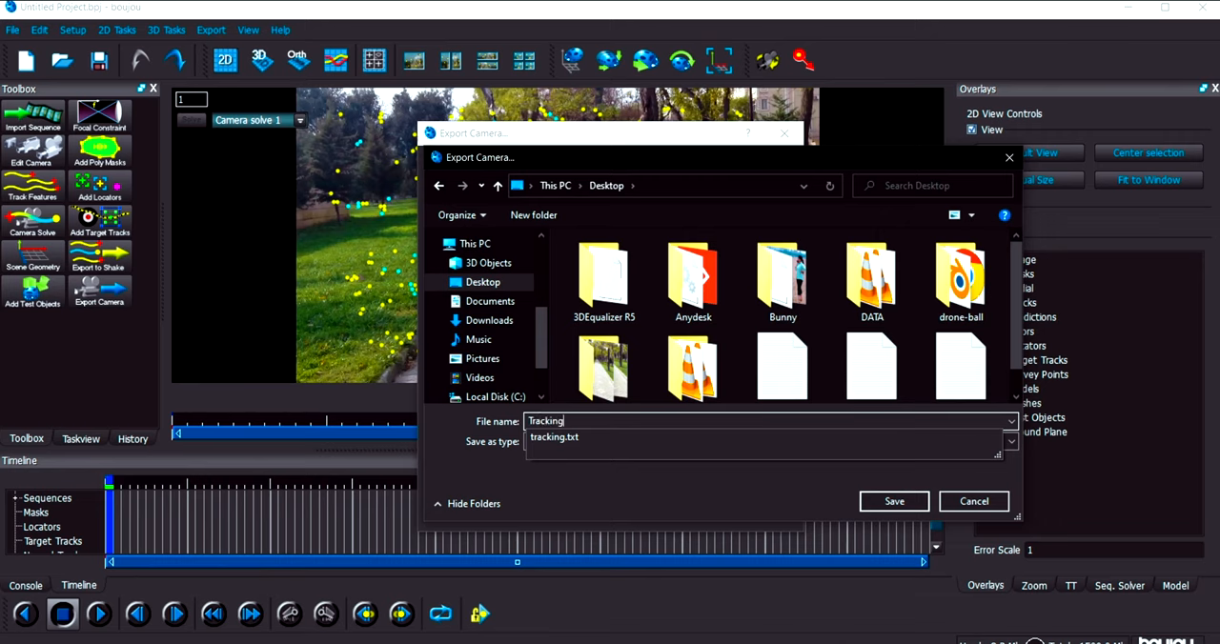
{"action": "type", "text": "try two"}
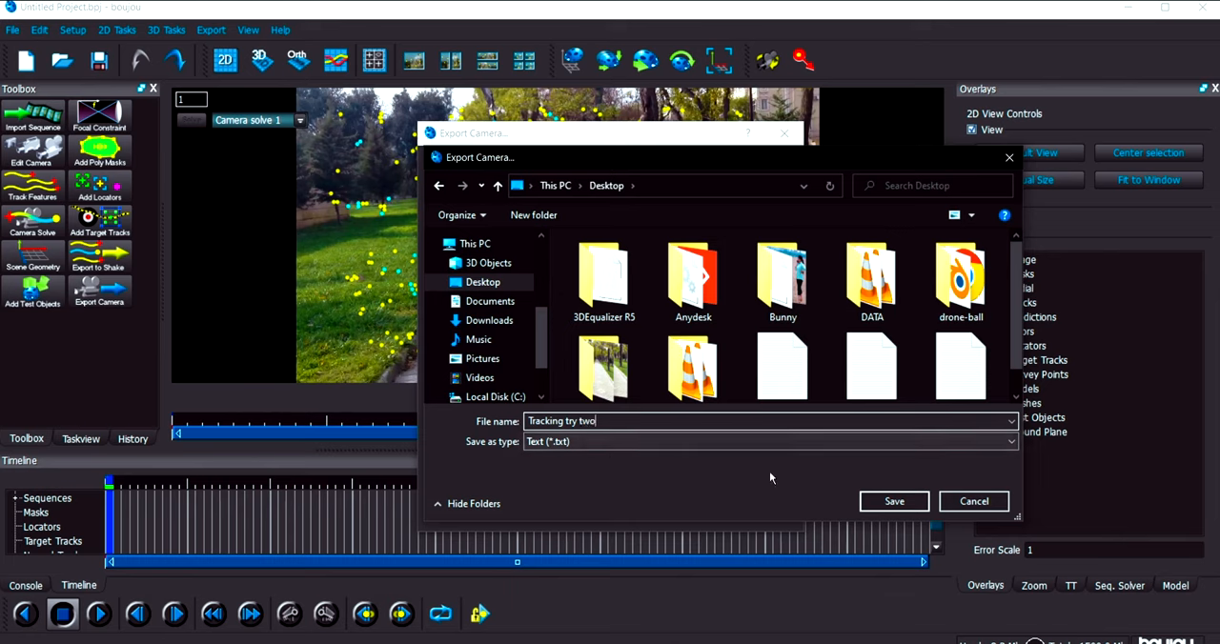
{"action": "left_click", "coordinate": [892, 501]}
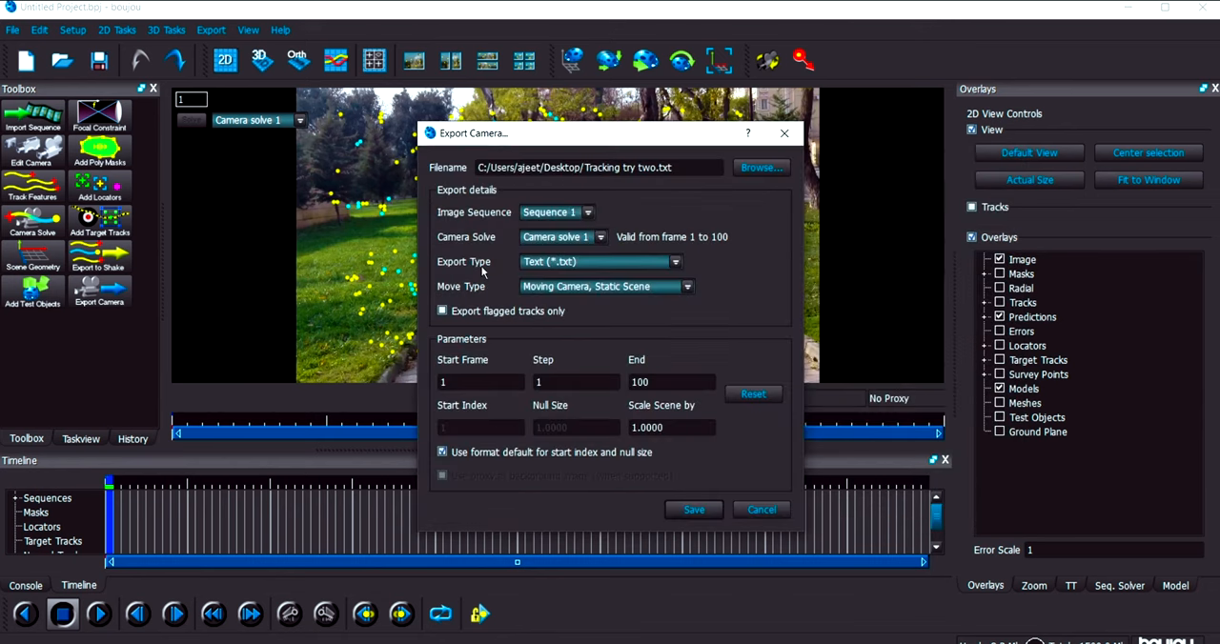
- Set the export's Scale Scene by factor to 10
{"action": "left_click", "coordinate": [671, 427]}
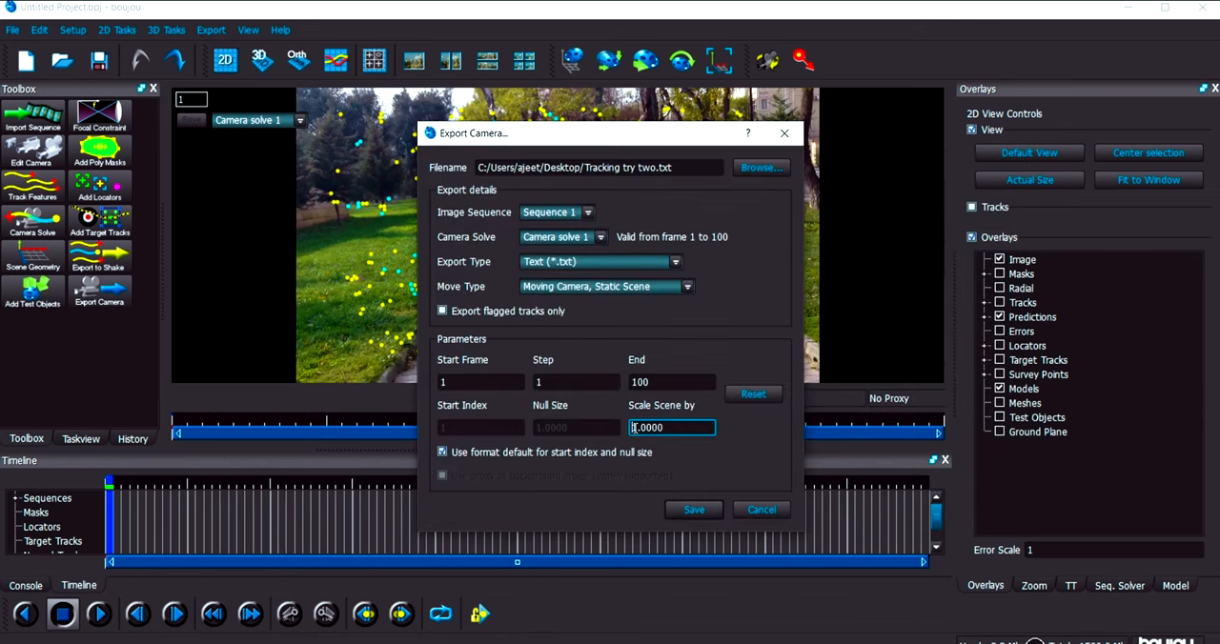
{"action": "type", "text": "10.0000"}
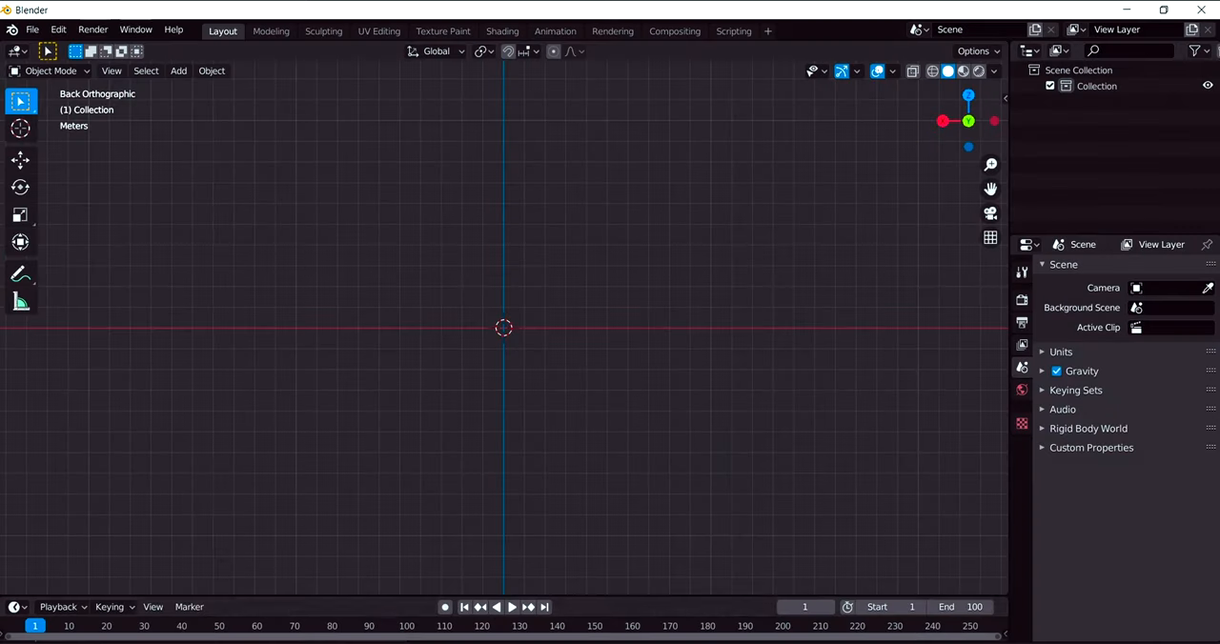
{"action": "mouse_move", "coordinate": [816, 206]}
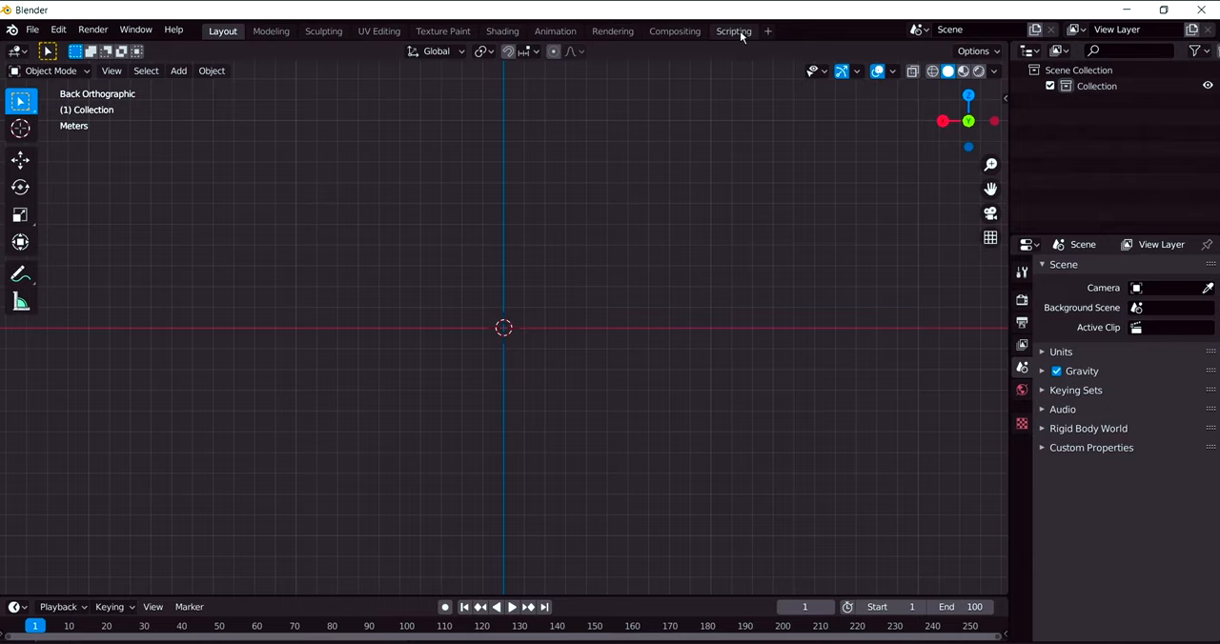
- Import Tracking try two.txt via the Boujou importer and return to the Layout workspace
{"action": "left_click", "coordinate": [732, 31]}
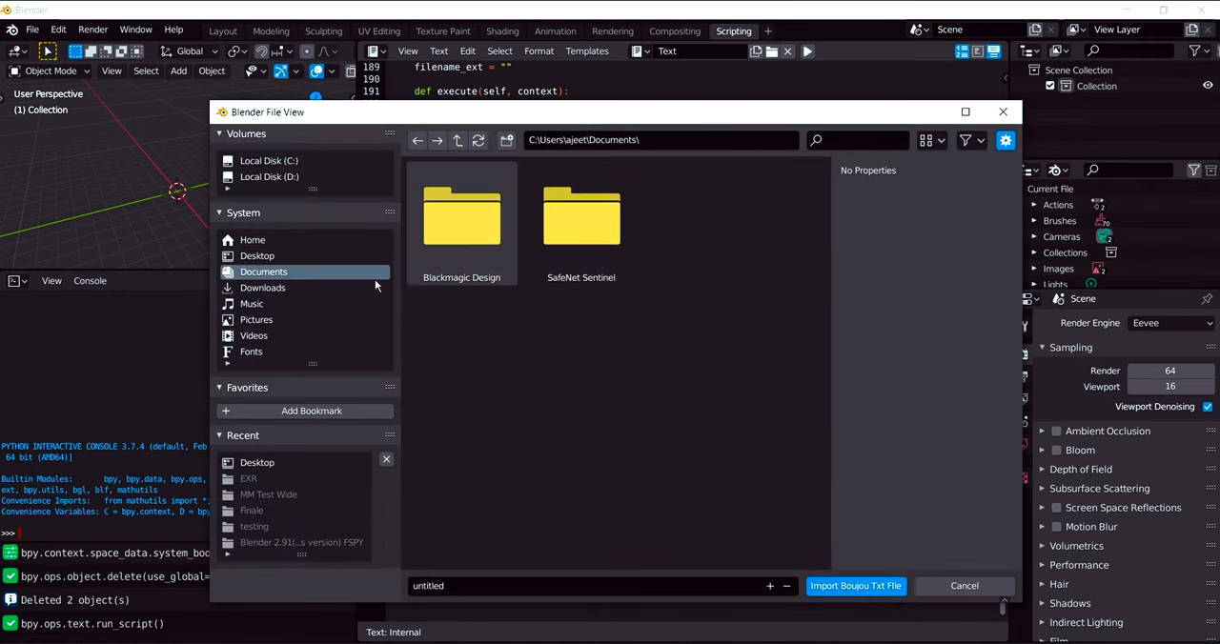
{"action": "left_click", "coordinate": [258, 255]}
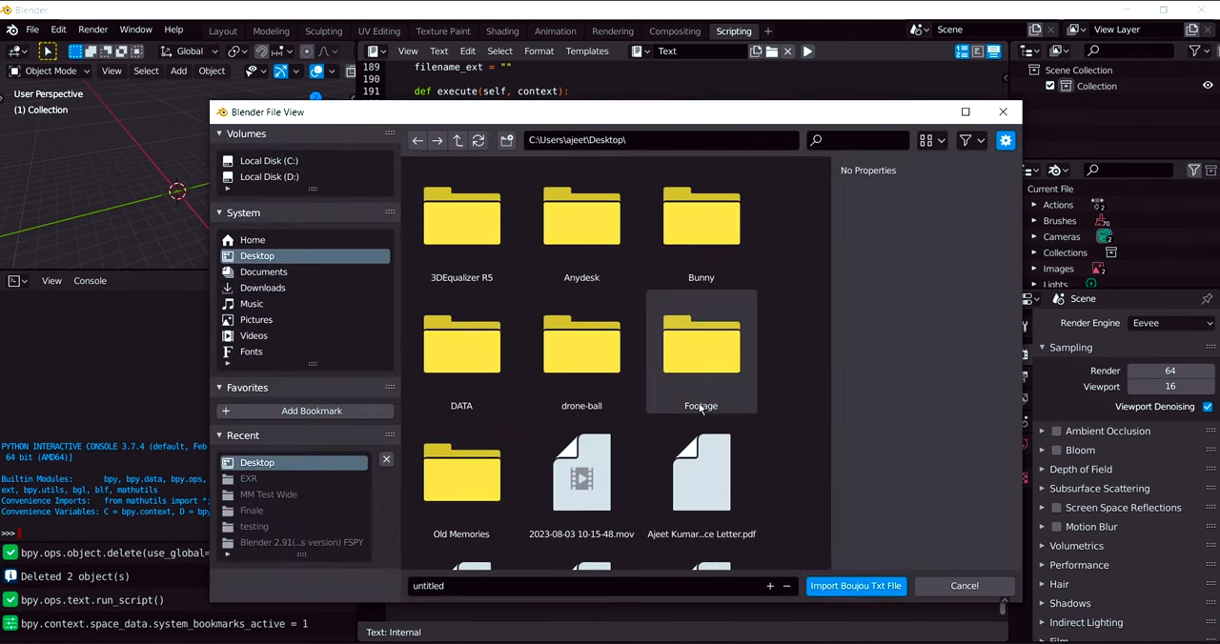
{"action": "scroll", "scroll_direction": "down", "scroll_amount": 3}
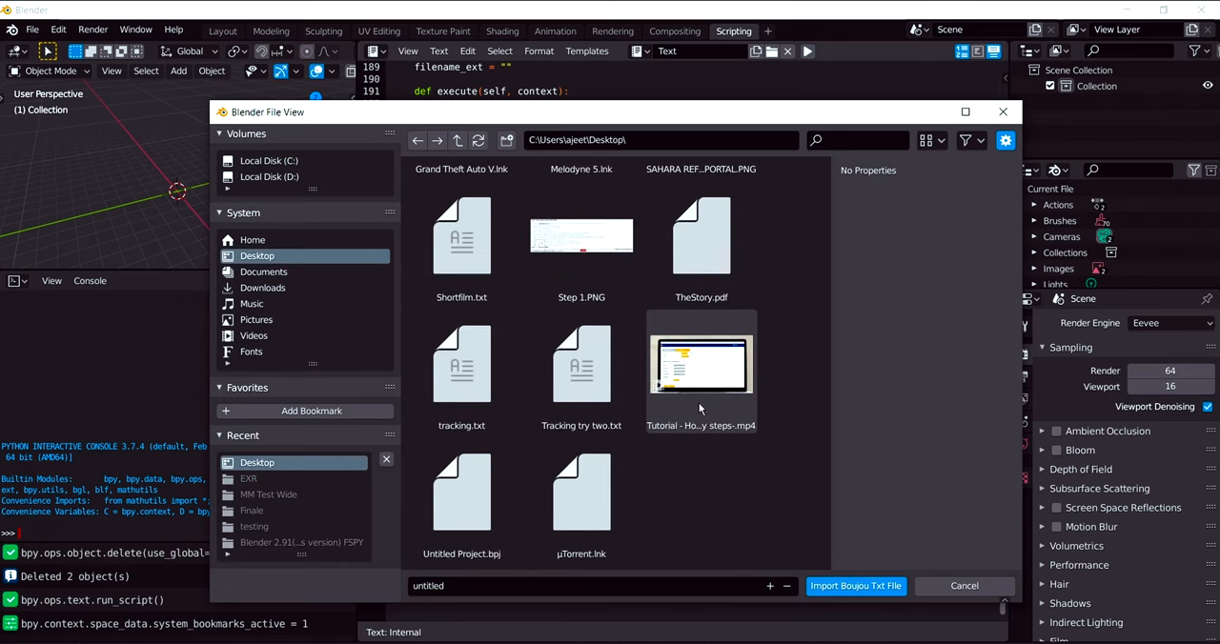
{"action": "mouse_move", "coordinate": [698, 509]}
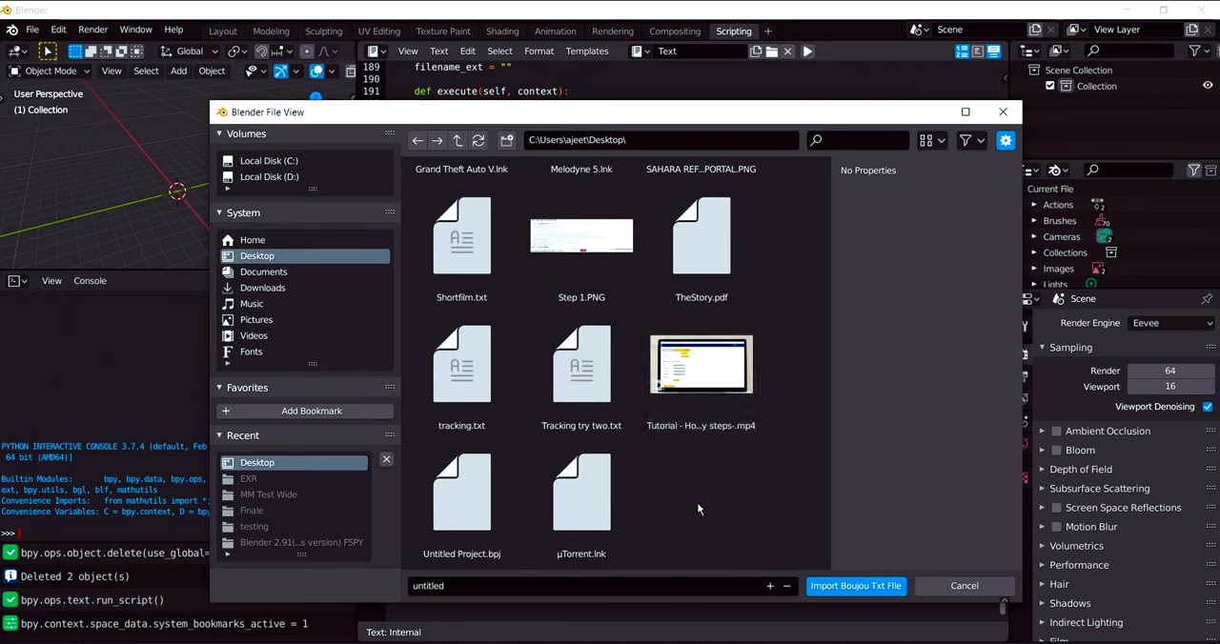
{"action": "left_click", "coordinate": [579, 364]}
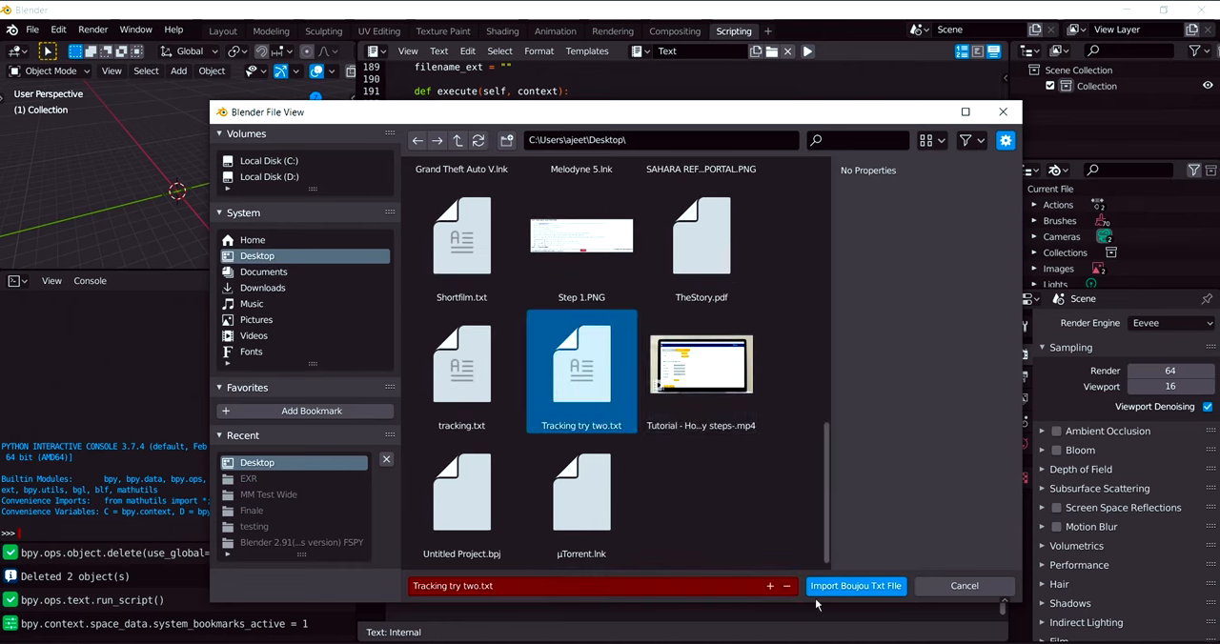
{"action": "left_click", "coordinate": [854, 585]}
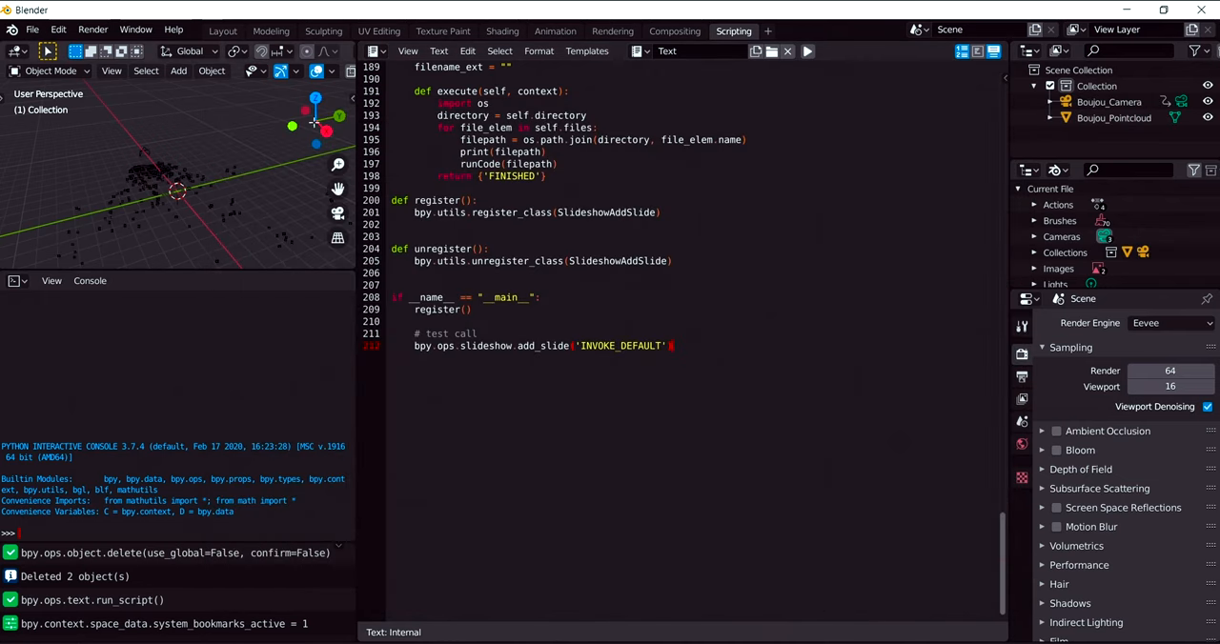
{"action": "left_click", "coordinate": [221, 31]}
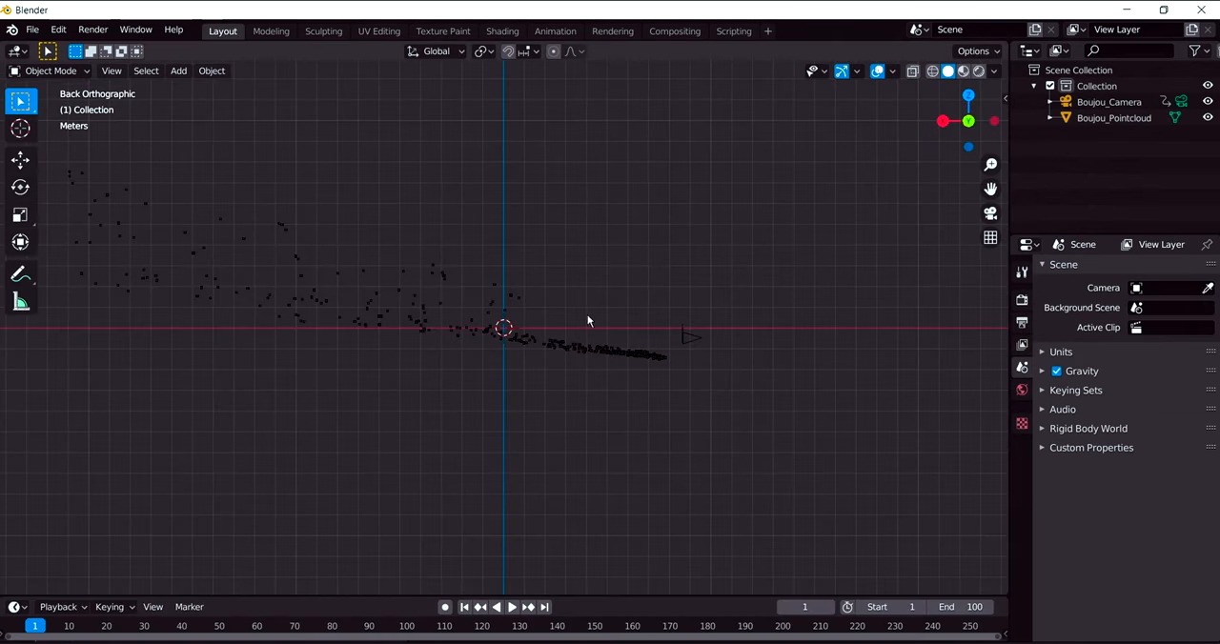
{"action": "mouse_move", "coordinate": [629, 356]}
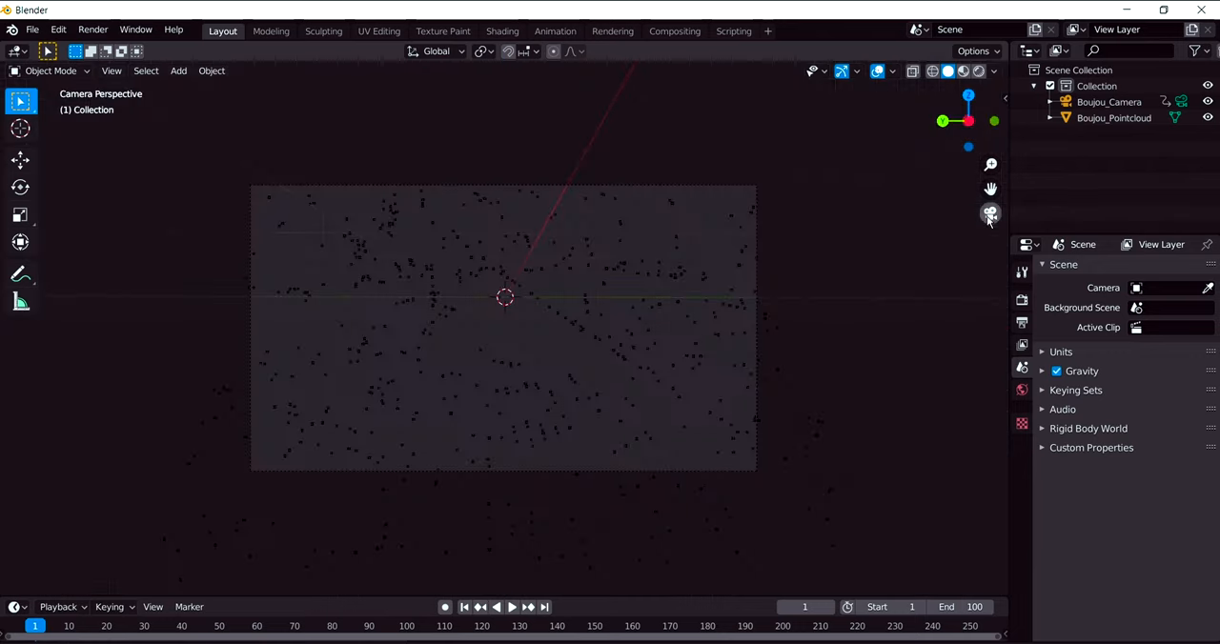
- Set Boujou_Camera as the scene camera in Scene Properties
{"action": "left_click", "coordinate": [511, 606]}
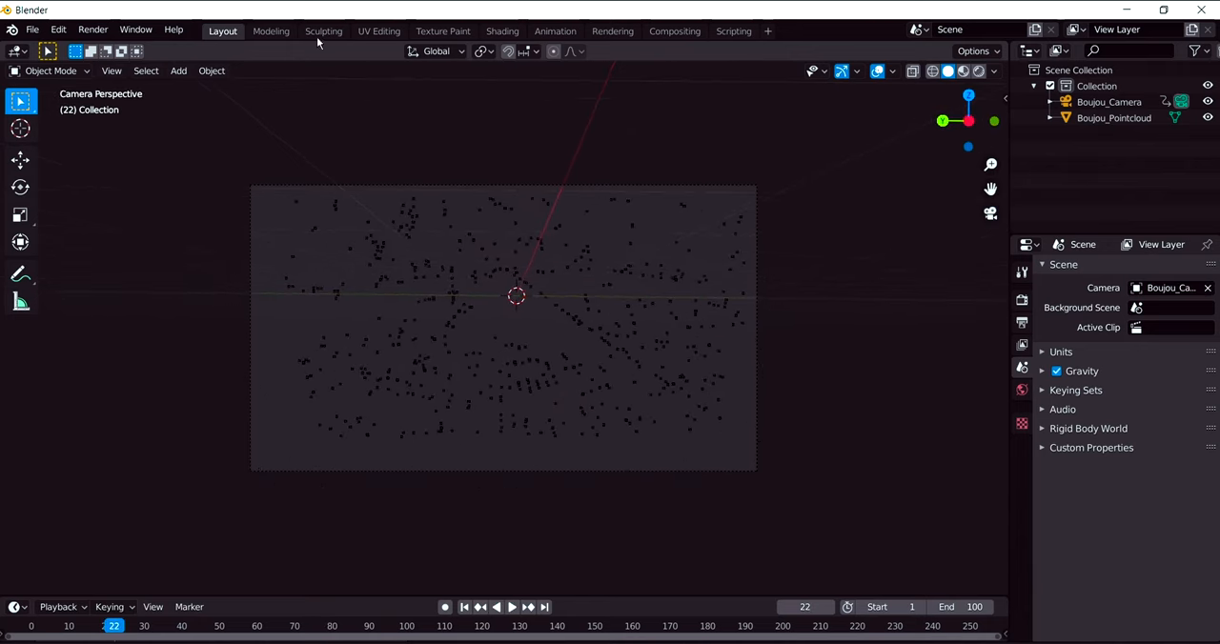
- Save the scene to the Desktop as 'tracking data blender'
{"action": "left_click", "coordinate": [32, 31]}
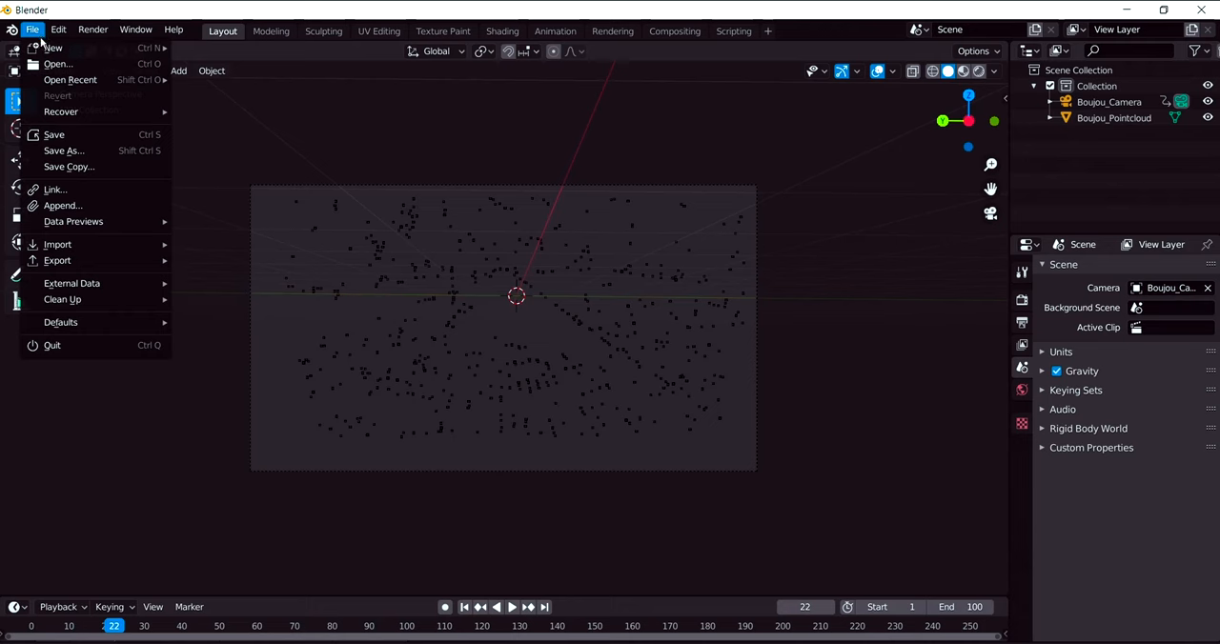
{"action": "left_click", "coordinate": [63, 150]}
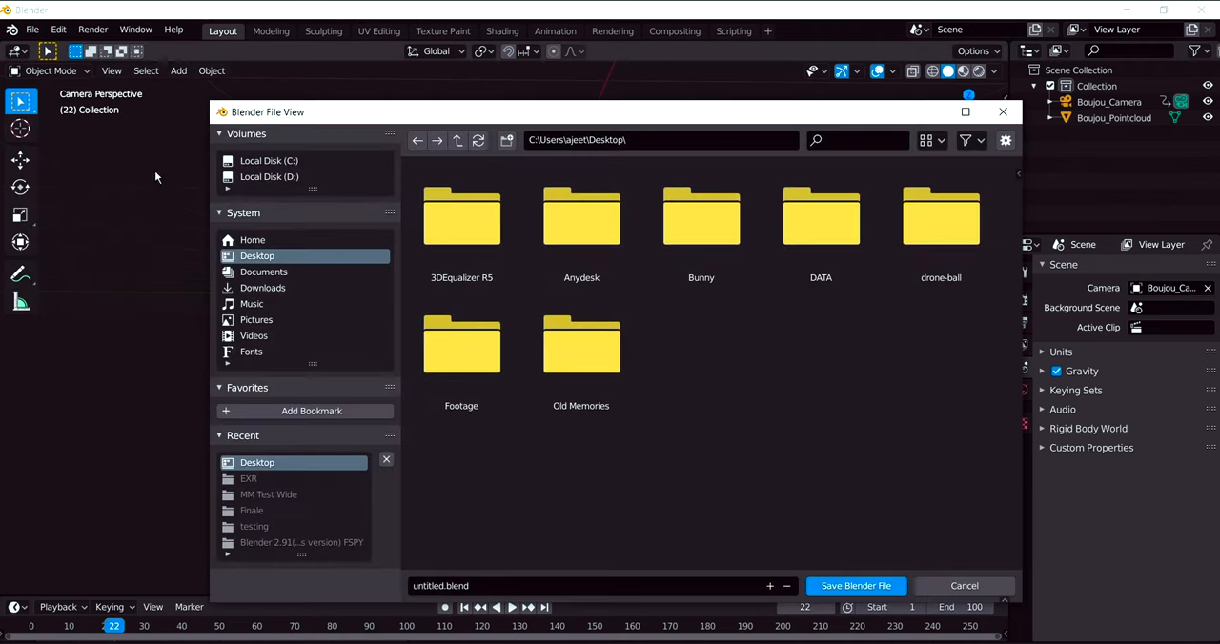
{"action": "mouse_move", "coordinate": [477, 556]}
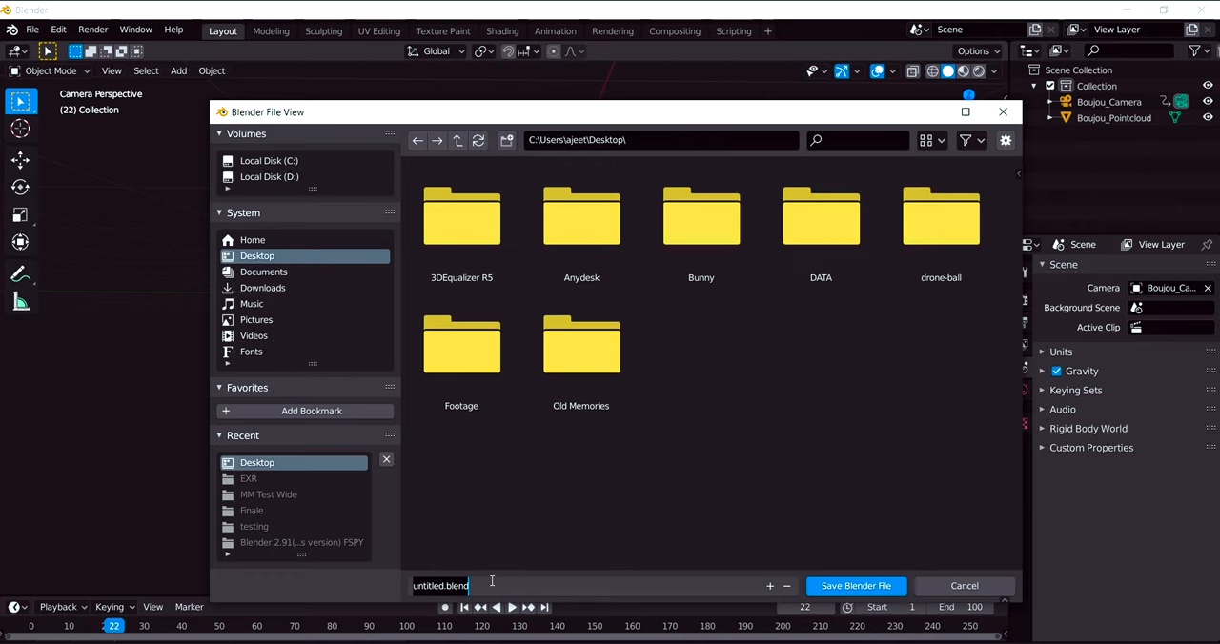
{"action": "type", "text": "tracking data"}
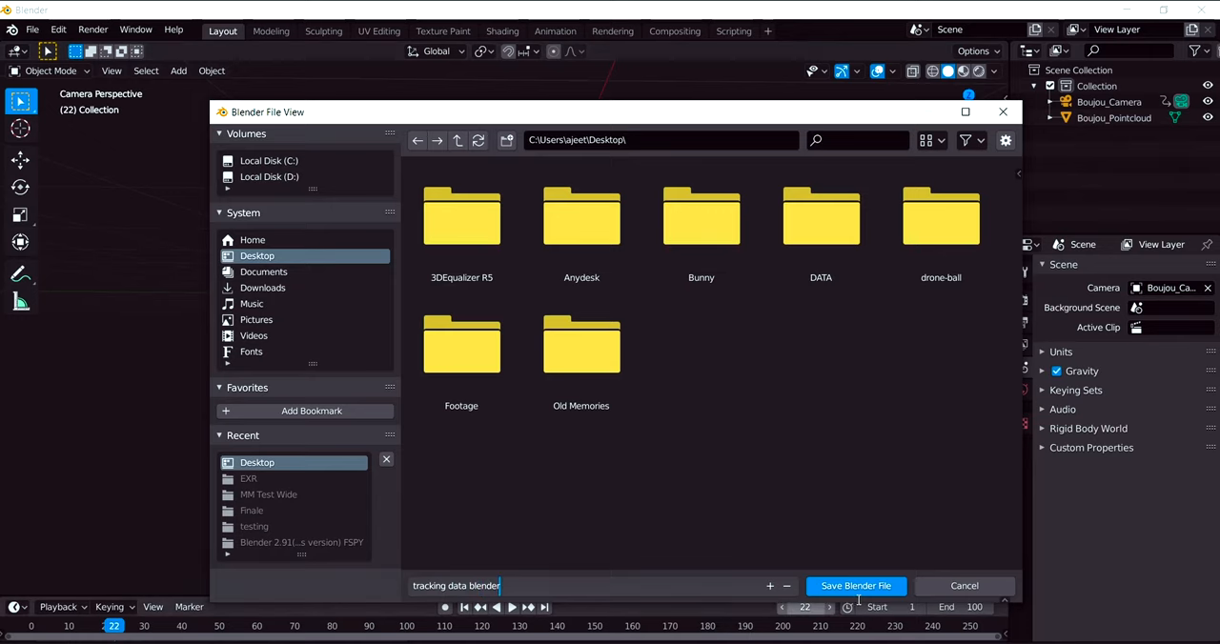
{"action": "left_click", "coordinate": [853, 585]}
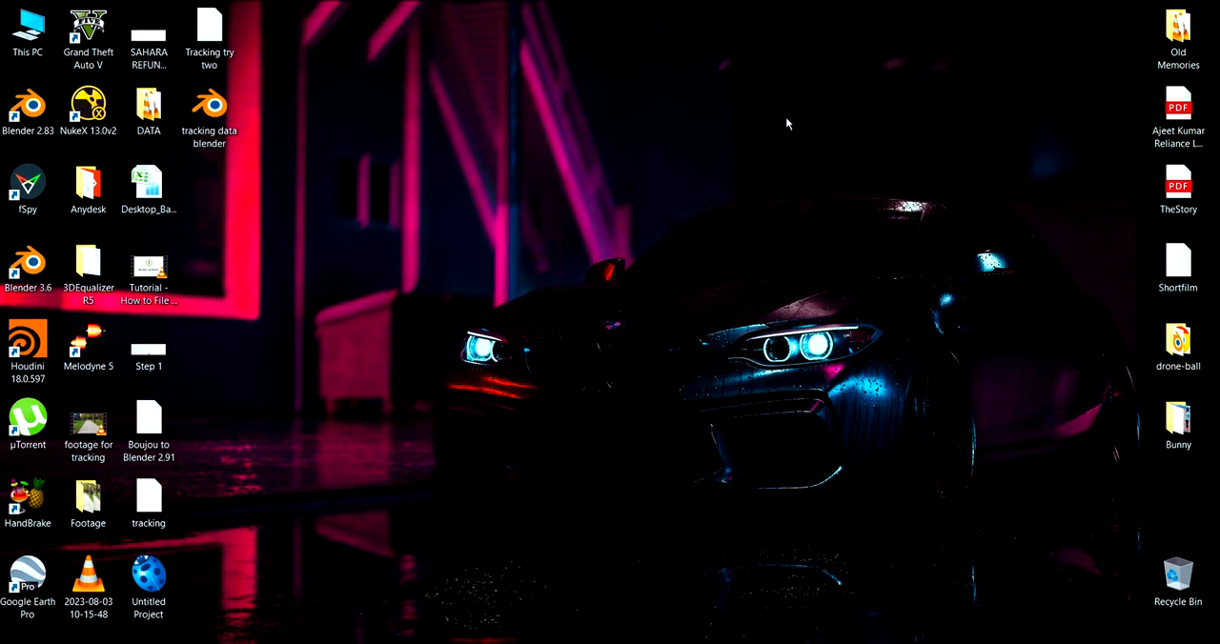
{"action": "mouse_move", "coordinate": [291, 106]}
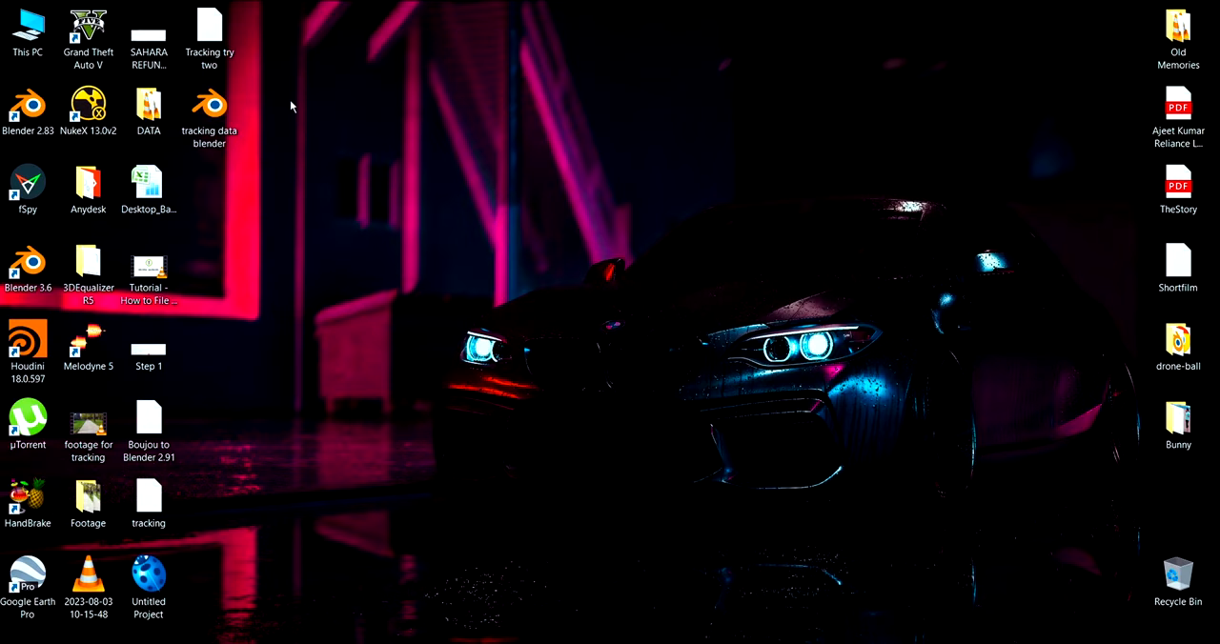
- Select the tracking data blender file and launch Blender 3.6
{"action": "left_click", "coordinate": [210, 114]}
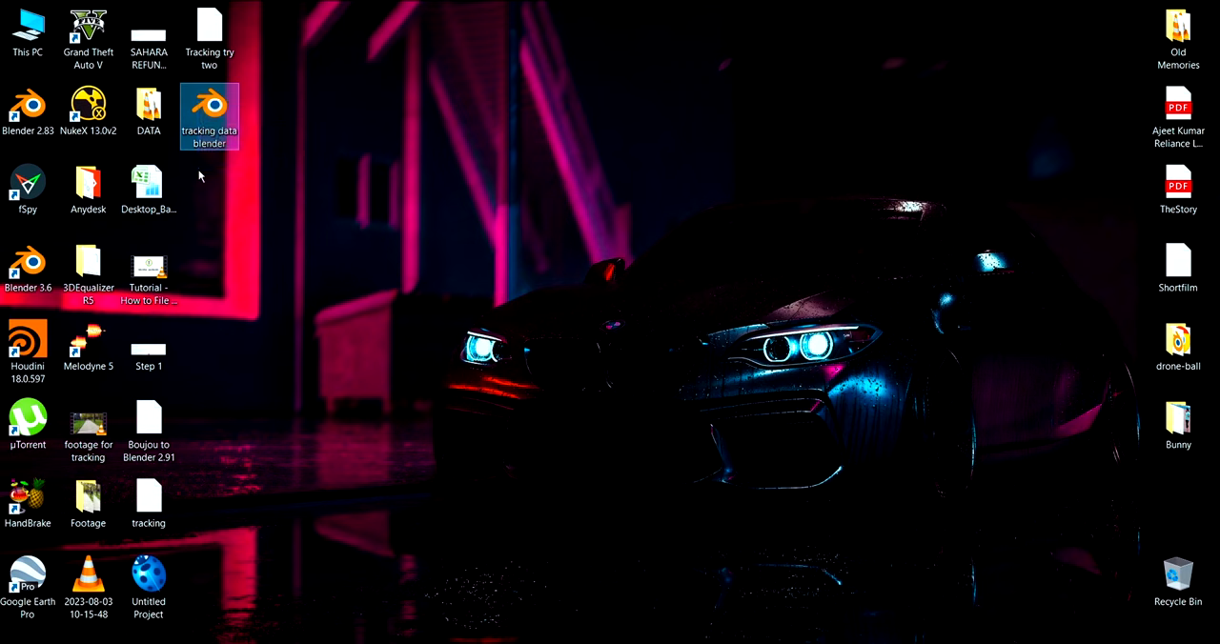
{"action": "left_click", "coordinate": [29, 267]}
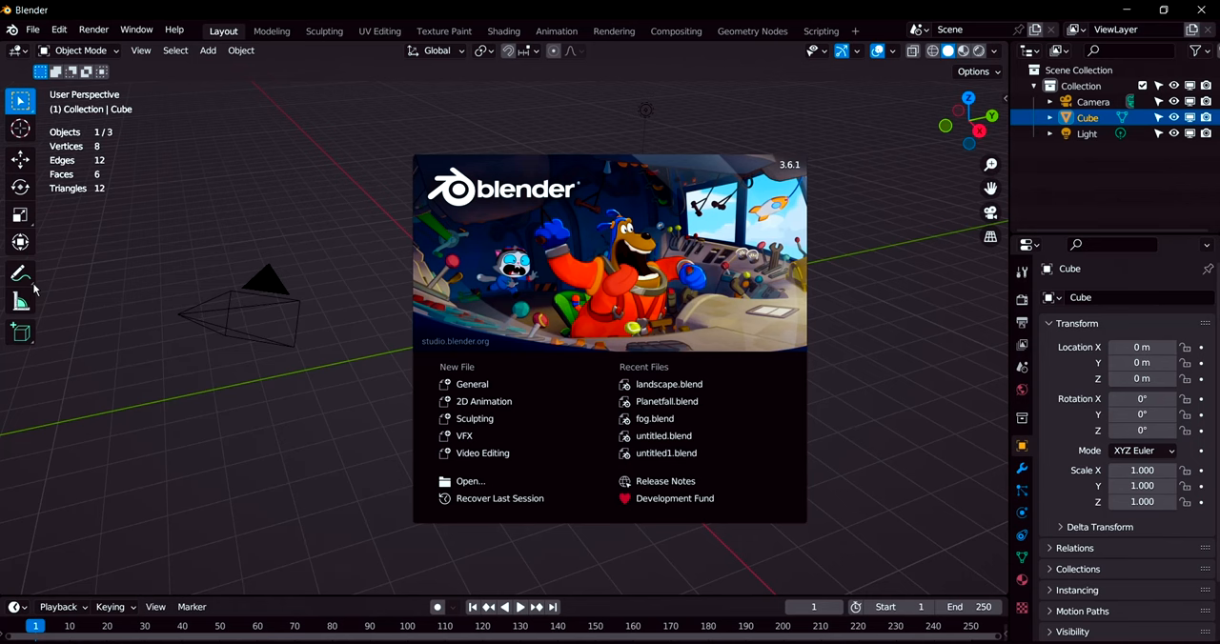
{"action": "mouse_move", "coordinate": [772, 194]}
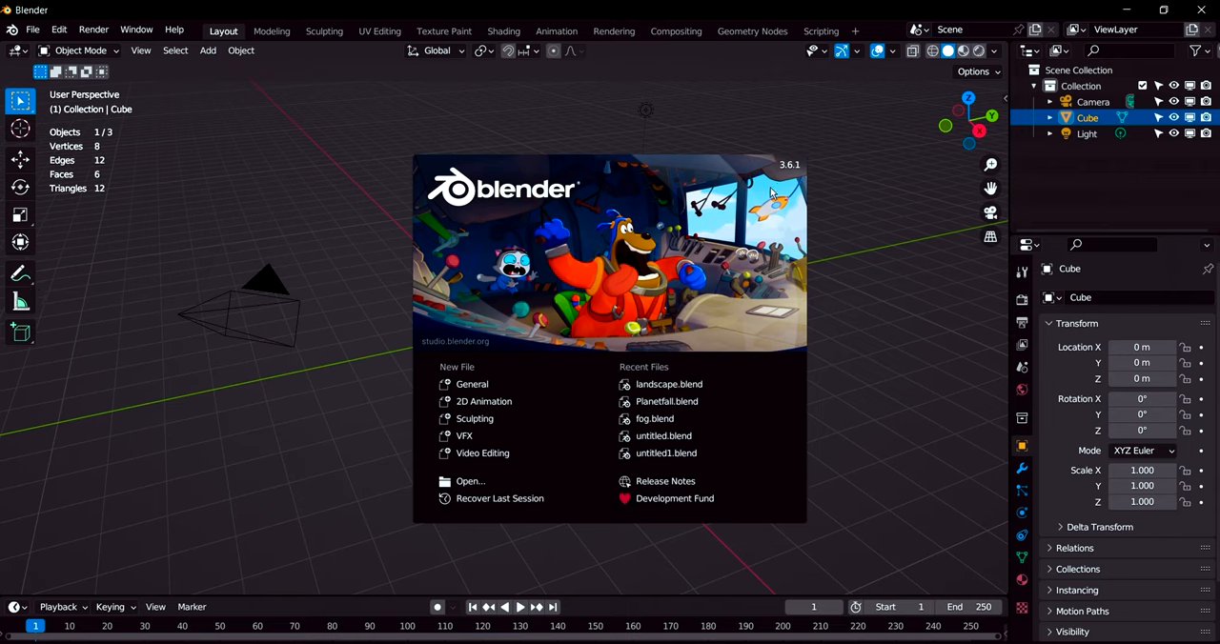
{"action": "mouse_move", "coordinate": [804, 173]}
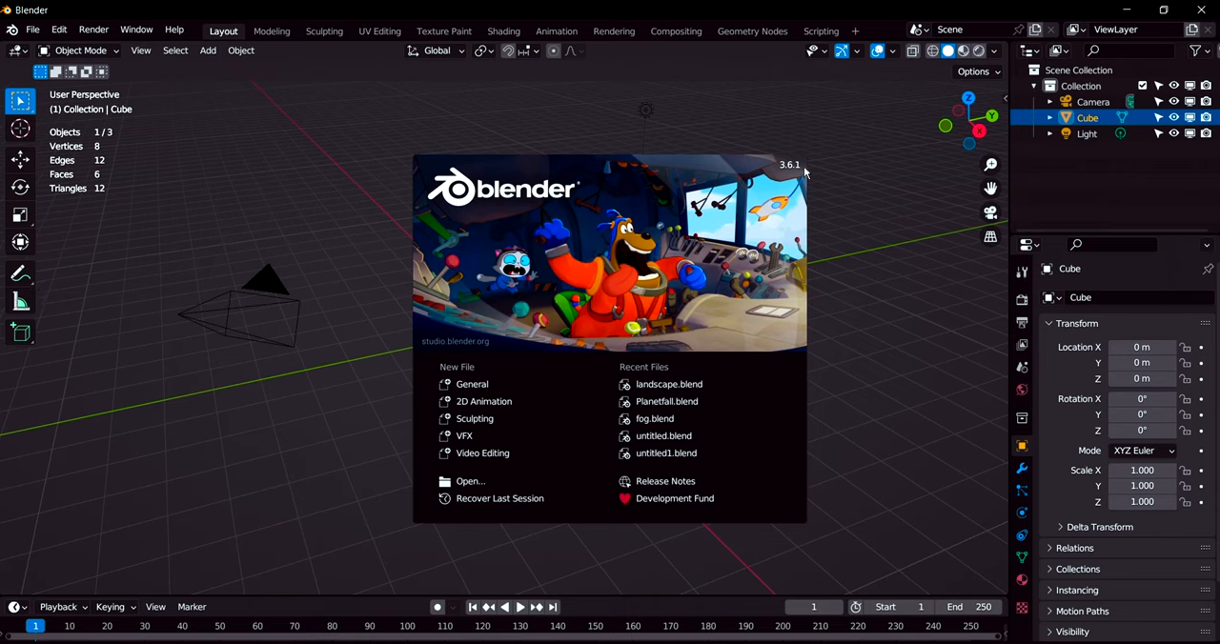
{"action": "mouse_move", "coordinate": [834, 180]}
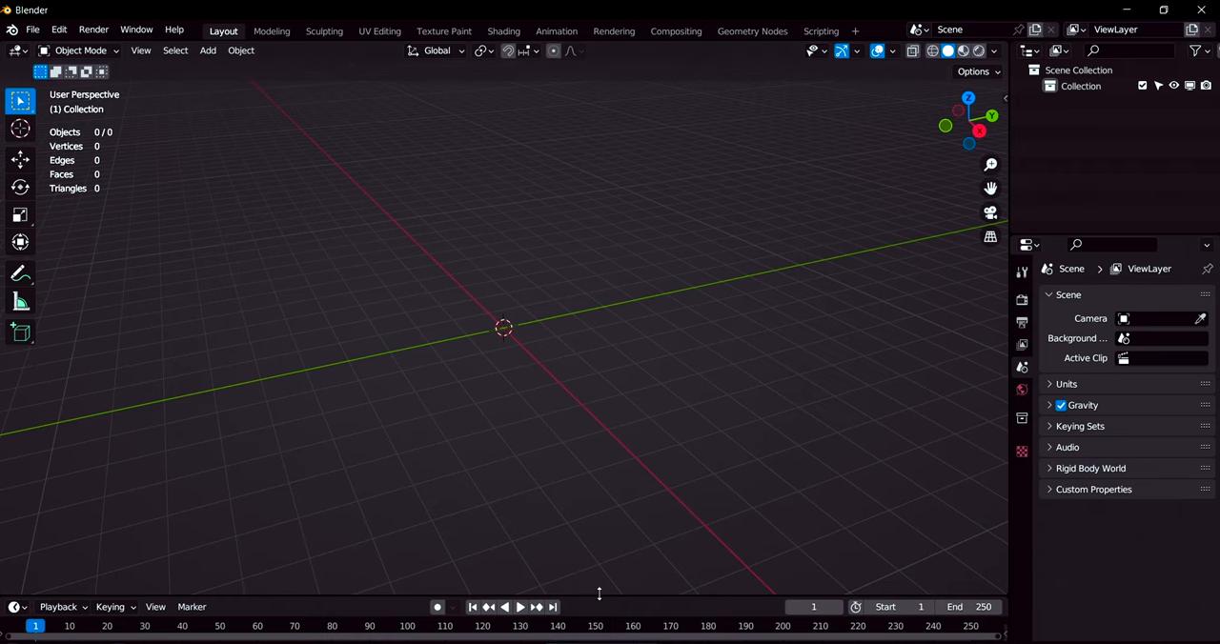
- Clear the default scene and start an Append from the Desktop folder
{"action": "left_click_drag", "start_coordinate": [598, 595], "coordinate": [595, 560]}
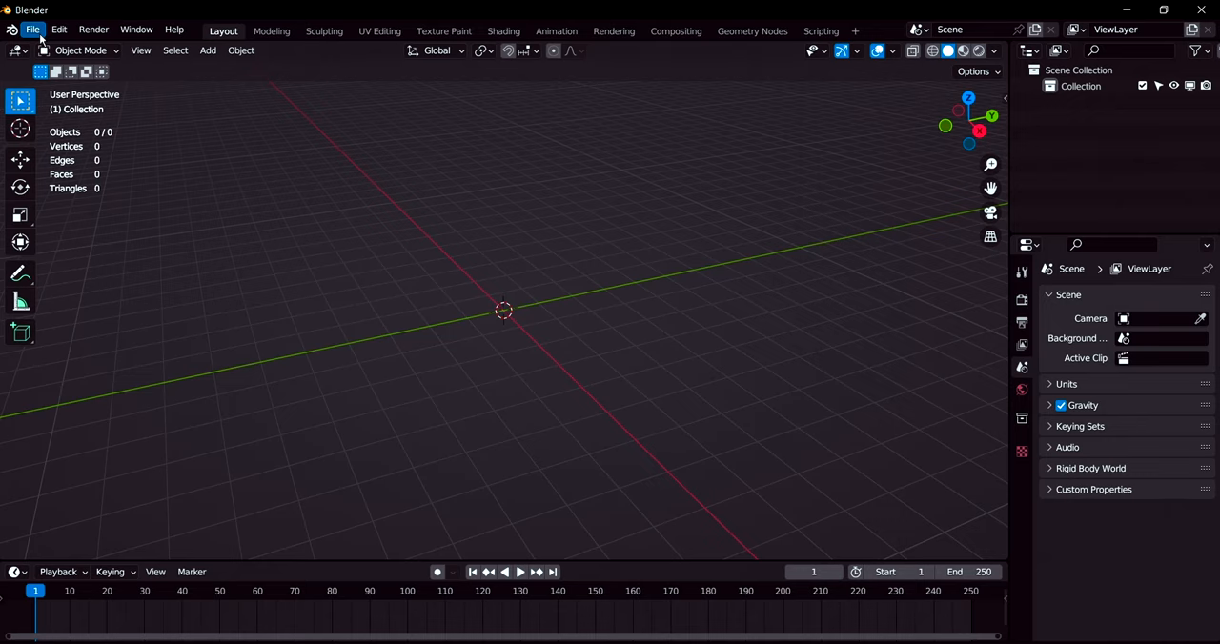
{"action": "left_click", "coordinate": [33, 31]}
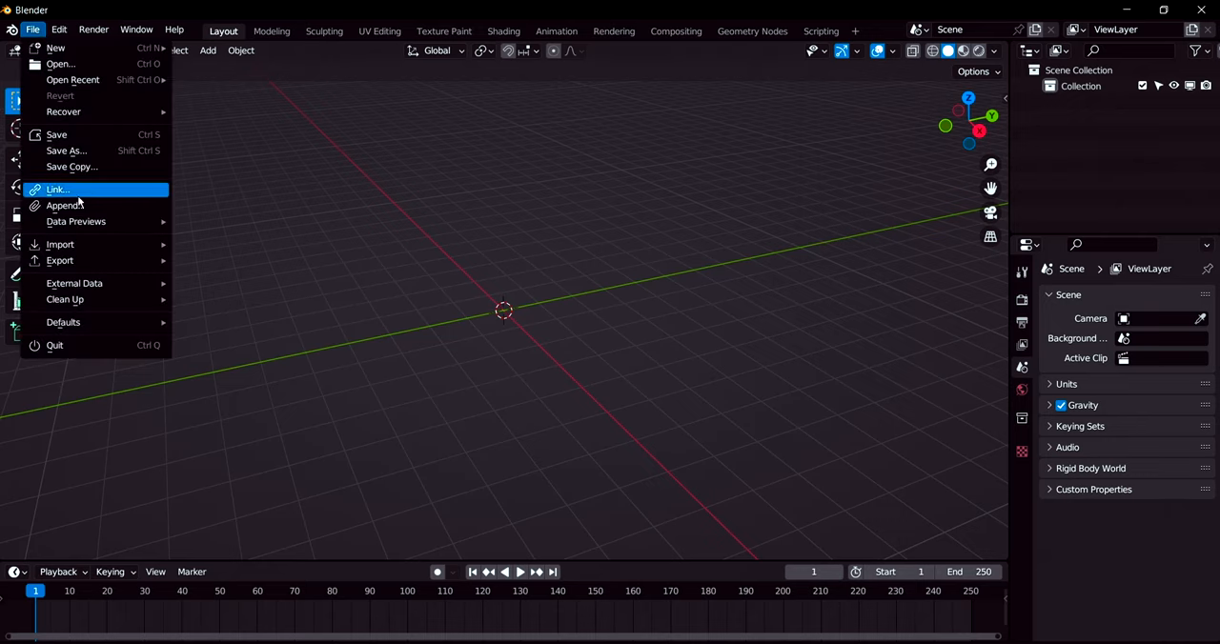
{"action": "left_click", "coordinate": [65, 205]}
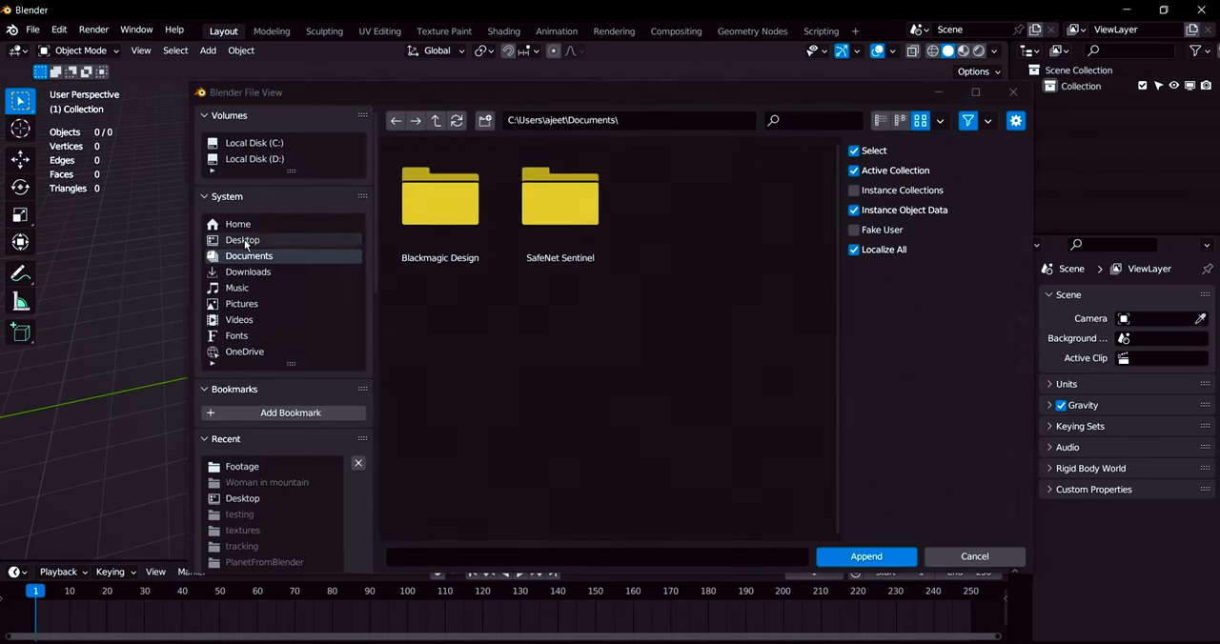
{"action": "left_click", "coordinate": [242, 240]}
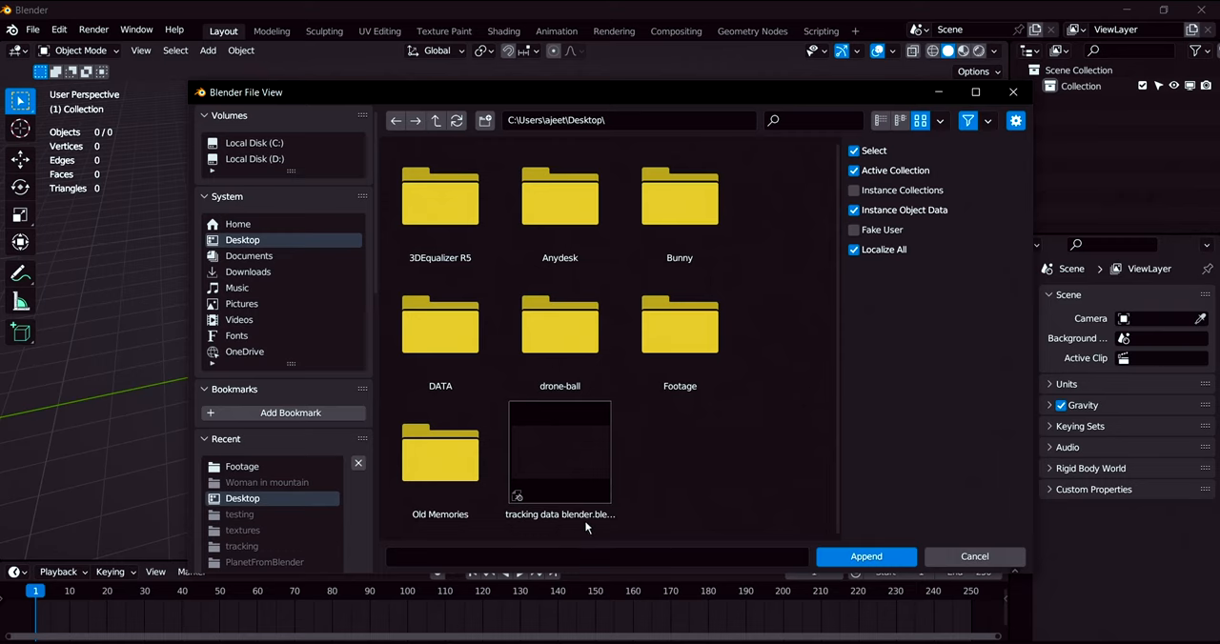
- Append Boujou_Camera and Boujou_Pointcloud from tracking data blender.blend's Object folder
{"action": "double_click", "coordinate": [560, 454]}
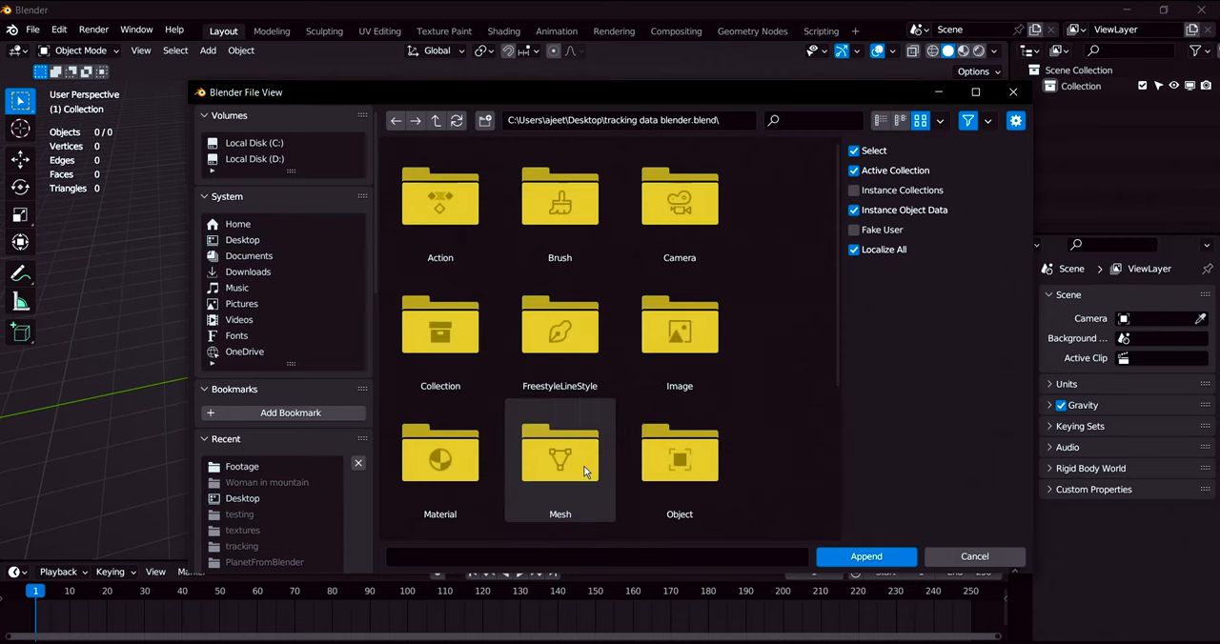
{"action": "mouse_move", "coordinate": [762, 450]}
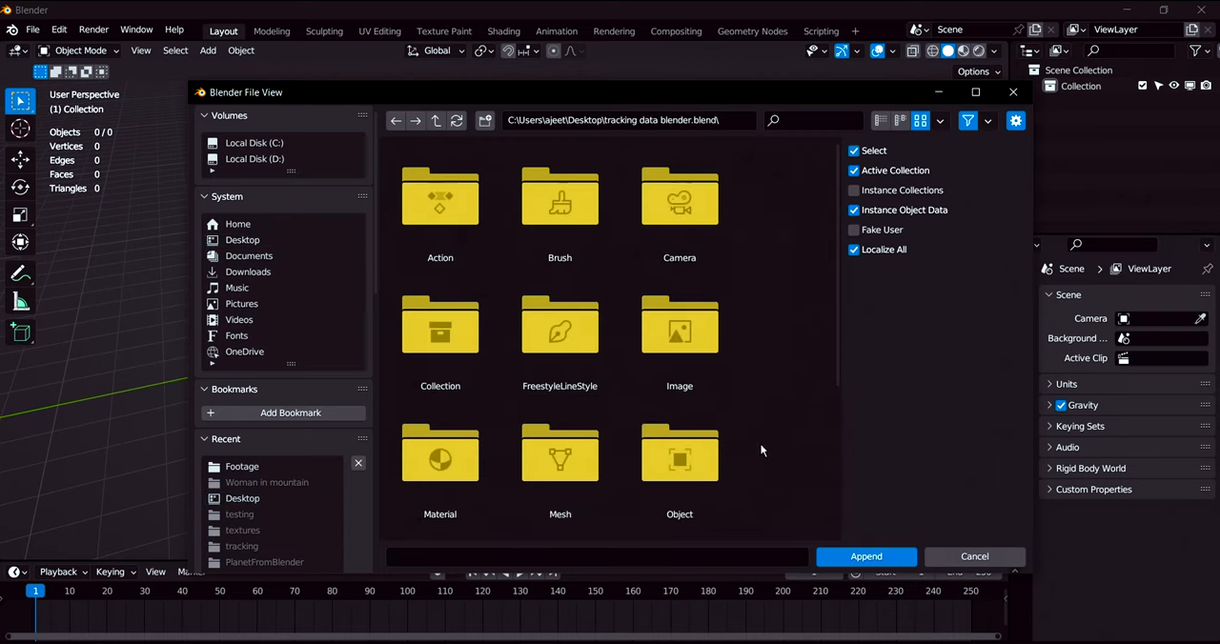
{"action": "double_click", "coordinate": [678, 458]}
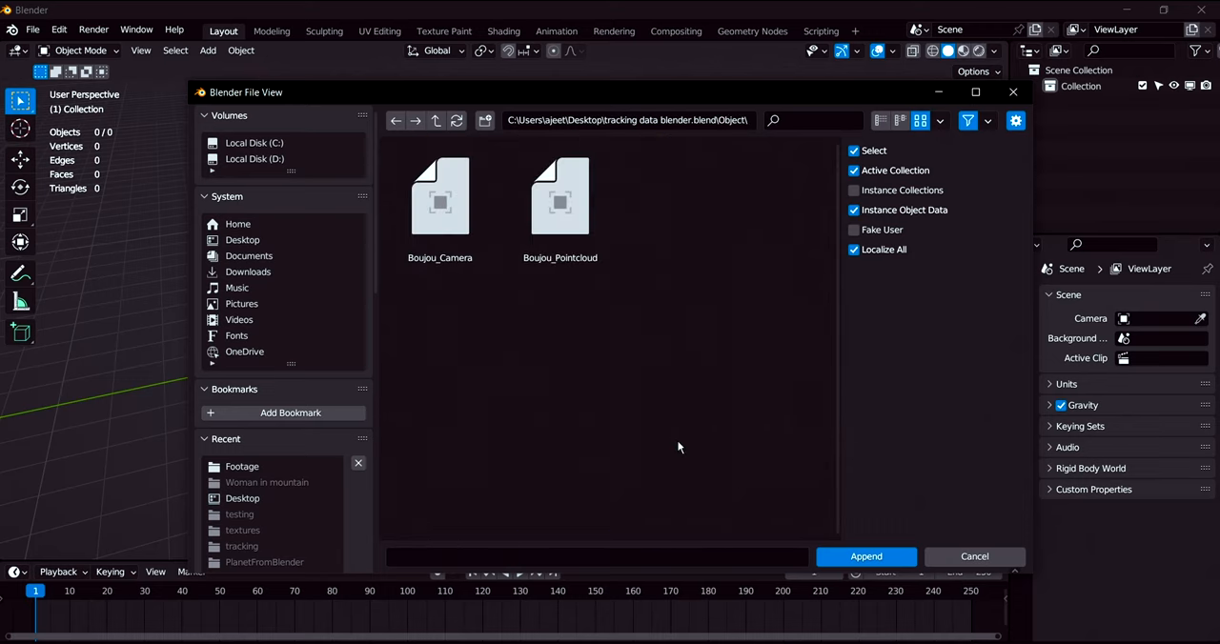
{"action": "mouse_move", "coordinate": [543, 297]}
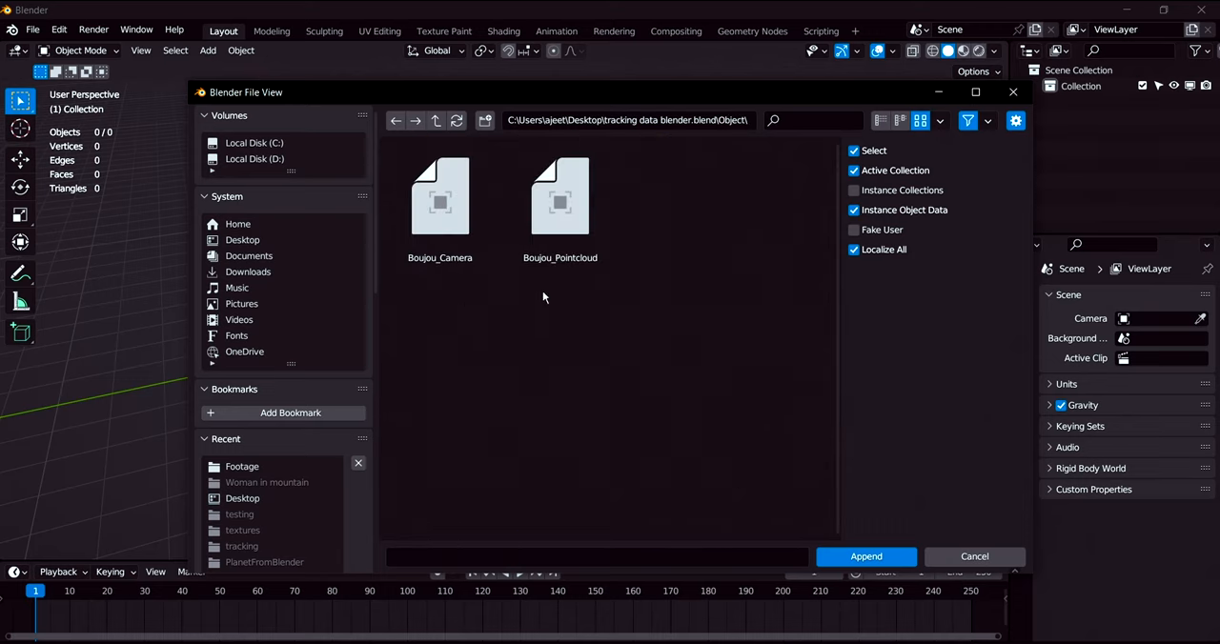
{"action": "mouse_move", "coordinate": [604, 313]}
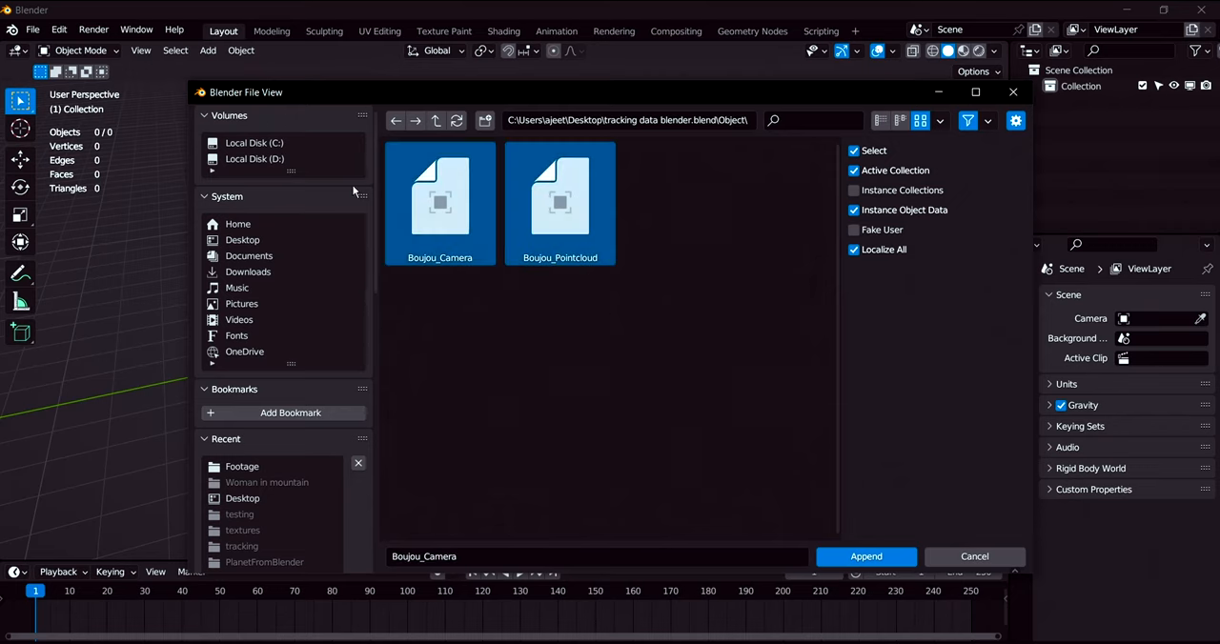
{"action": "mouse_move", "coordinate": [905, 232]}
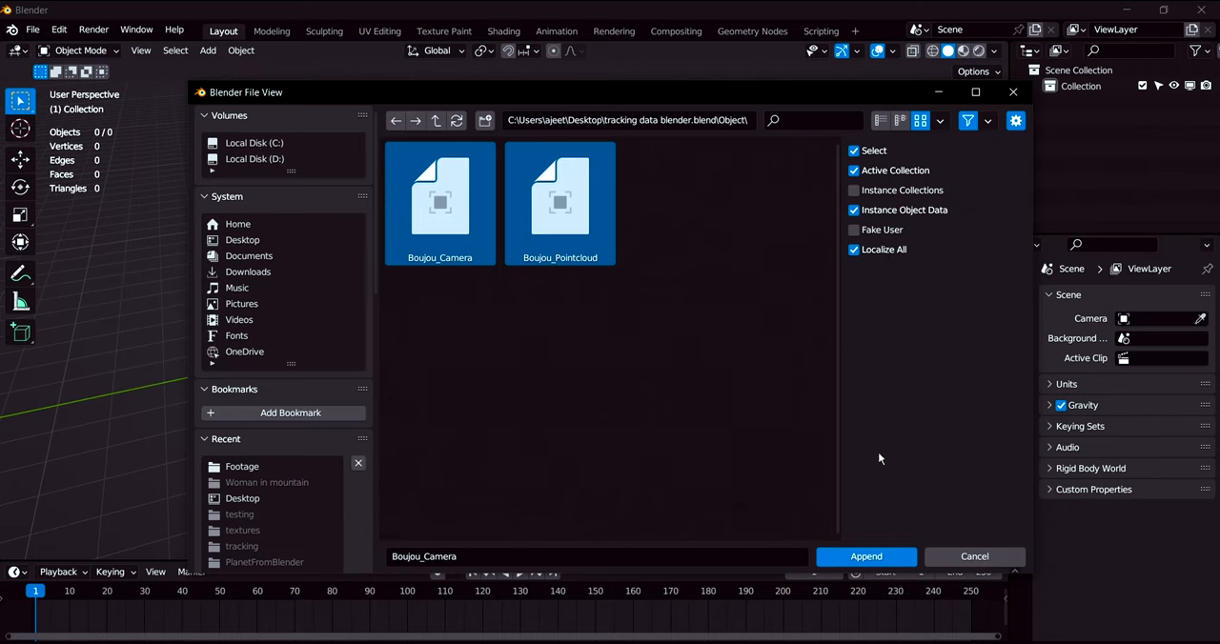
{"action": "mouse_move", "coordinate": [866, 557]}
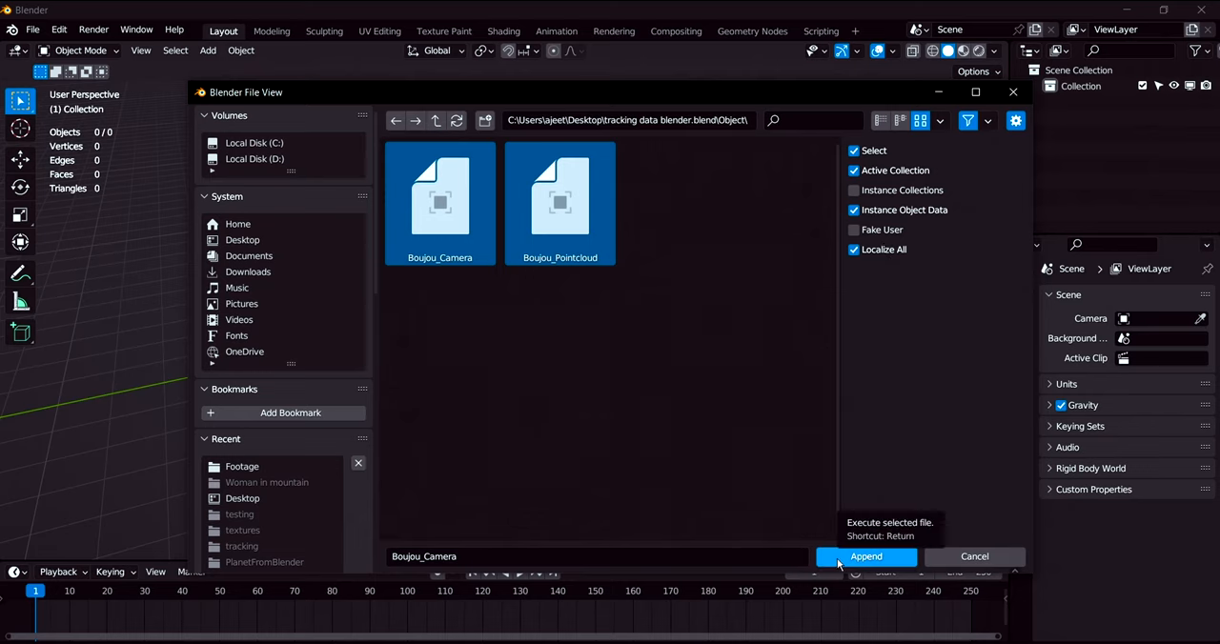
{"action": "left_click", "coordinate": [865, 557]}
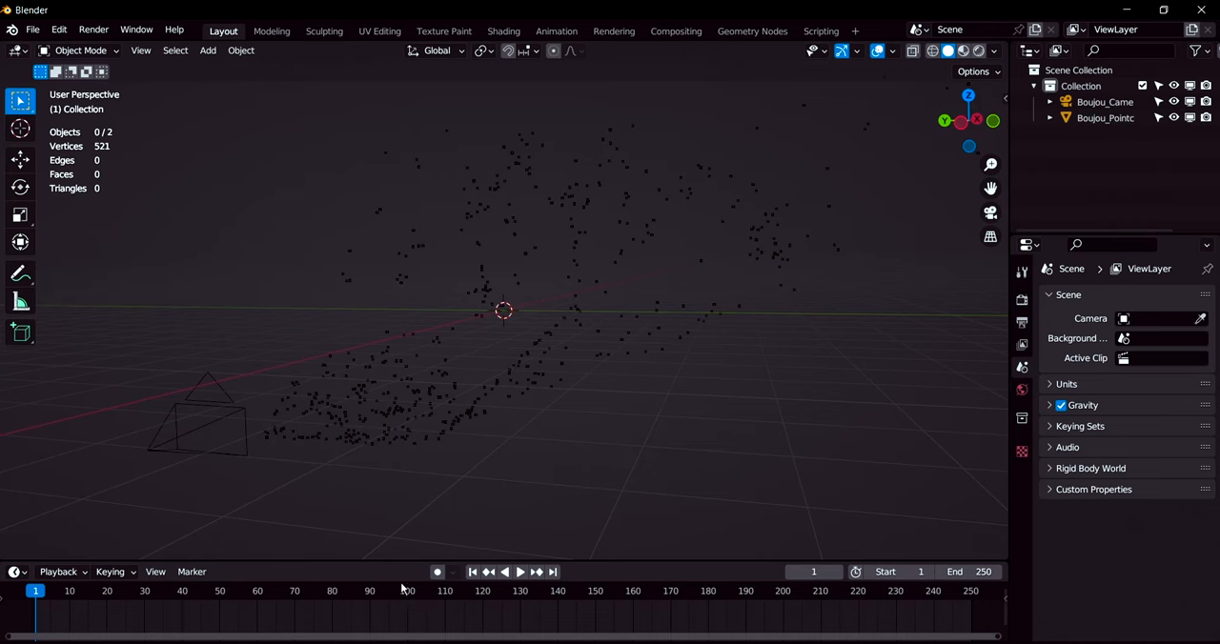
- Set the timeline End frame to 100
{"action": "left_click", "coordinate": [1106, 103]}
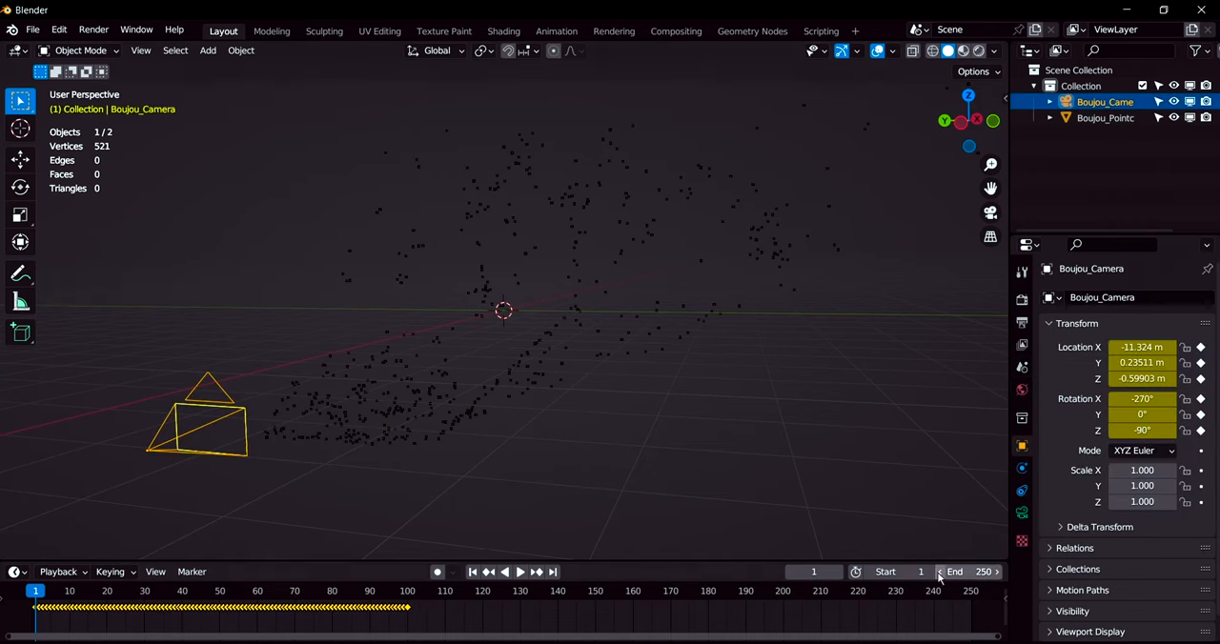
{"action": "left_click", "coordinate": [972, 572]}
{"action": "type", "text": "100"}
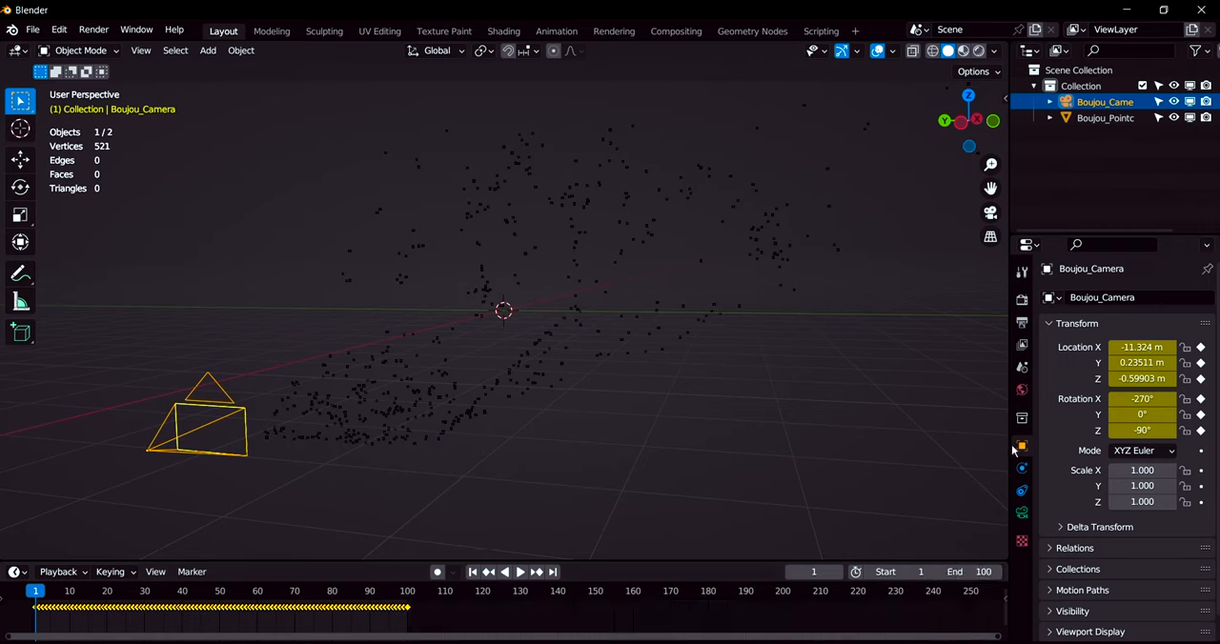
{"action": "mouse_move", "coordinate": [1021, 448]}
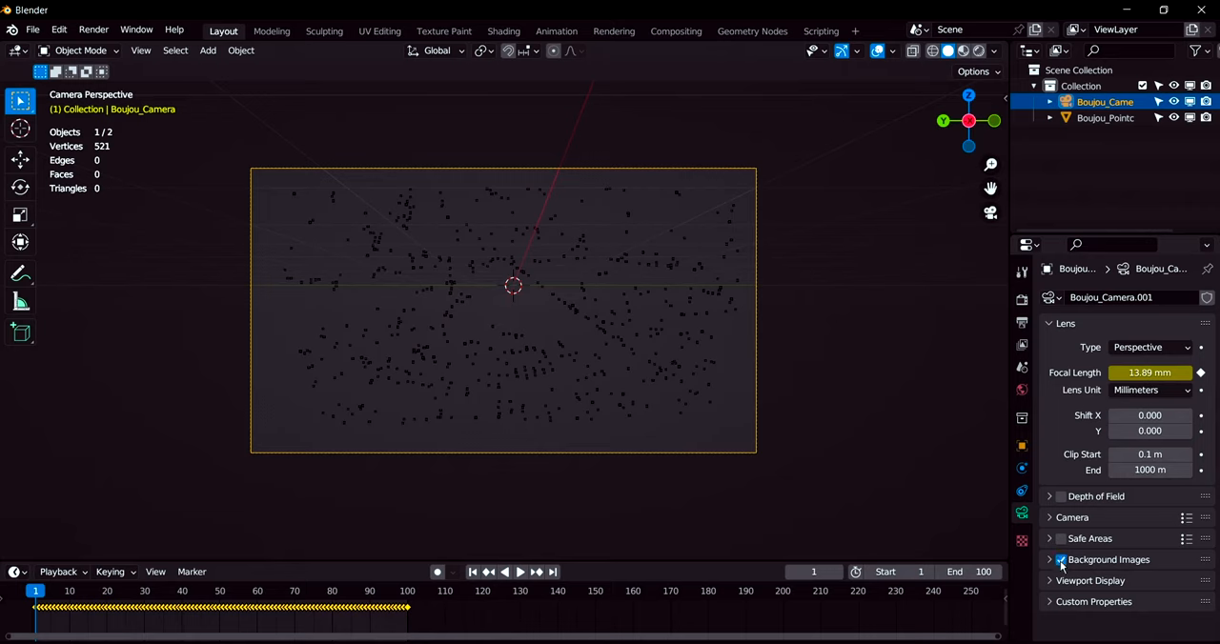
- Add a Movie Clip background image to the camera using the Footage folder frames
{"action": "left_click", "coordinate": [1060, 560]}
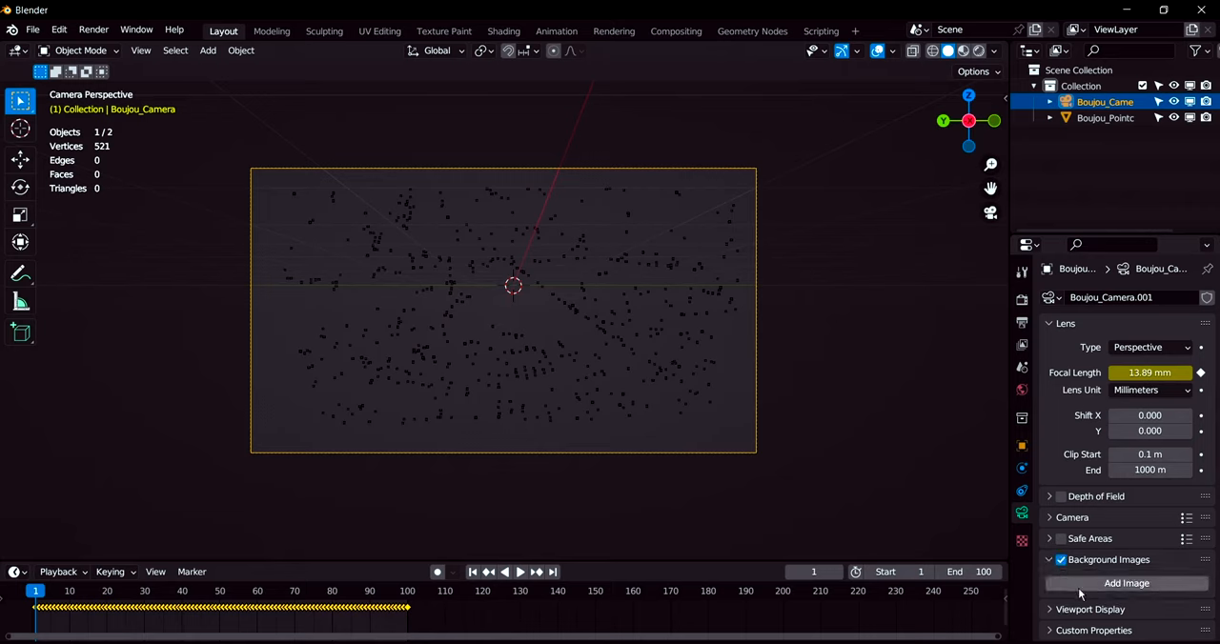
{"action": "left_click", "coordinate": [1124, 583]}
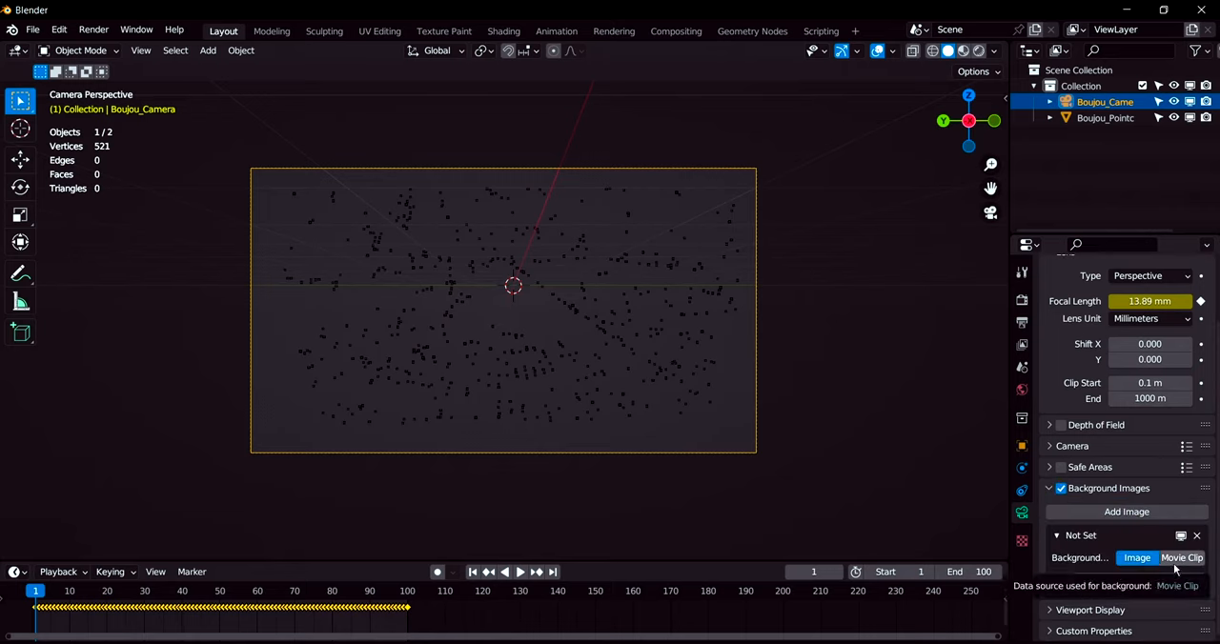
{"action": "left_click", "coordinate": [1182, 557]}
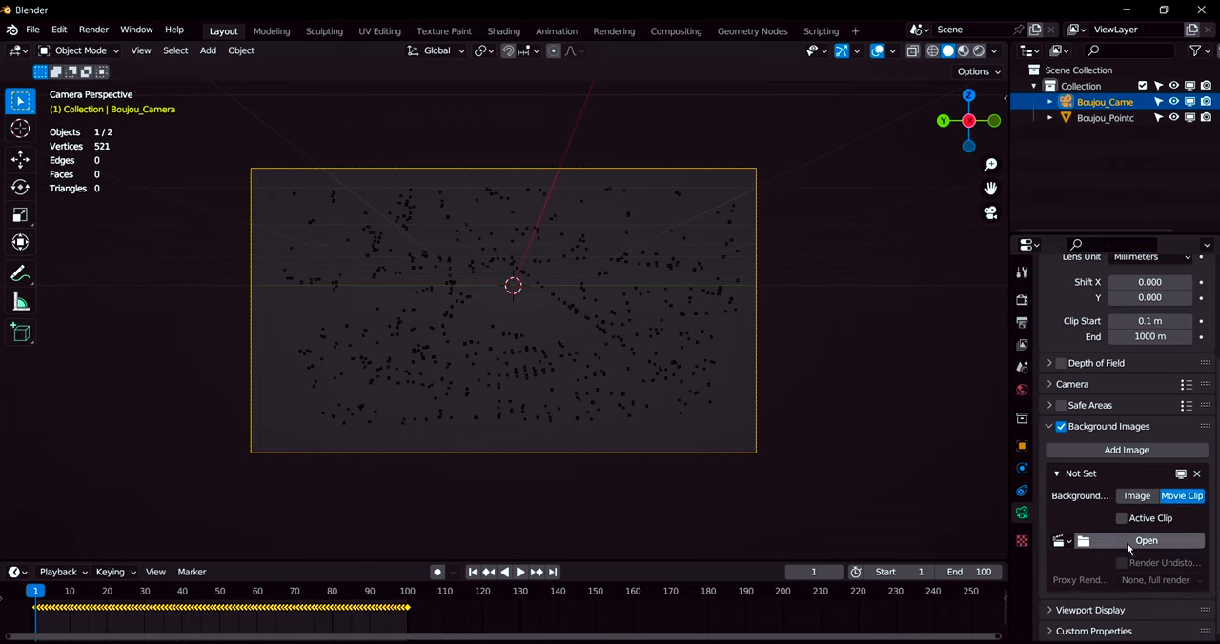
{"action": "left_click", "coordinate": [1145, 542]}
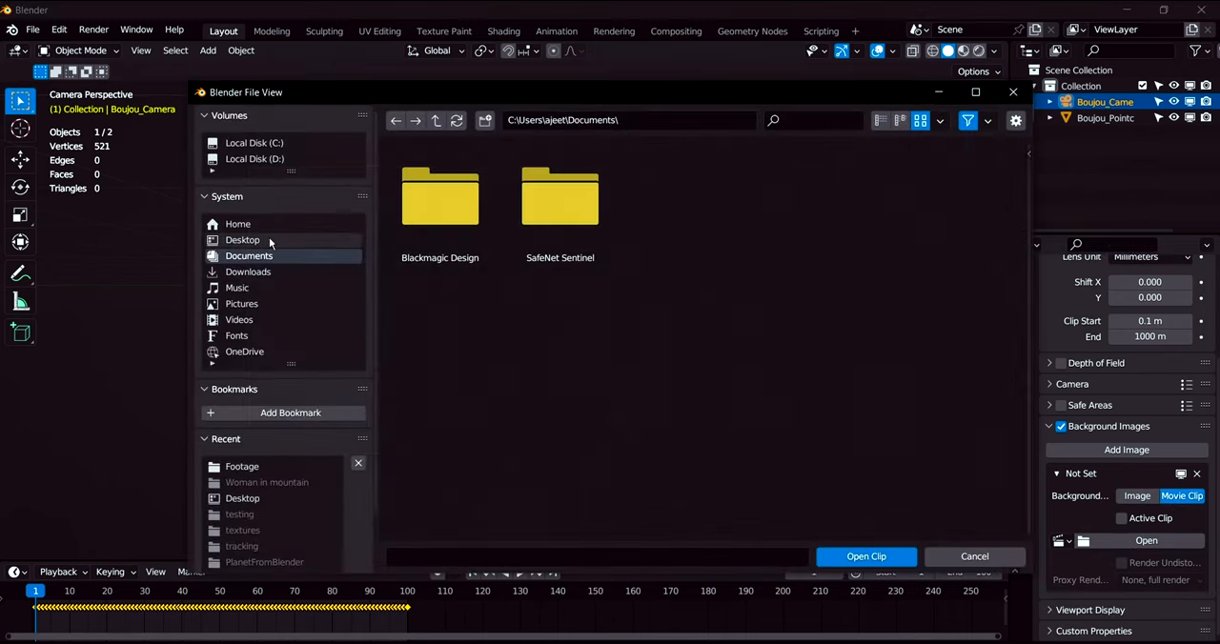
{"action": "left_click", "coordinate": [242, 240]}
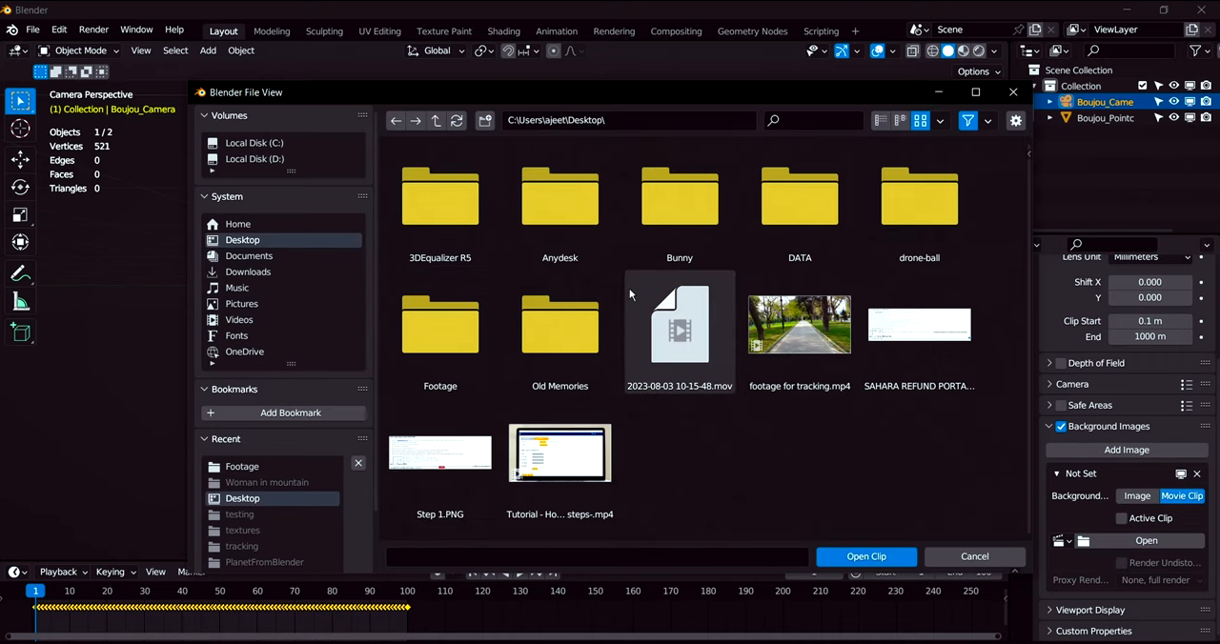
{"action": "double_click", "coordinate": [439, 194]}
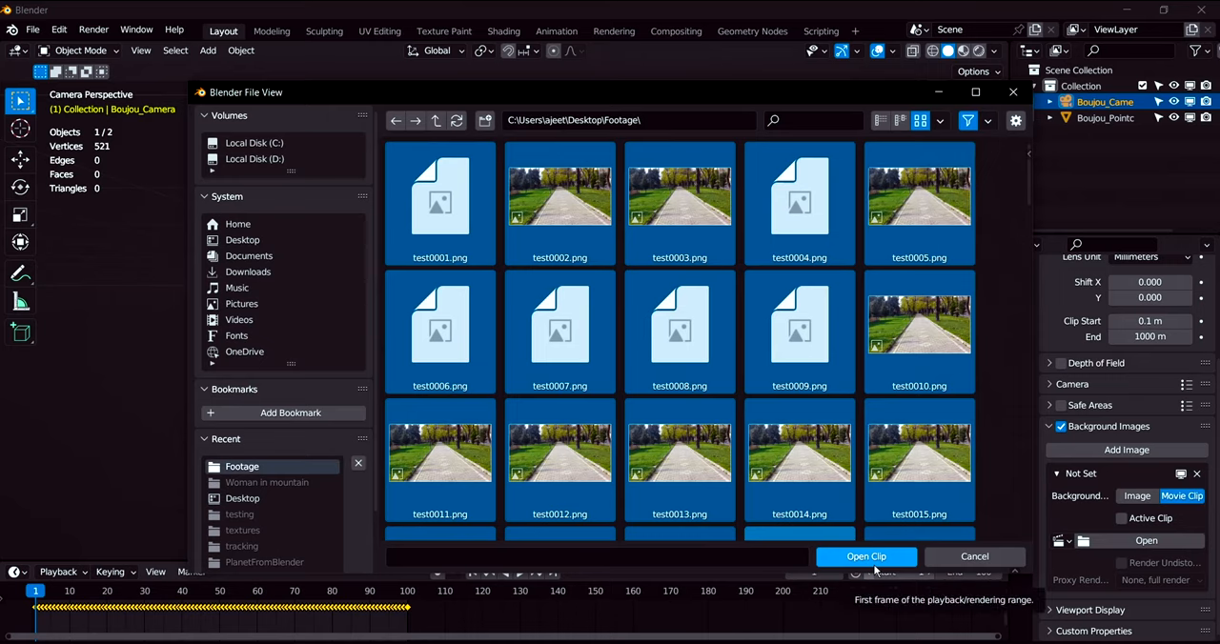
{"action": "left_click", "coordinate": [865, 557]}
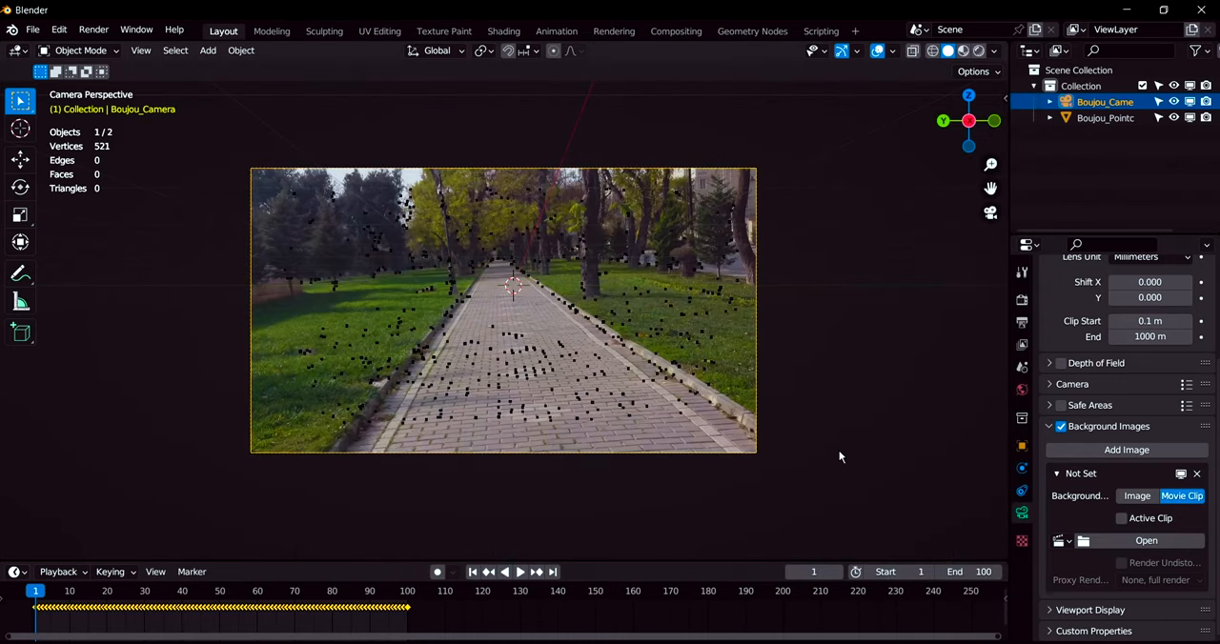
- Play back the animation to preview the footage, then stop
{"action": "left_click", "coordinate": [518, 572]}
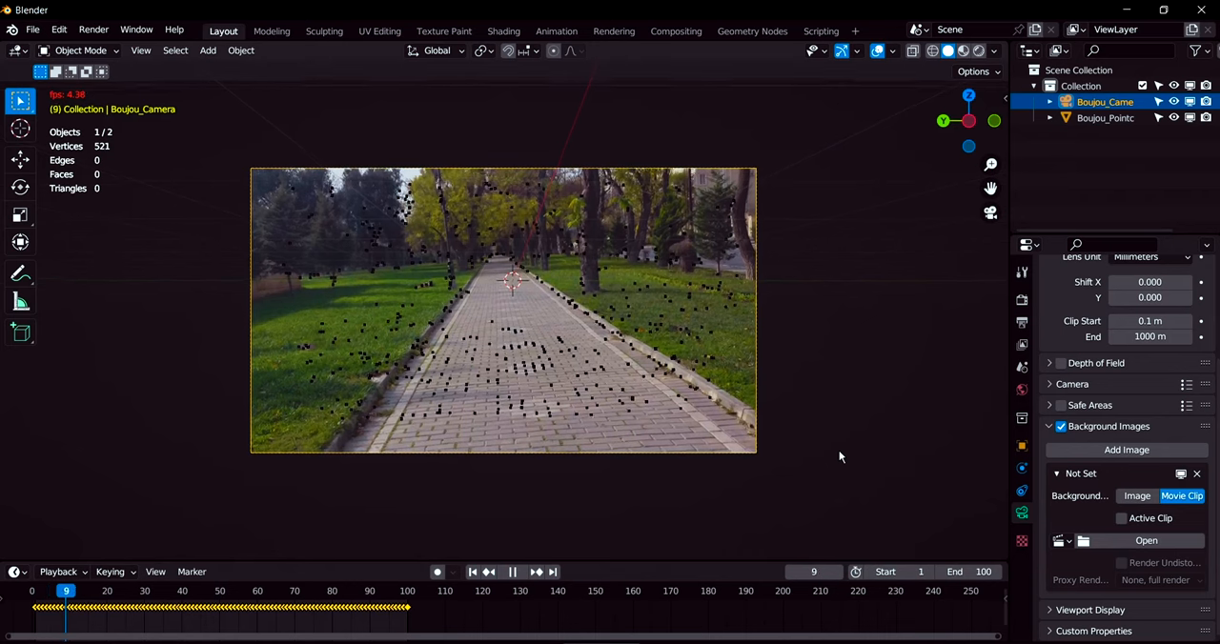
{"action": "left_click", "coordinate": [511, 572]}
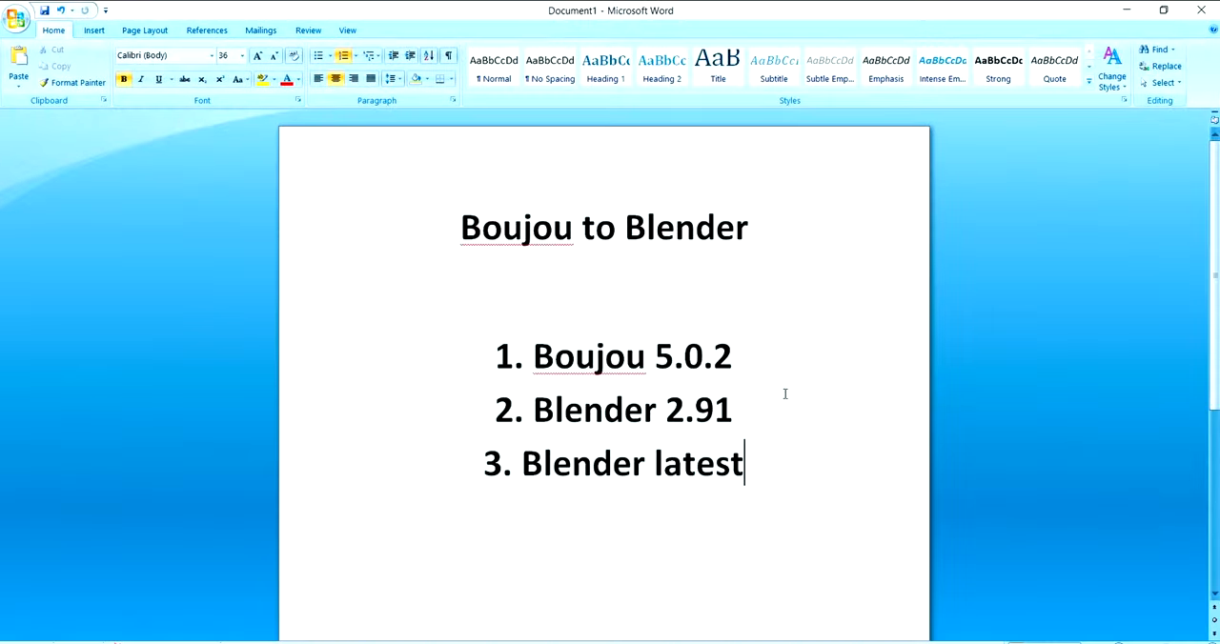
{"action": "mouse_move", "coordinate": [736, 343]}
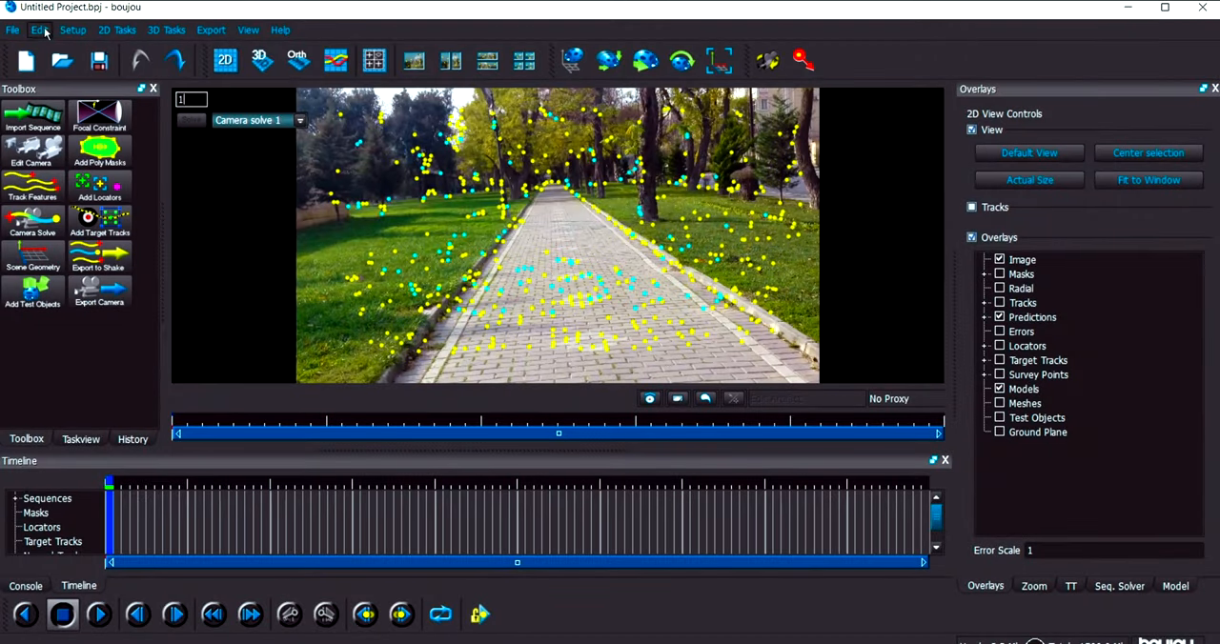
- Set Preferences > 3D Display > Preferred Camera Orientation to Z-up, X-forward and confirm
{"action": "left_click", "coordinate": [39, 30]}
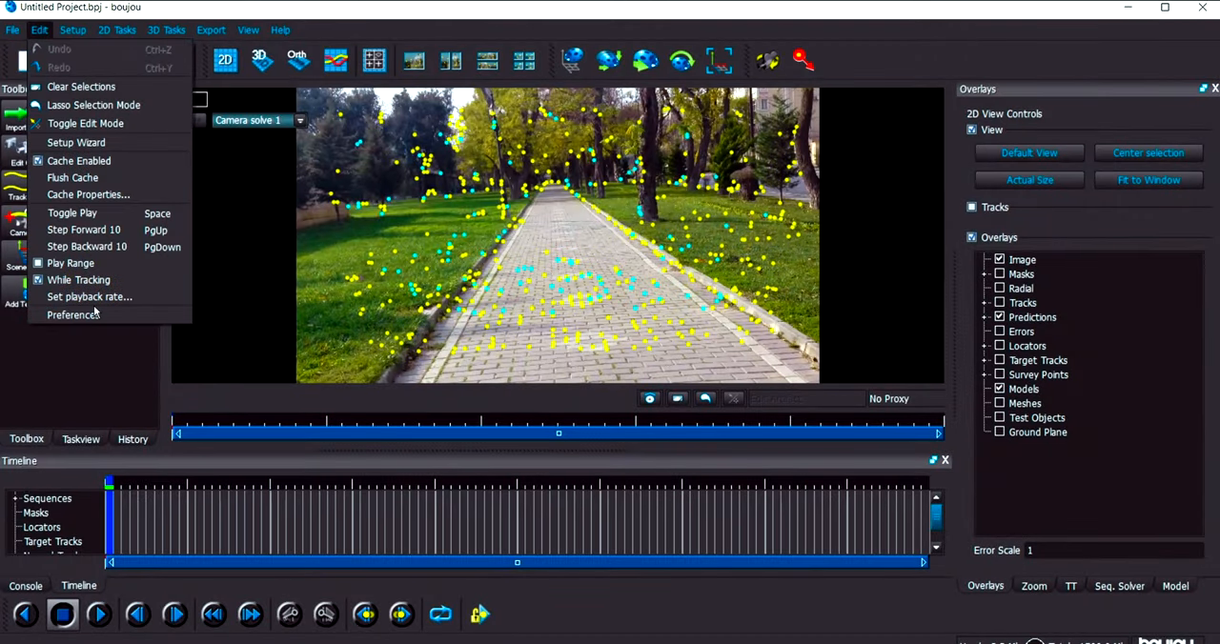
{"action": "left_click", "coordinate": [72, 315]}
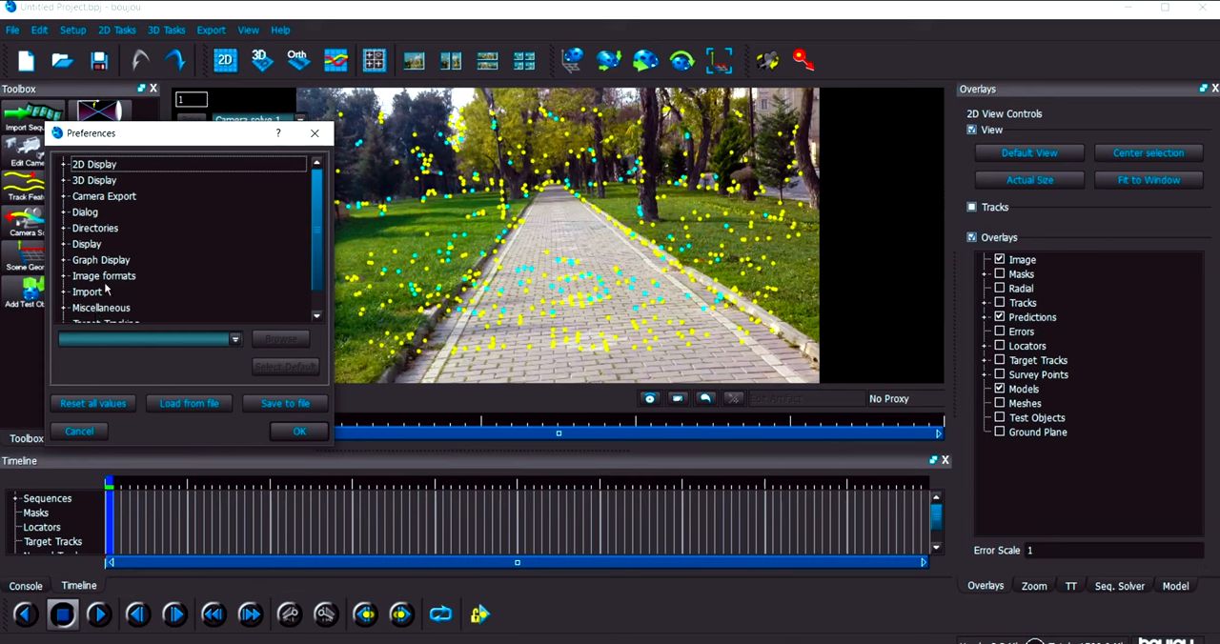
{"action": "left_click", "coordinate": [94, 179]}
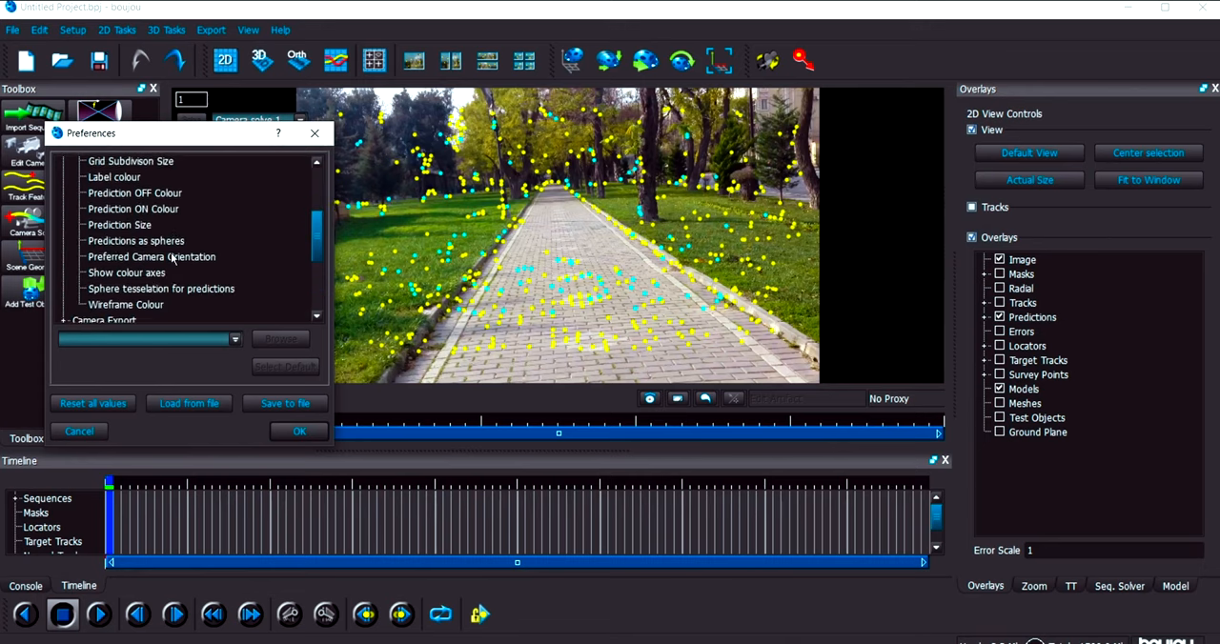
{"action": "scroll", "scroll_direction": "down", "scroll_amount": 3}
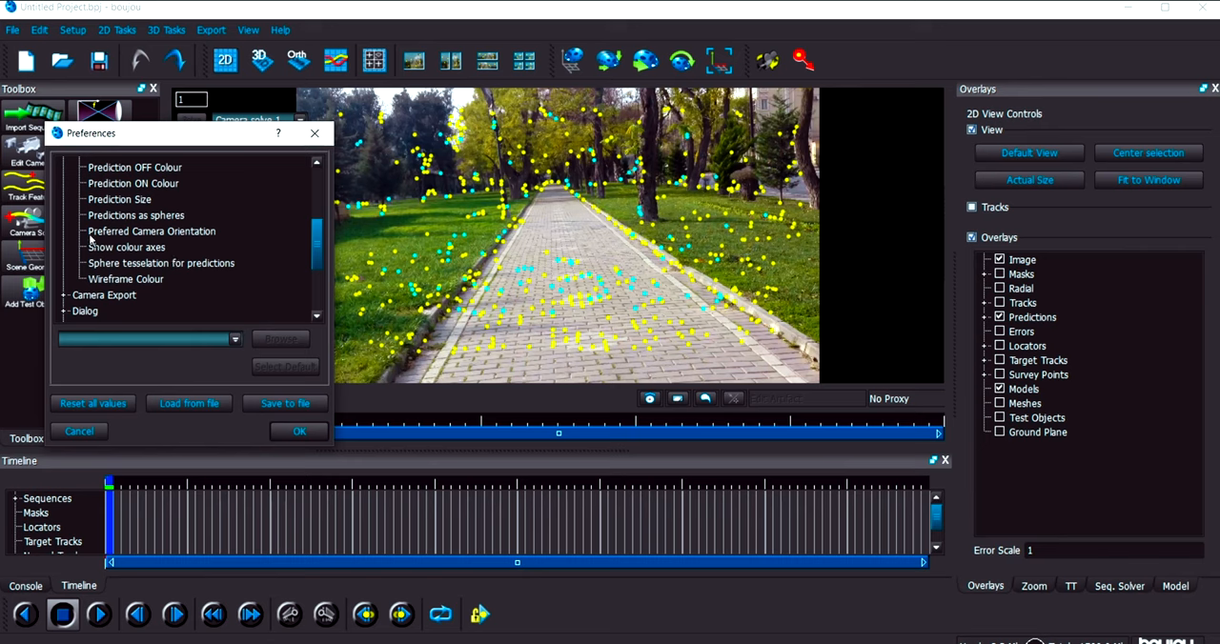
{"action": "left_click", "coordinate": [152, 231]}
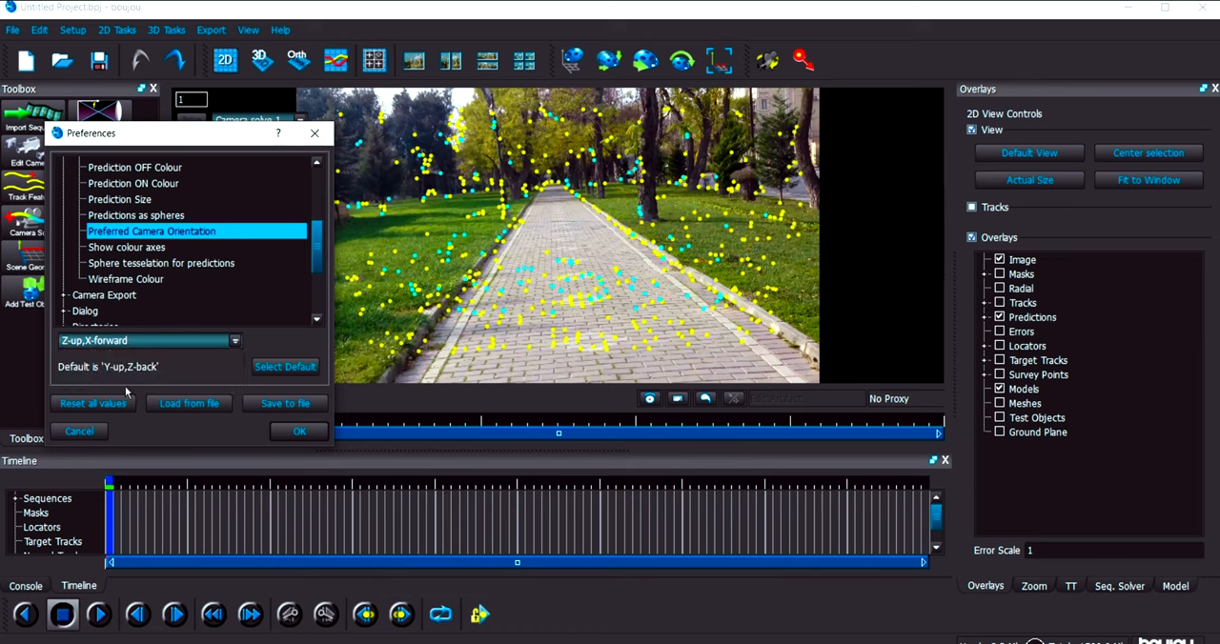
{"action": "left_click", "coordinate": [297, 431]}
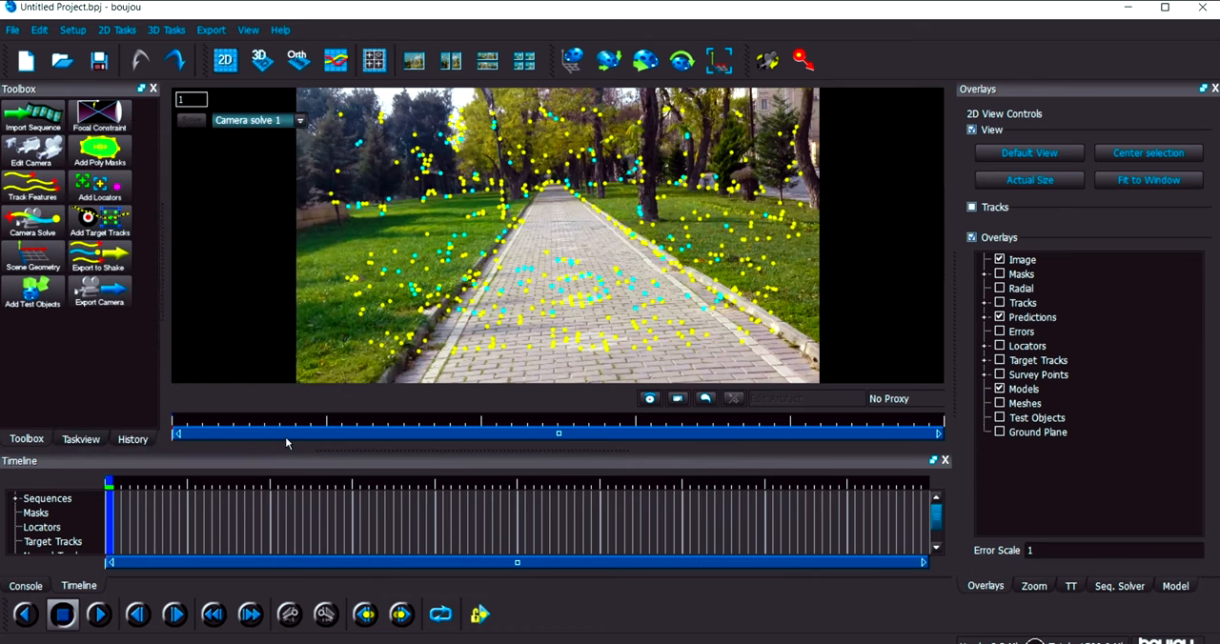
{"action": "mouse_move", "coordinate": [480, 351]}
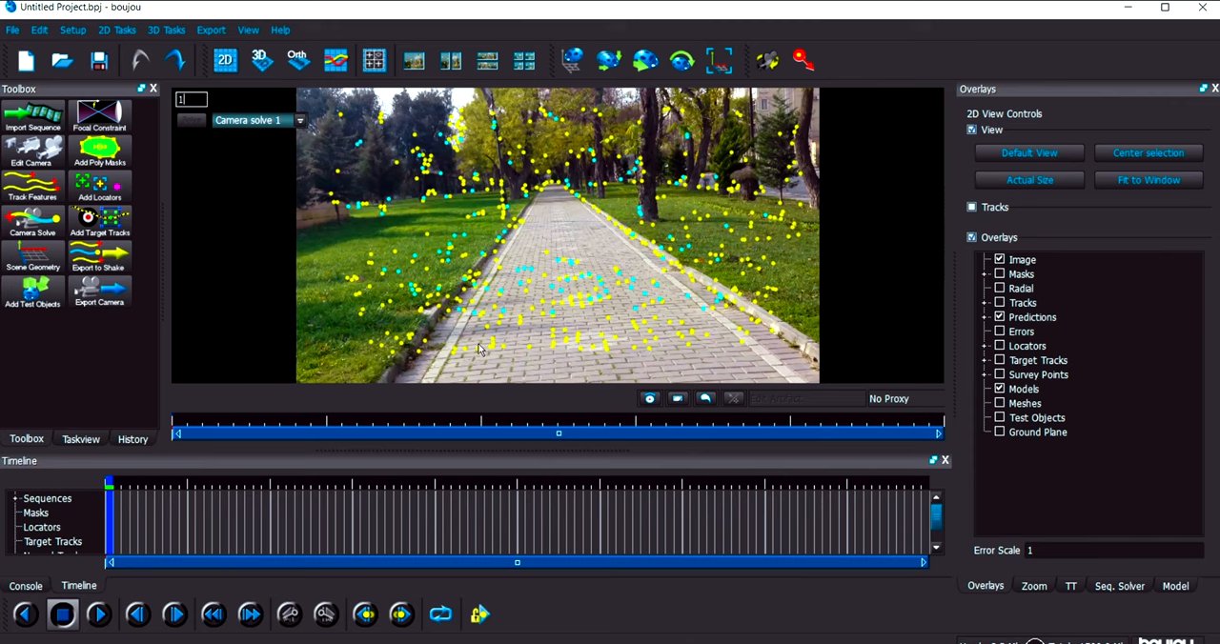
{"action": "mouse_move", "coordinate": [656, 340]}
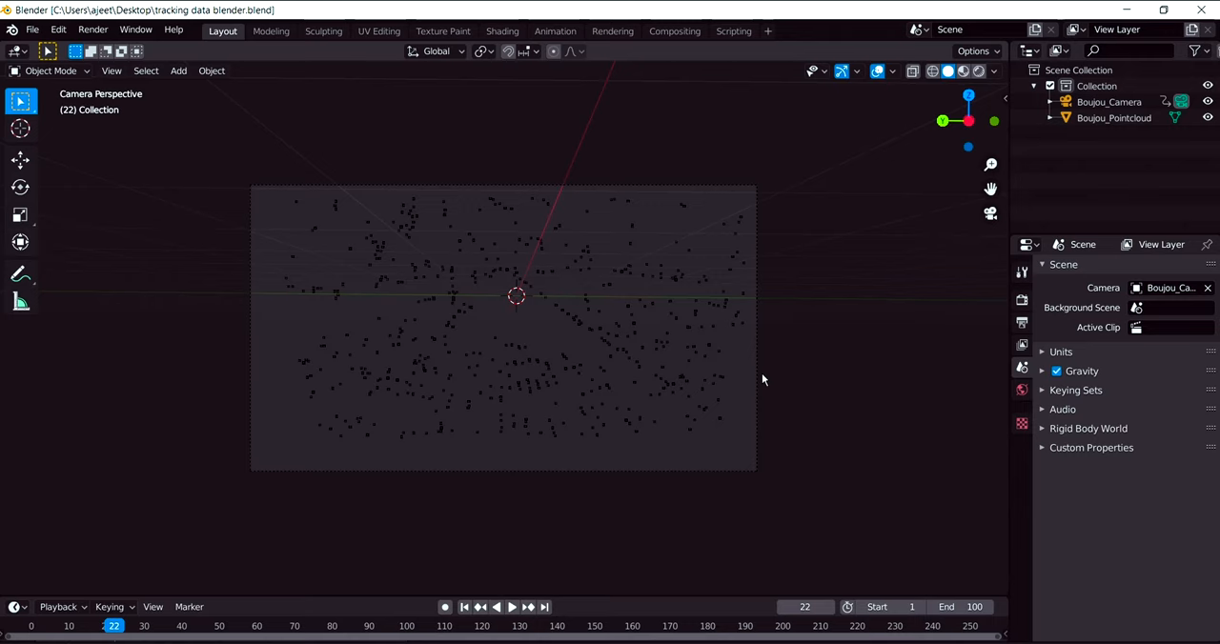
- Select Boujou_Camera in the older tracking-data scene before returning to the desktop
{"action": "left_click", "coordinate": [1109, 103]}
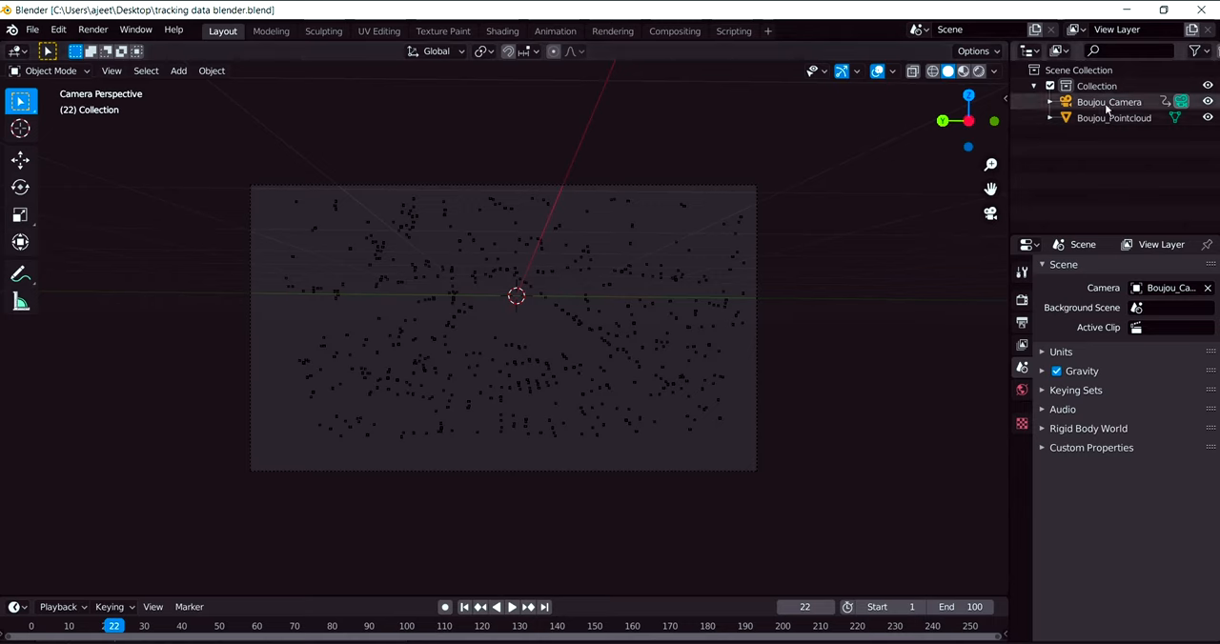
{"action": "mouse_move", "coordinate": [1115, 28]}
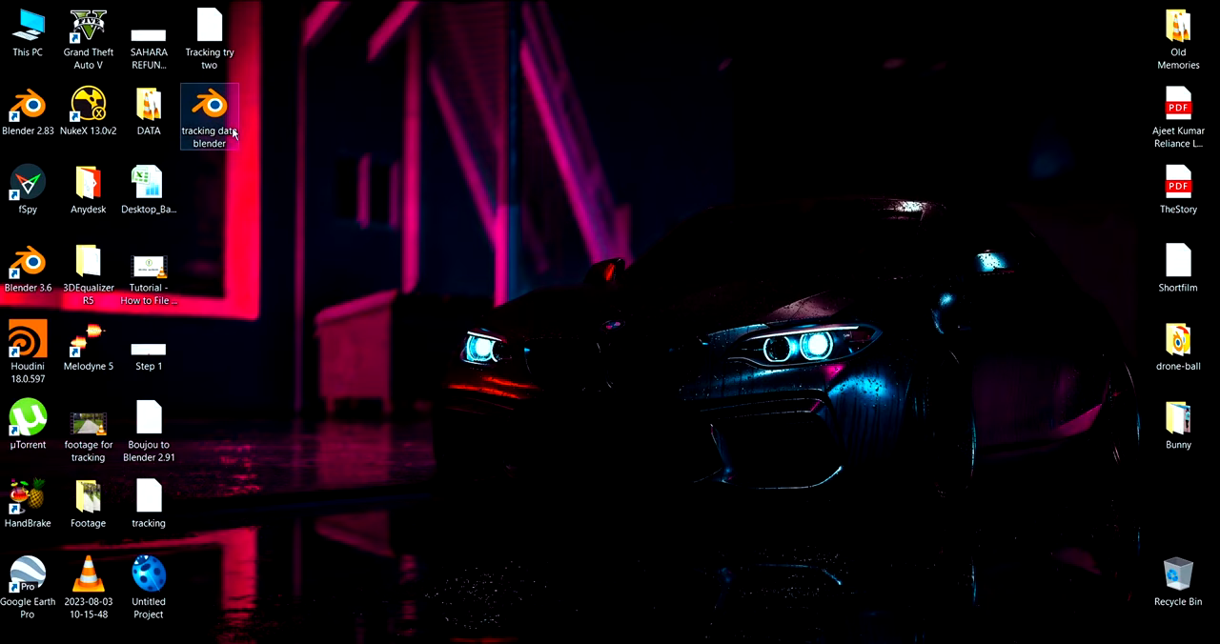
{"action": "mouse_move", "coordinate": [210, 113]}
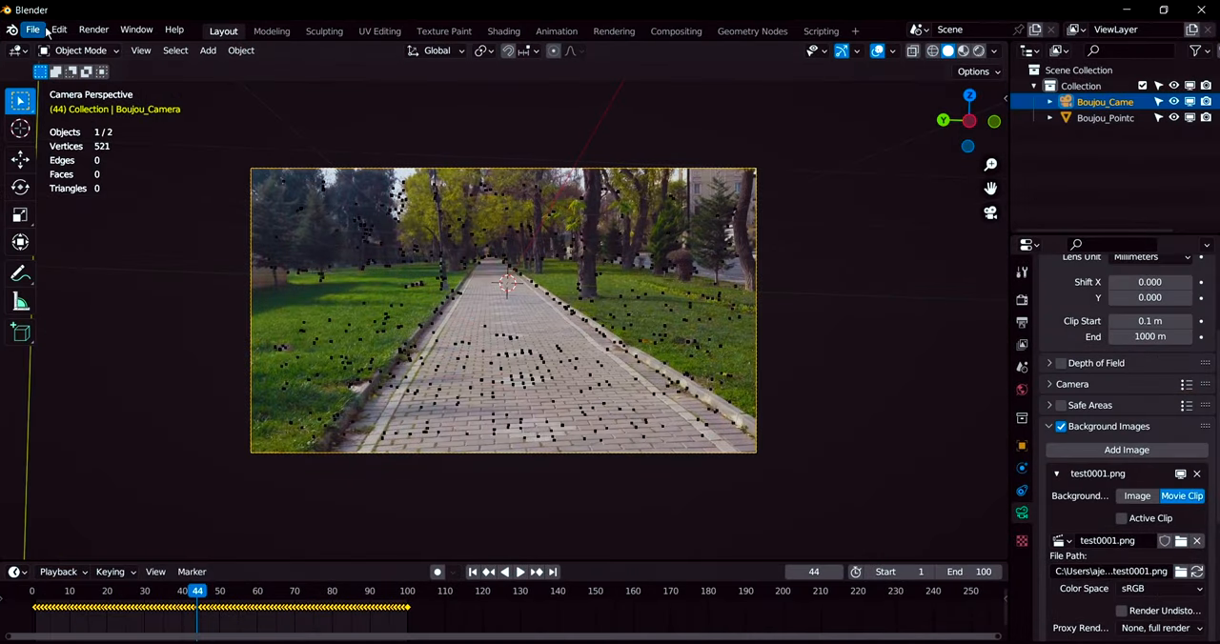
{"action": "left_click", "coordinate": [32, 30]}
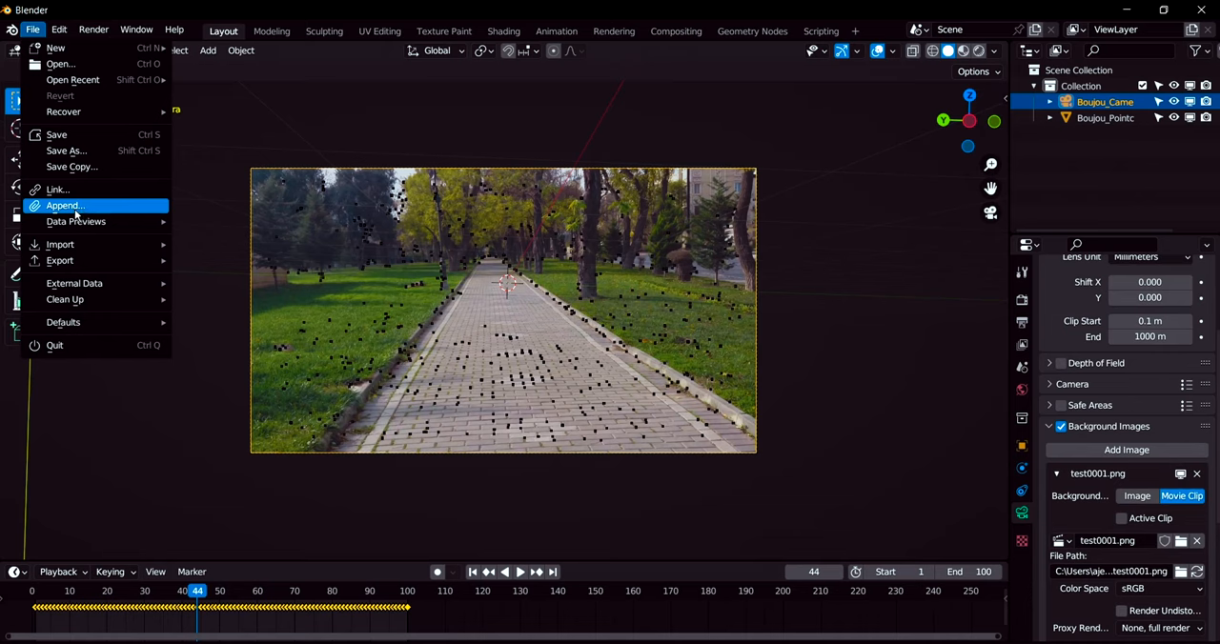
{"action": "mouse_move", "coordinate": [65, 206]}
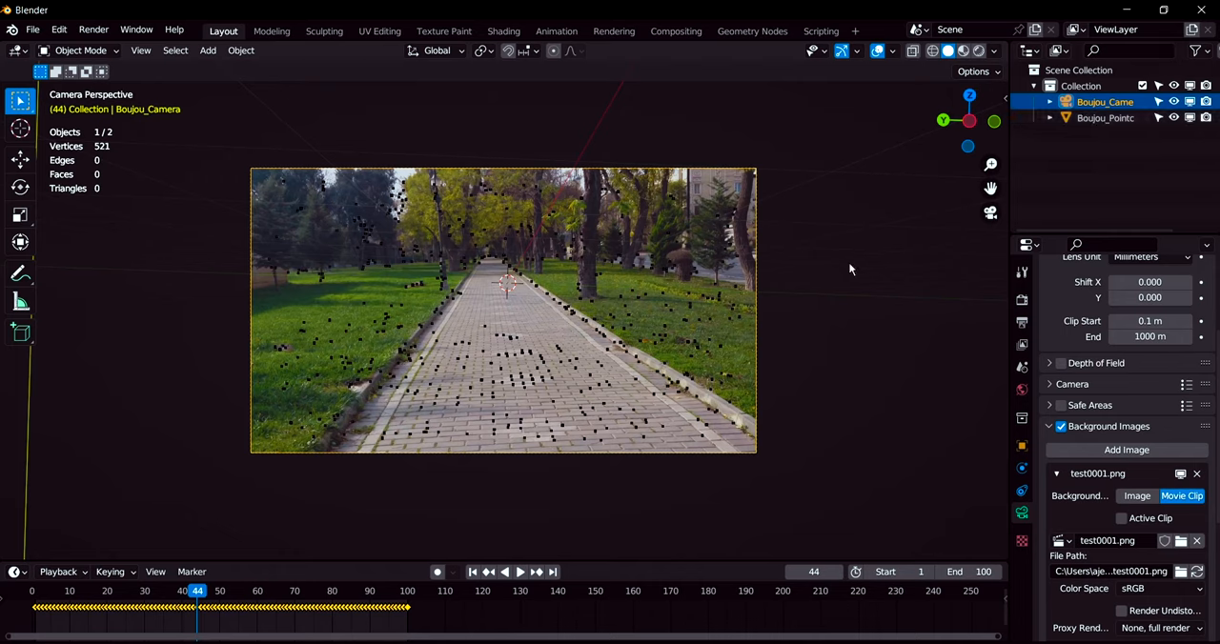
{"action": "mouse_move", "coordinate": [789, 341]}
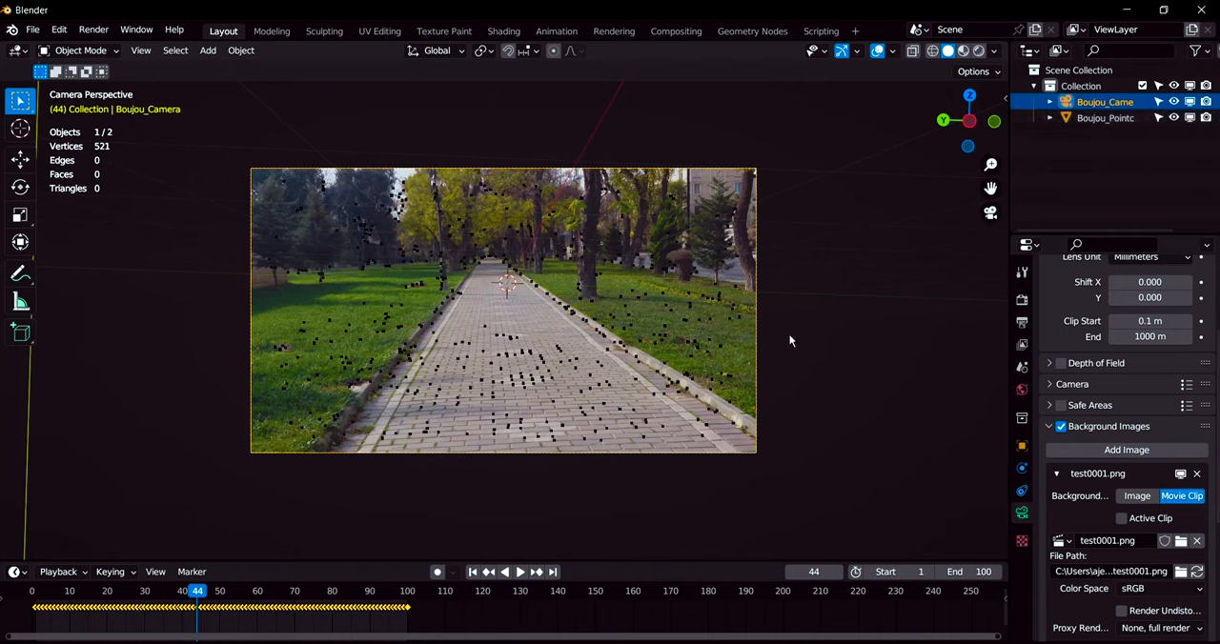